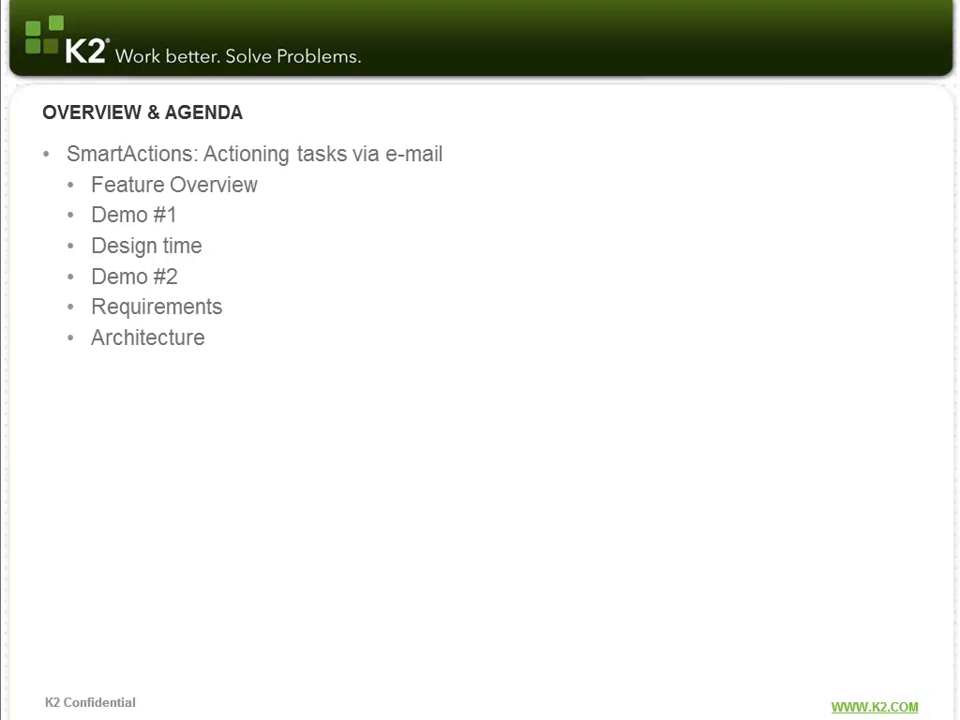
{"action": "mouse_move", "coordinate": [708, 518]}
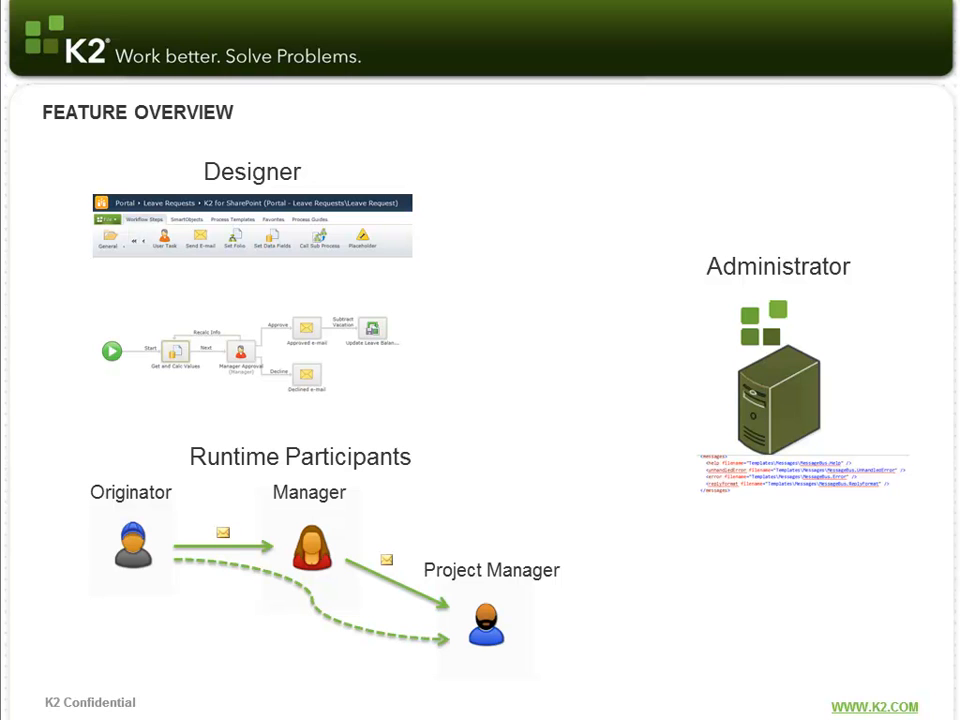
{"action": "mouse_move", "coordinate": [923, 363]}
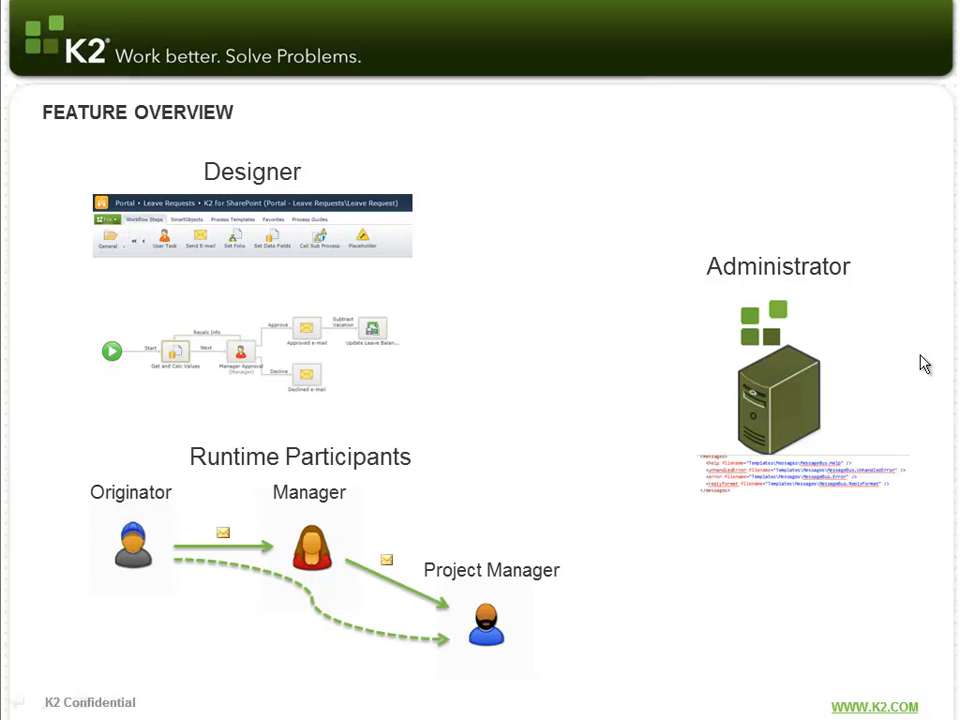
{"action": "mouse_move", "coordinate": [660, 421]}
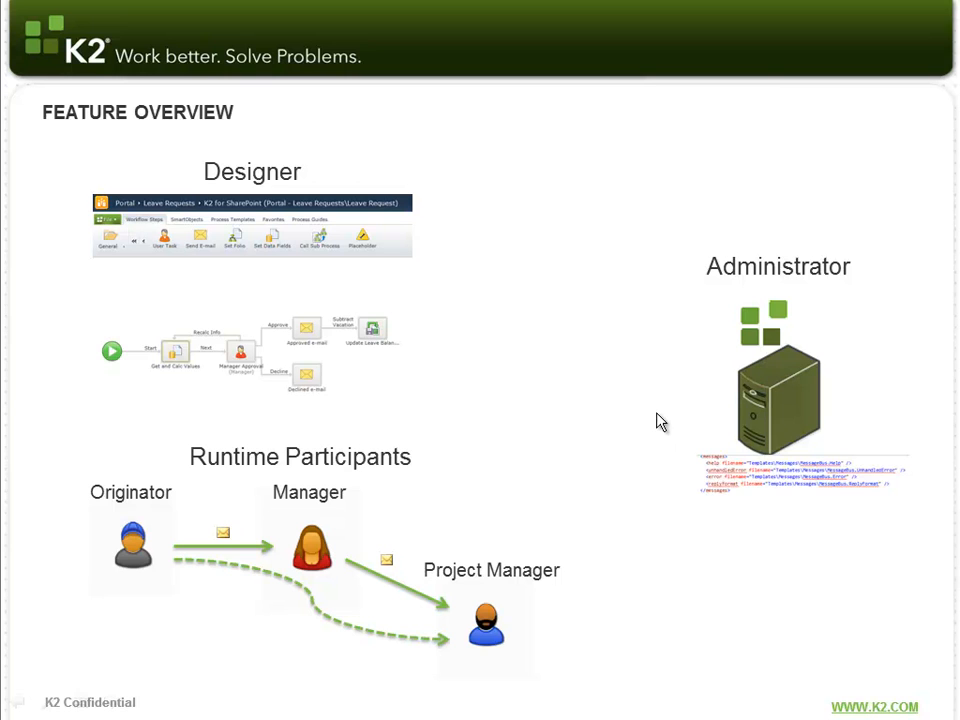
{"action": "mouse_move", "coordinate": [650, 481]}
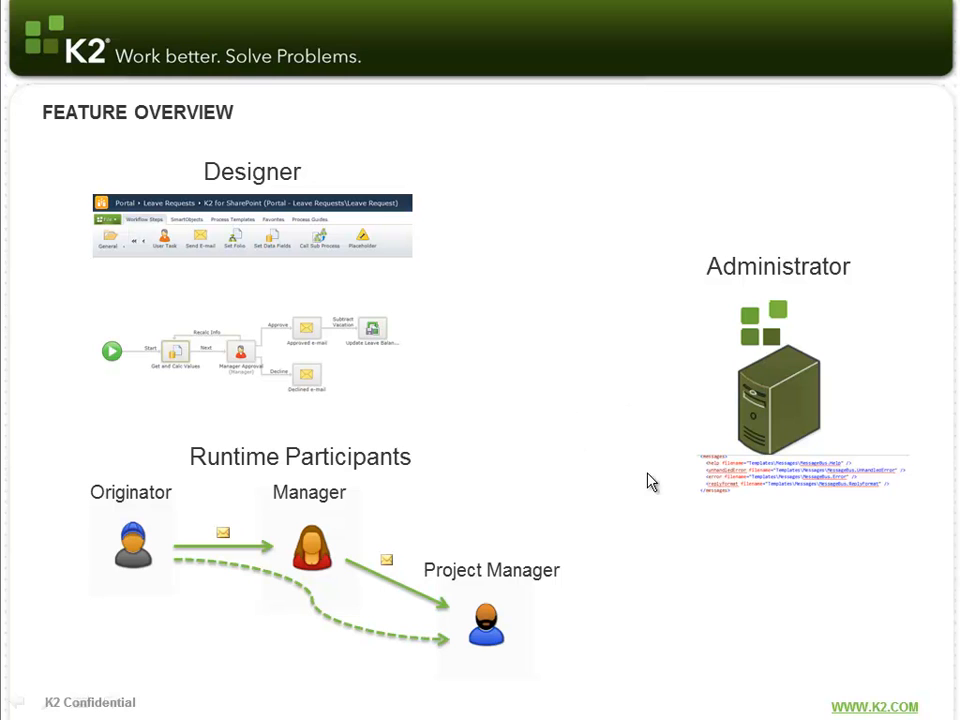
{"action": "mouse_move", "coordinate": [723, 530]}
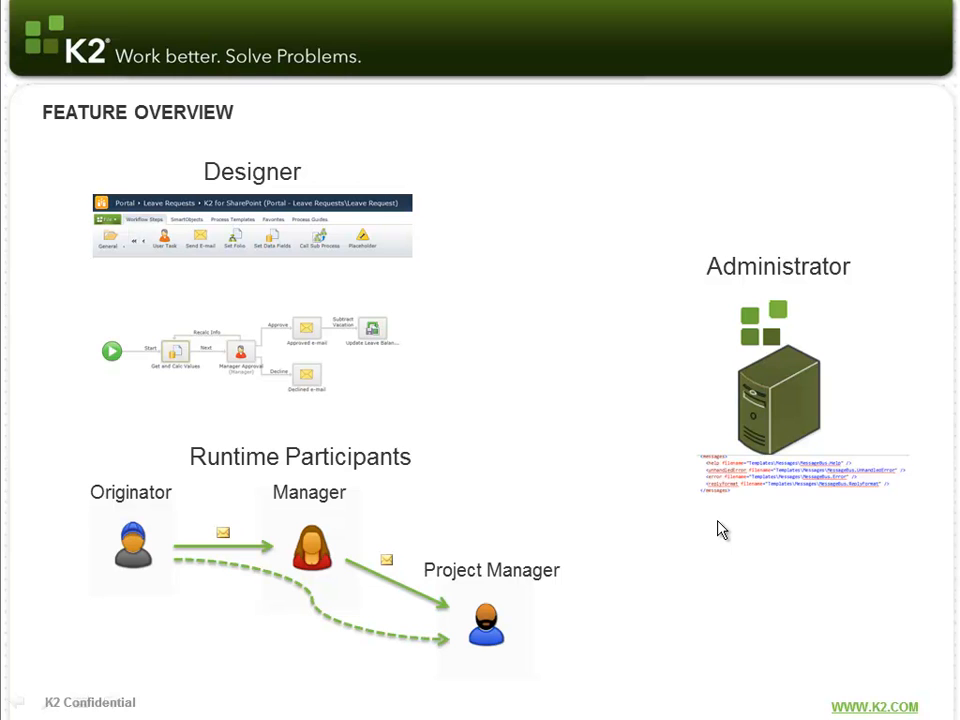
{"action": "mouse_move", "coordinate": [97, 540]}
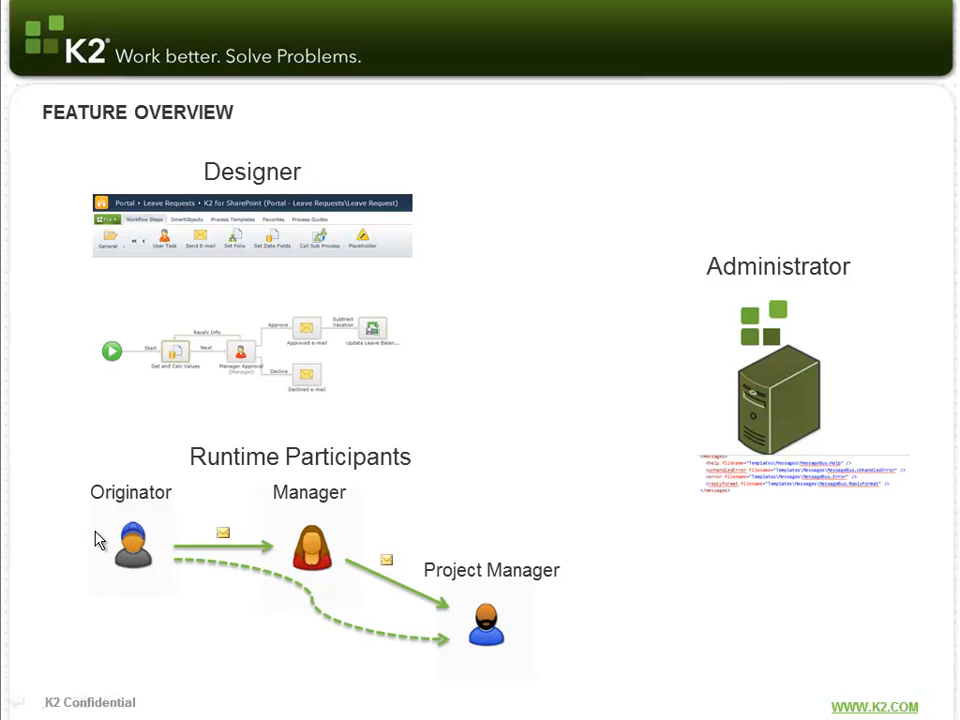
{"action": "mouse_move", "coordinate": [68, 561]}
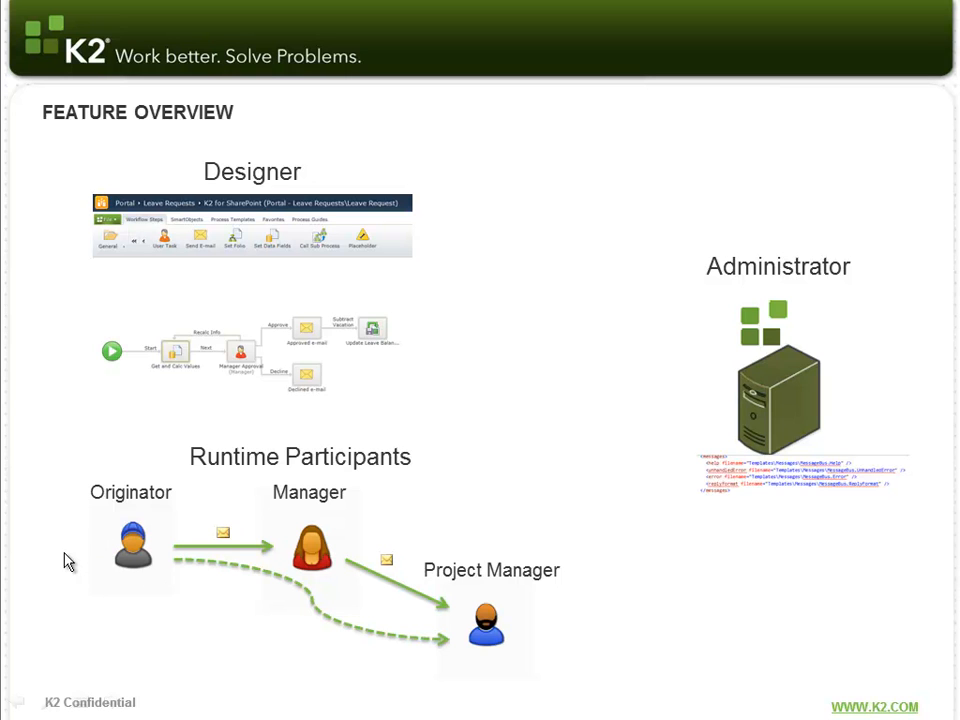
{"action": "mouse_move", "coordinate": [275, 545]}
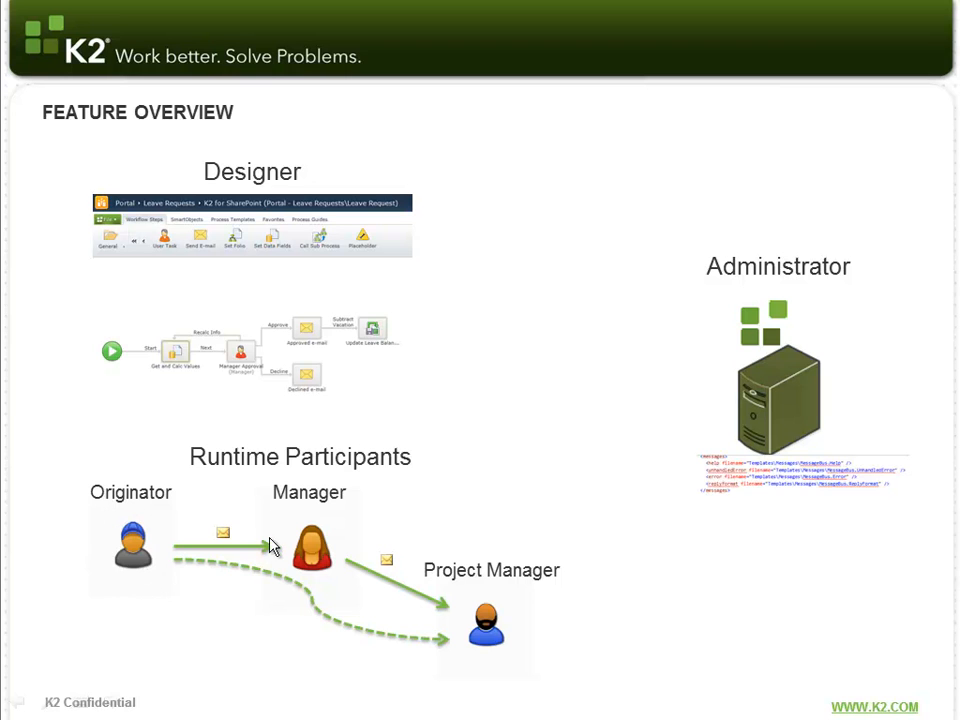
{"action": "mouse_move", "coordinate": [305, 543]}
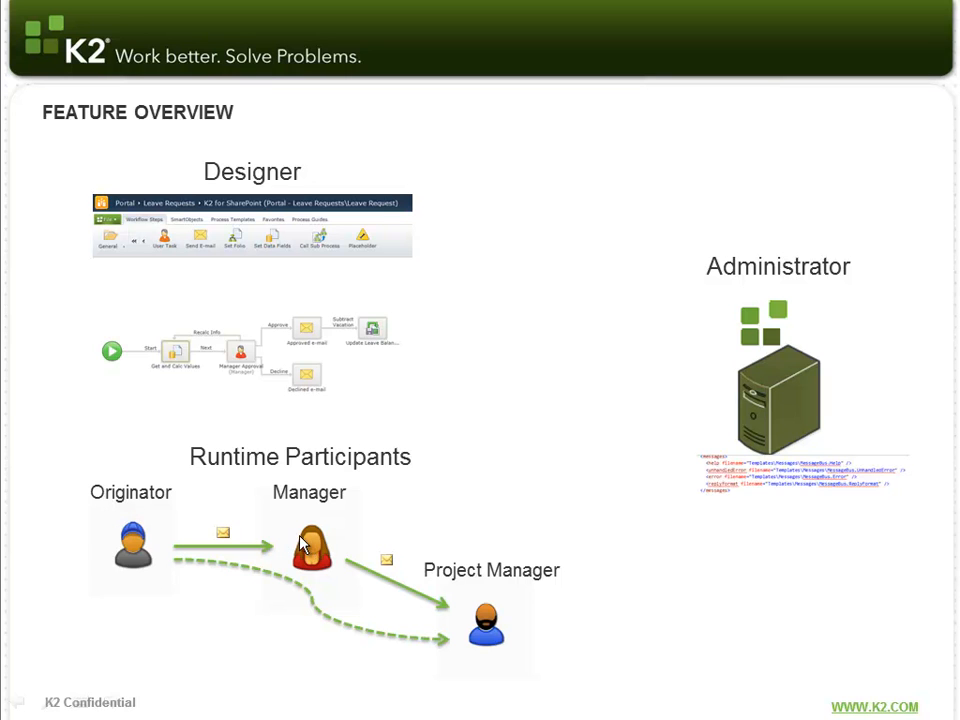
{"action": "mouse_move", "coordinate": [220, 540]}
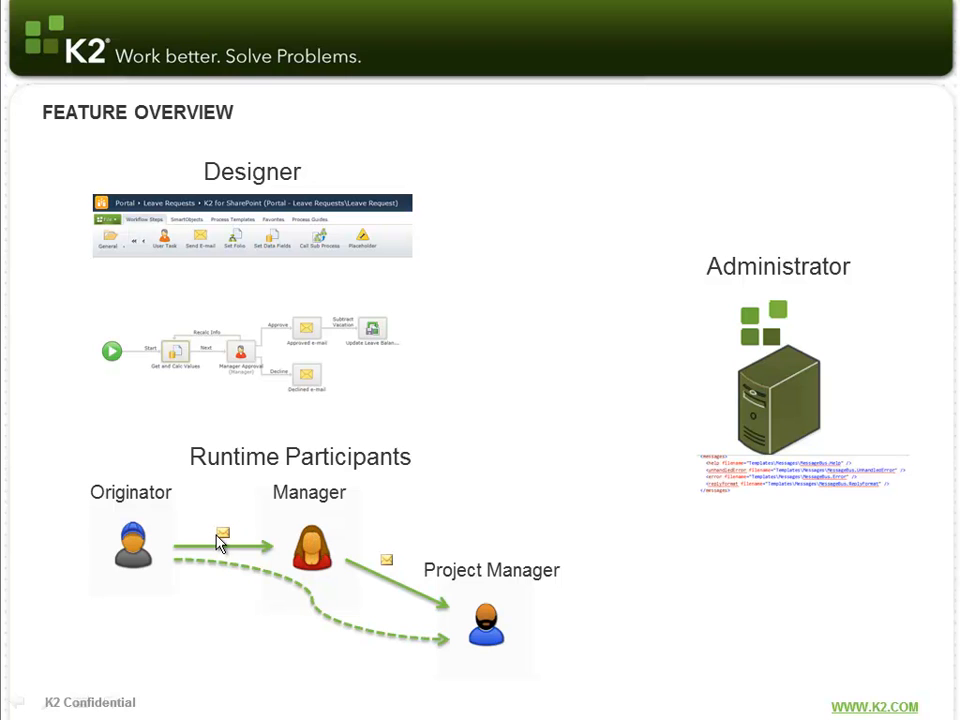
{"action": "mouse_move", "coordinate": [352, 547]}
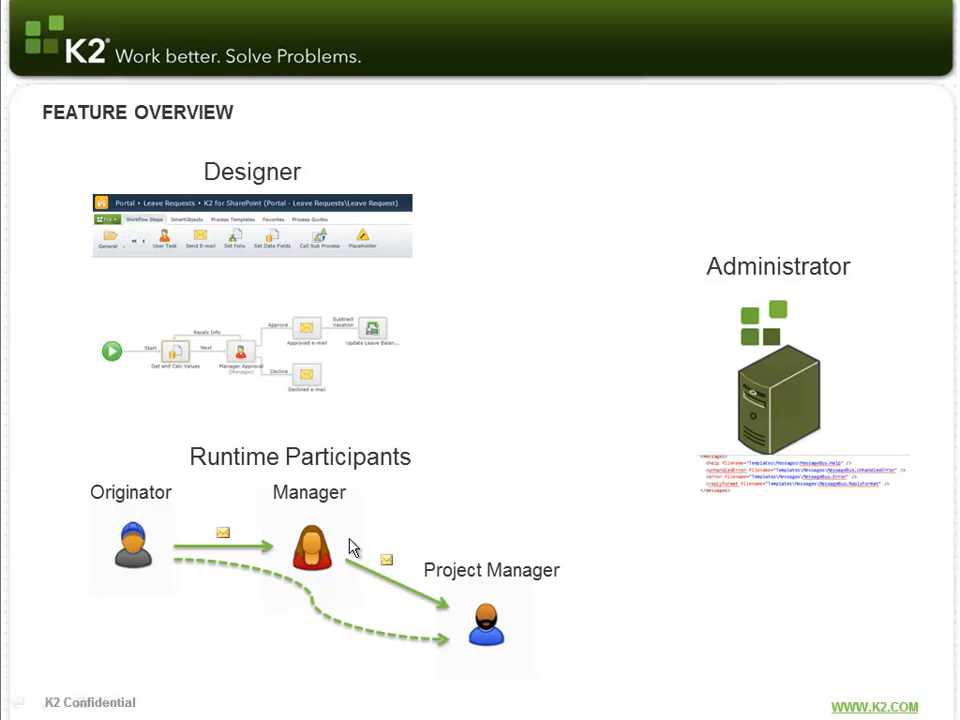
{"action": "mouse_move", "coordinate": [477, 607]}
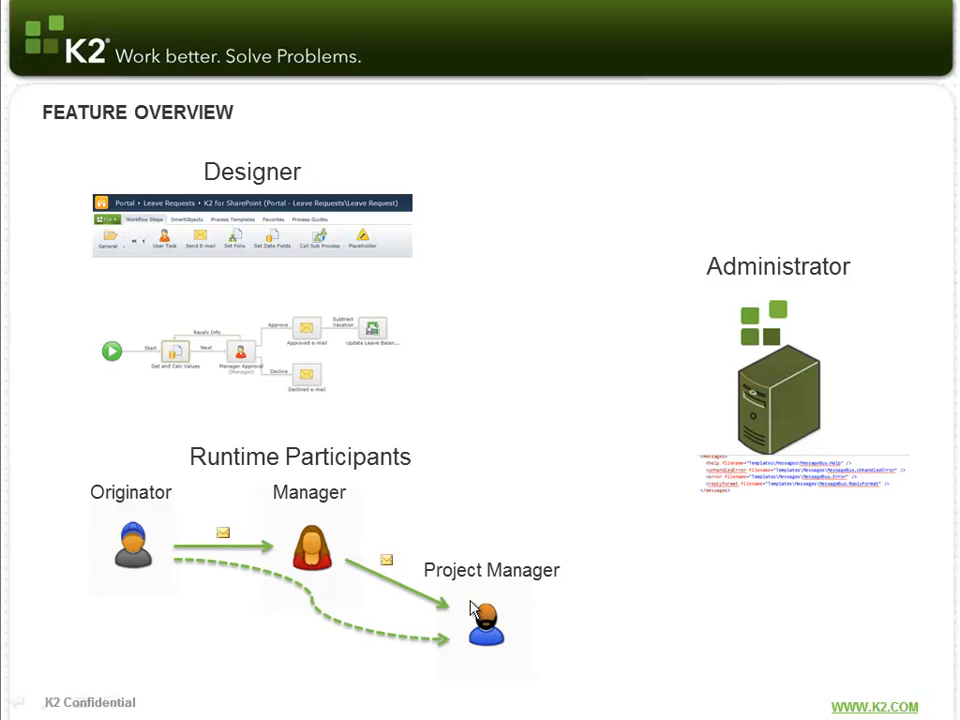
{"action": "mouse_move", "coordinate": [168, 547]}
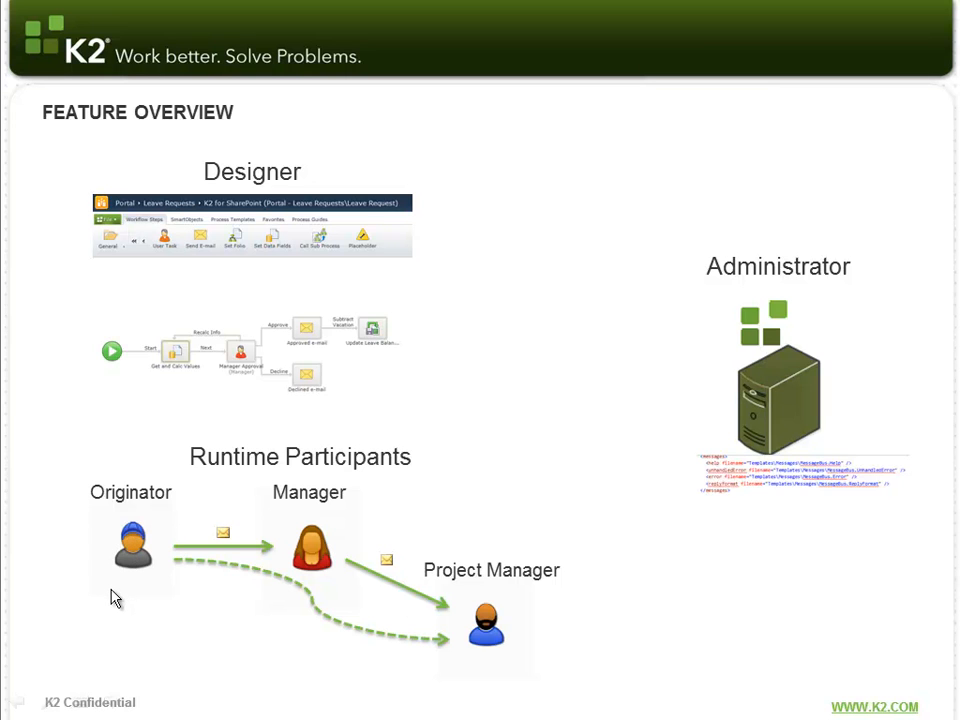
{"action": "mouse_move", "coordinate": [478, 614]}
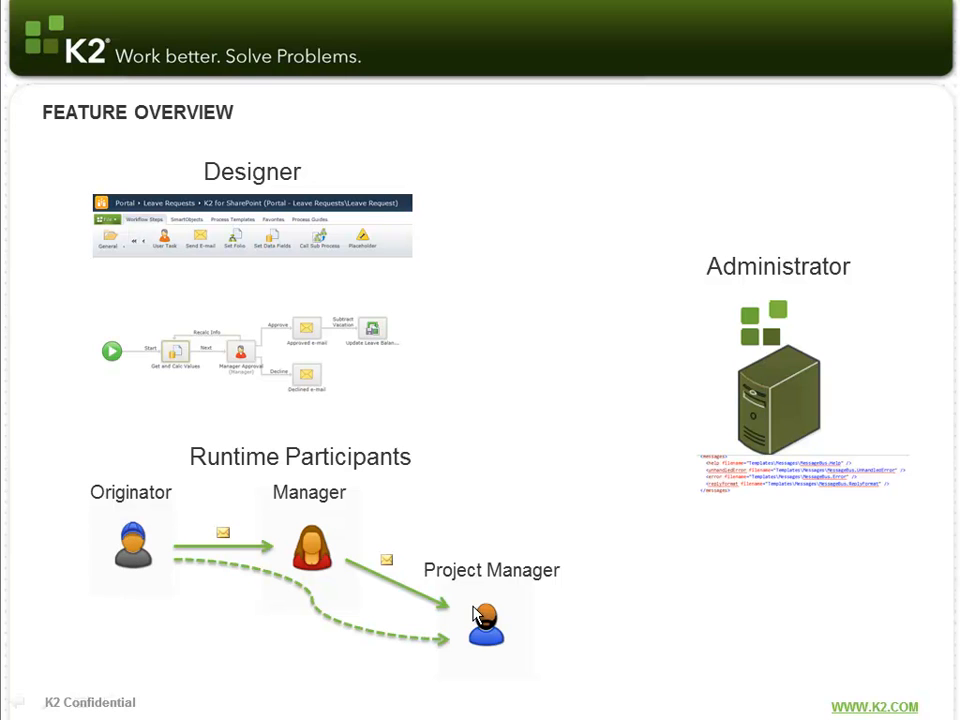
{"action": "mouse_move", "coordinate": [488, 608]}
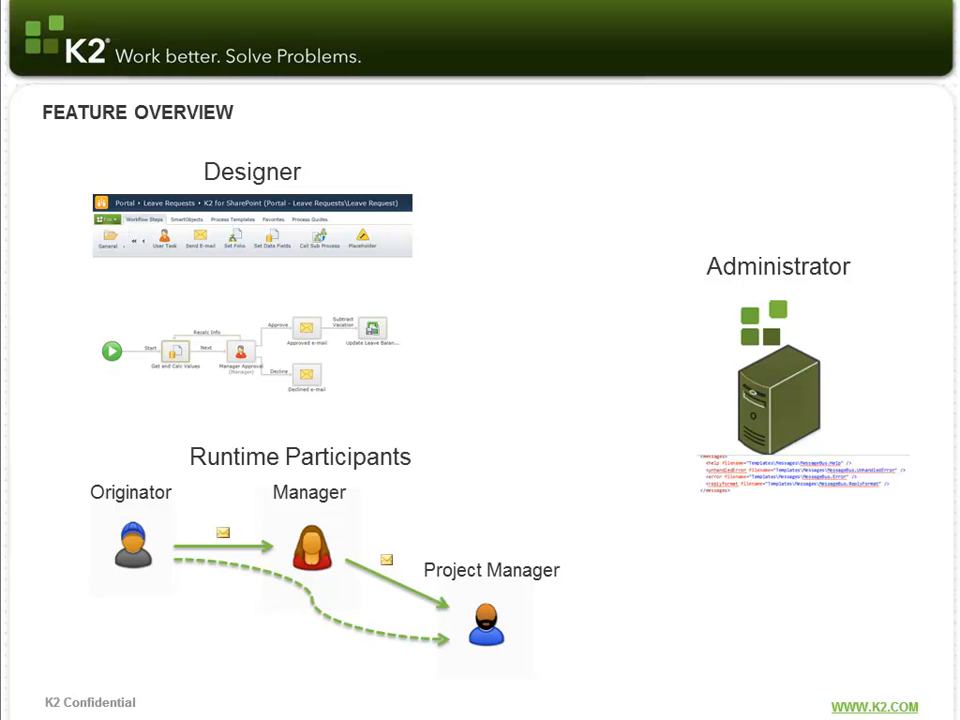
{"action": "mouse_move", "coordinate": [714, 604]}
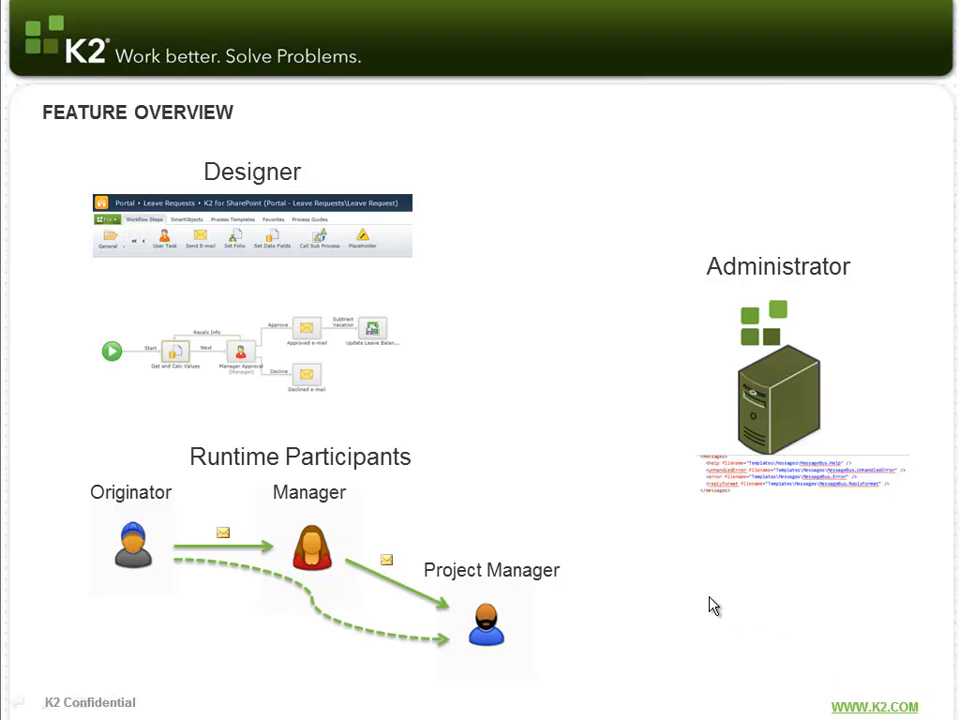
Step: Advance the slideshow to the "Demo 1: Notification and user response" slide
{"action": "key", "text": "Right"}
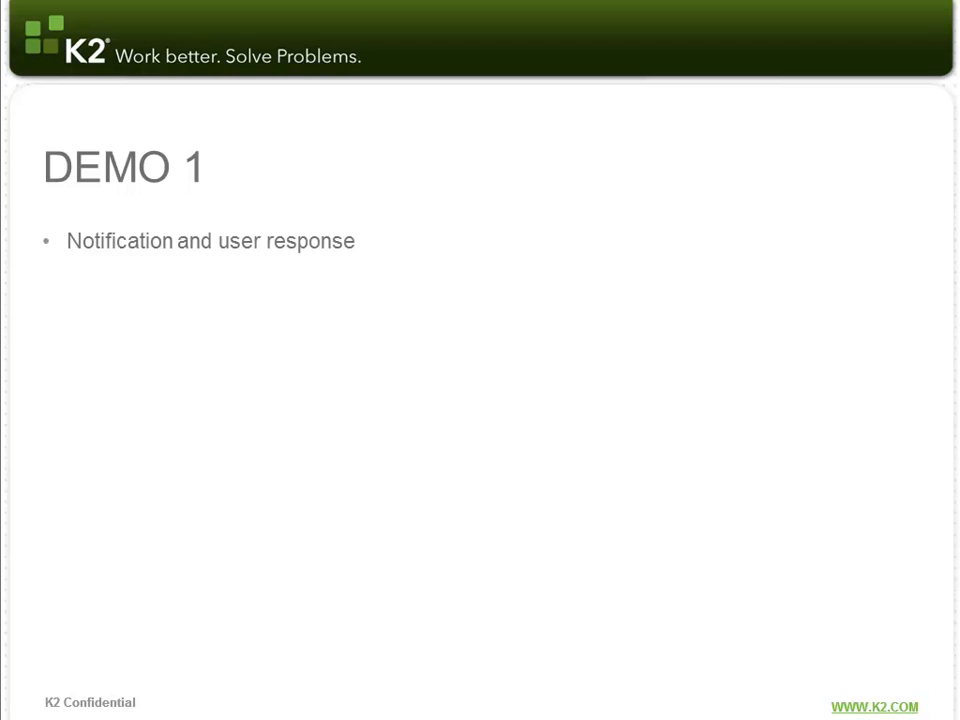
{"action": "mouse_move", "coordinate": [694, 370]}
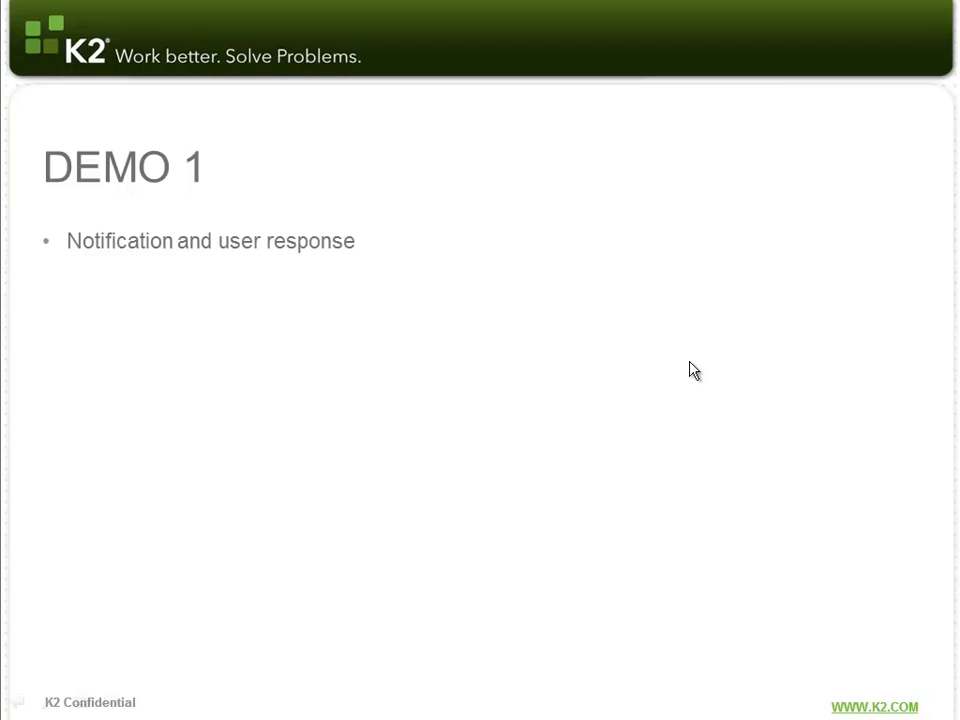
Step: Bring up the slide's context menu to end the show after Demo 1
{"action": "right_click", "coordinate": [695, 370]}
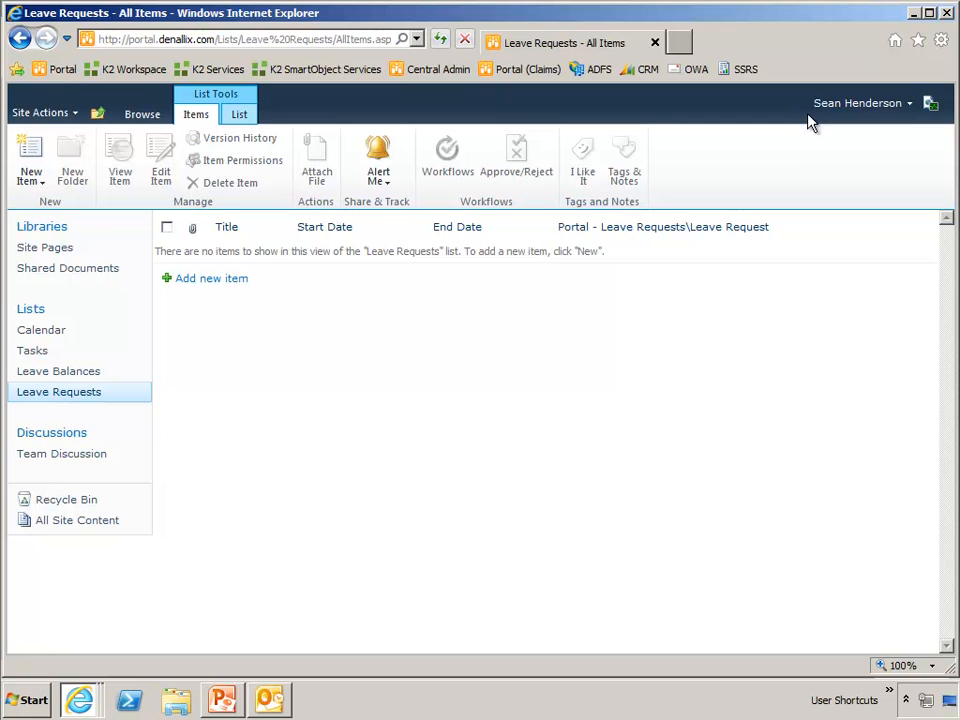
{"action": "mouse_move", "coordinate": [230, 294]}
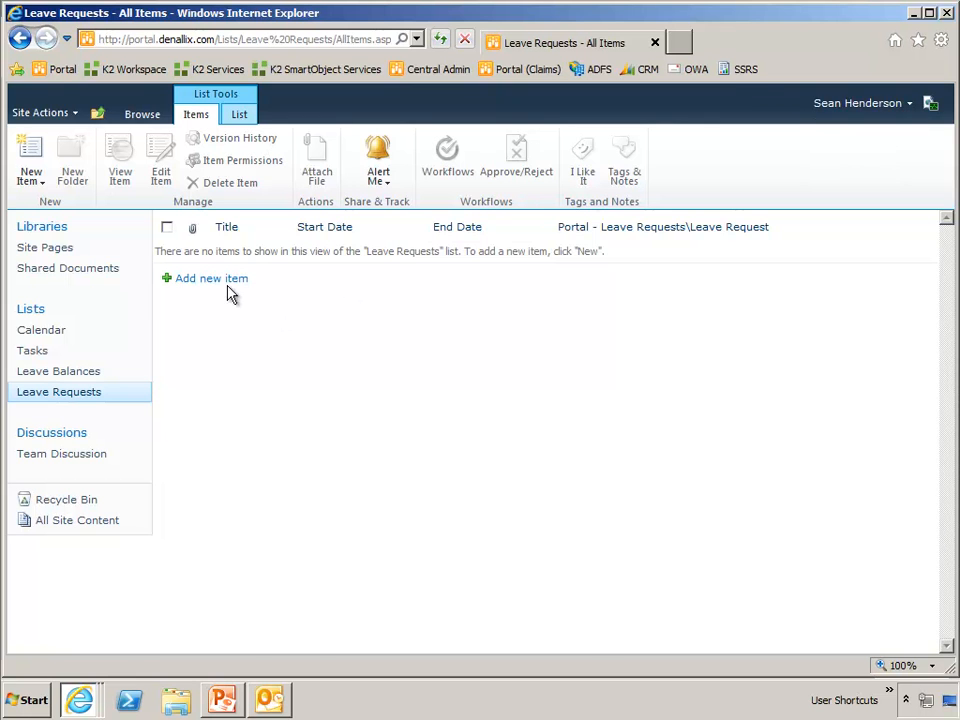
Step: Start a new Leave Requests item titled "vacation for end of year"
{"action": "left_click", "coordinate": [210, 278]}
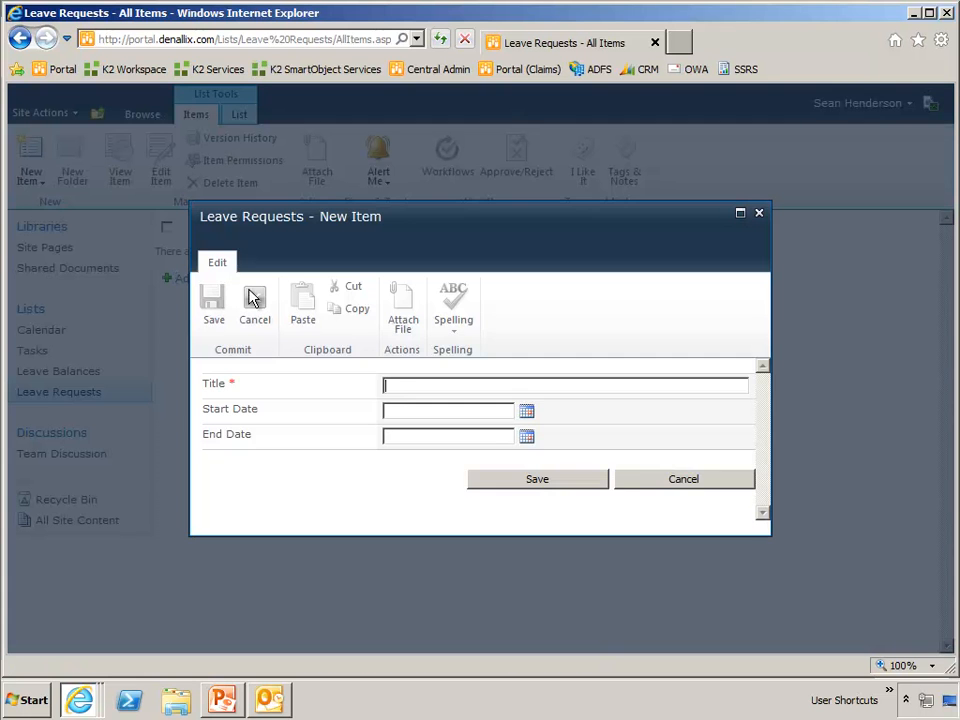
{"action": "type", "text": "vacation"}
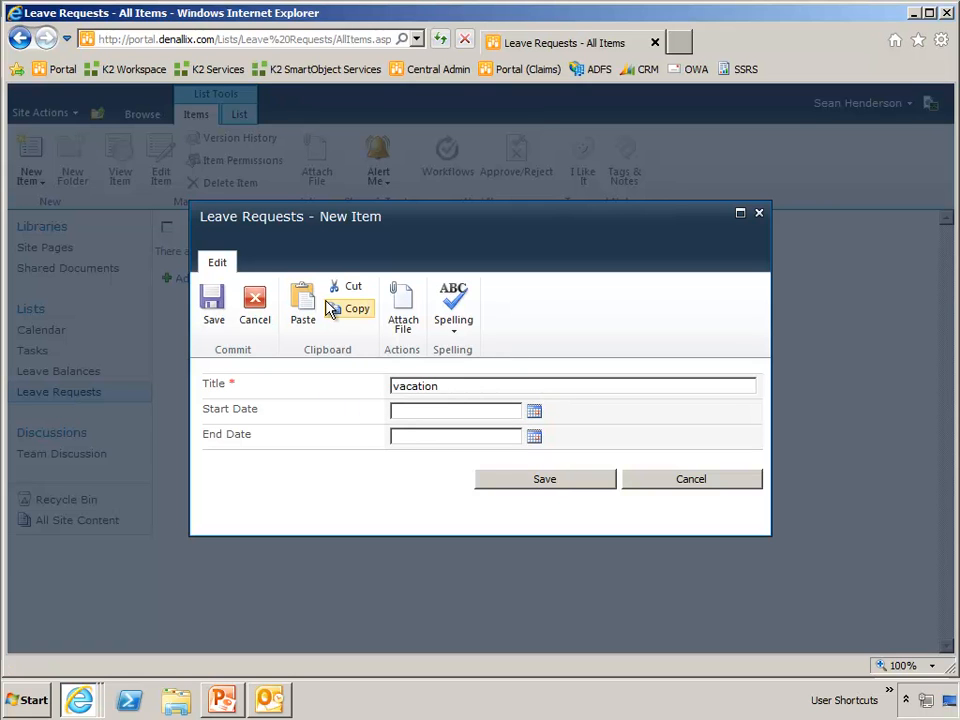
{"action": "type", "text": "for end of year"}
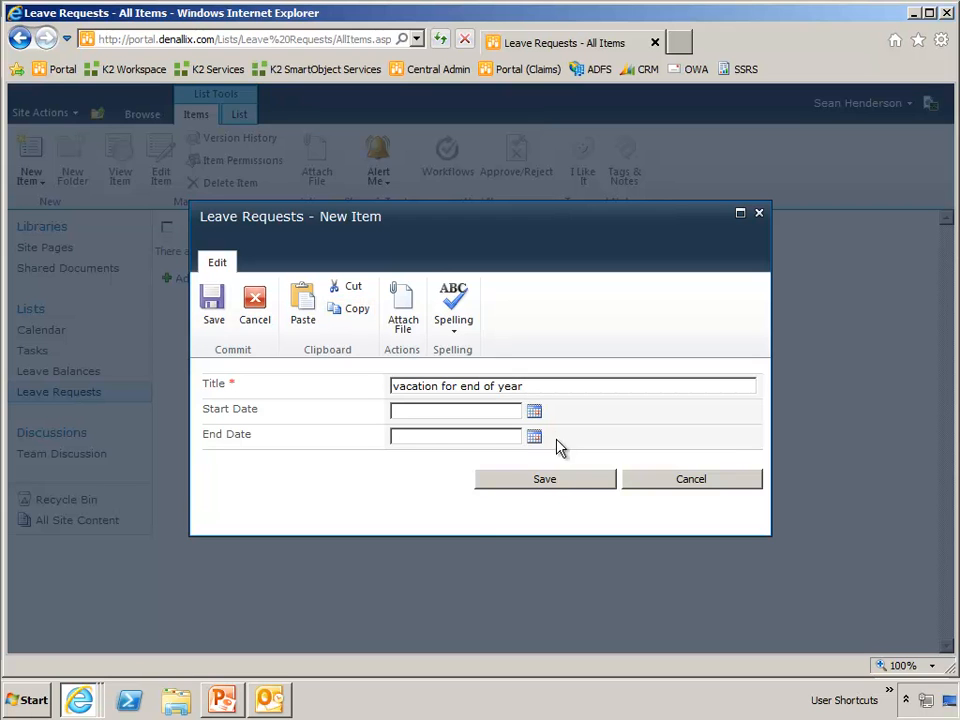
Step: Set the request dates 12/27/2011 to 12/30/2011 and save it to the list
{"action": "left_click", "coordinate": [534, 410]}
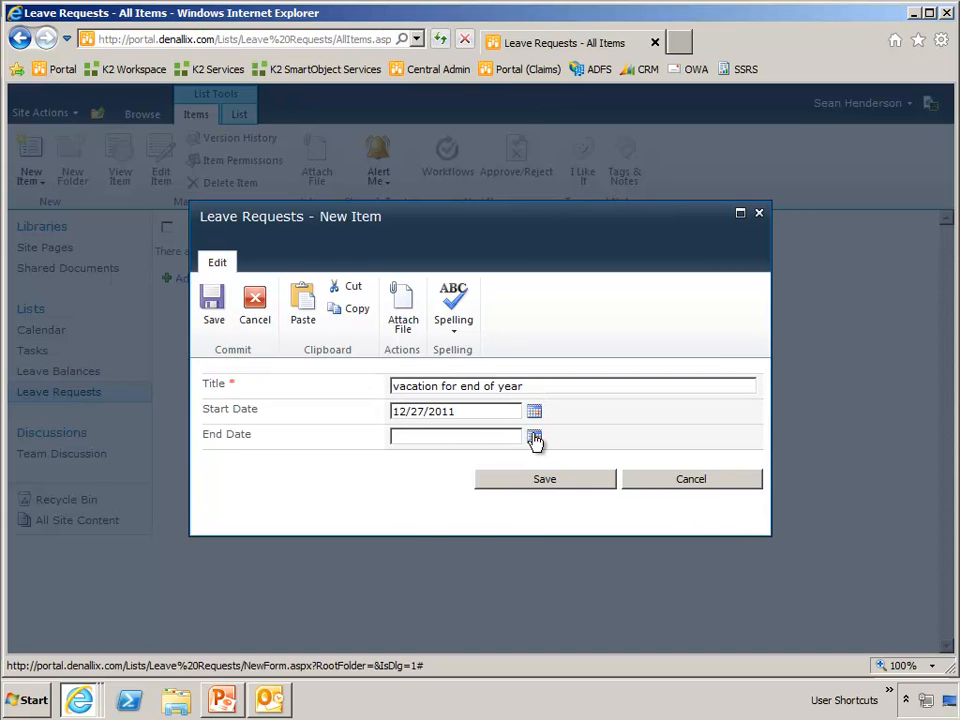
{"action": "left_click", "coordinate": [535, 438]}
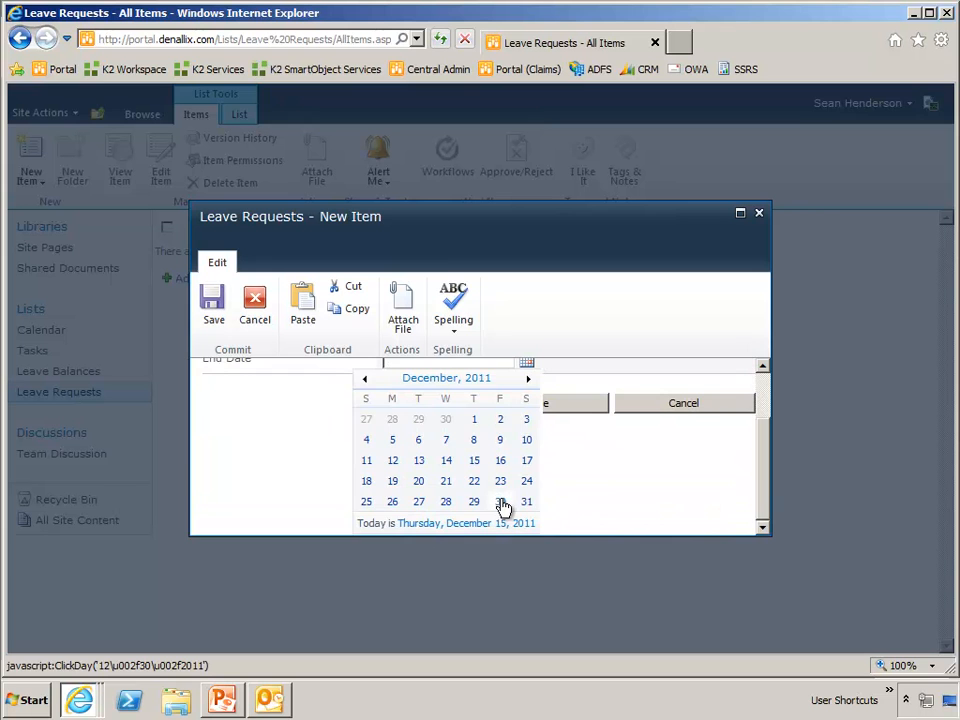
{"action": "left_click", "coordinate": [500, 480]}
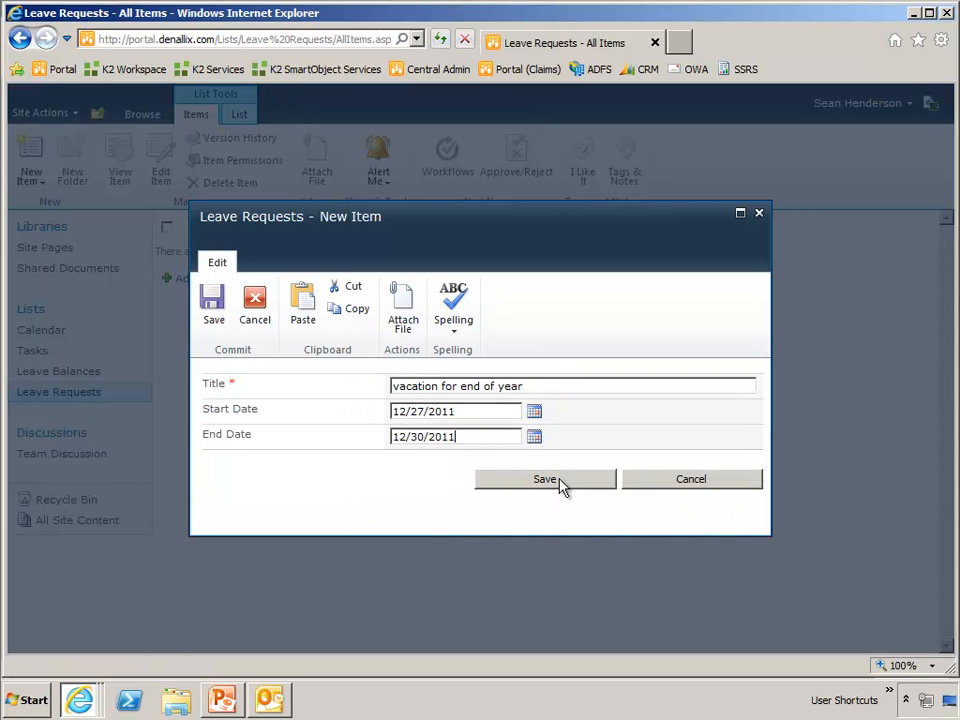
{"action": "left_click", "coordinate": [545, 479]}
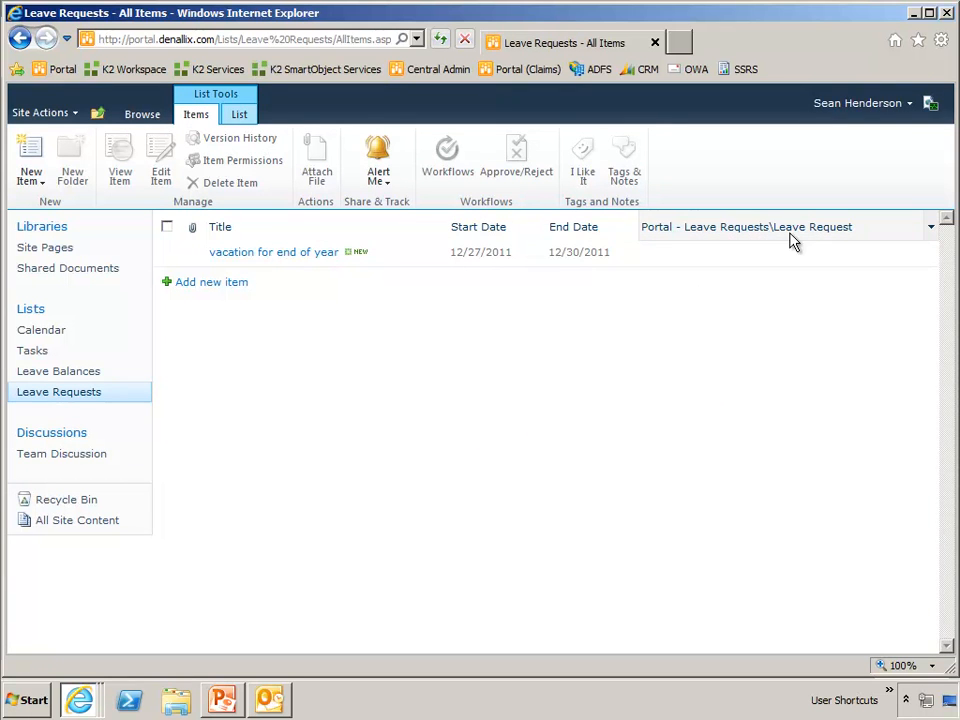
{"action": "mouse_move", "coordinate": [380, 590]}
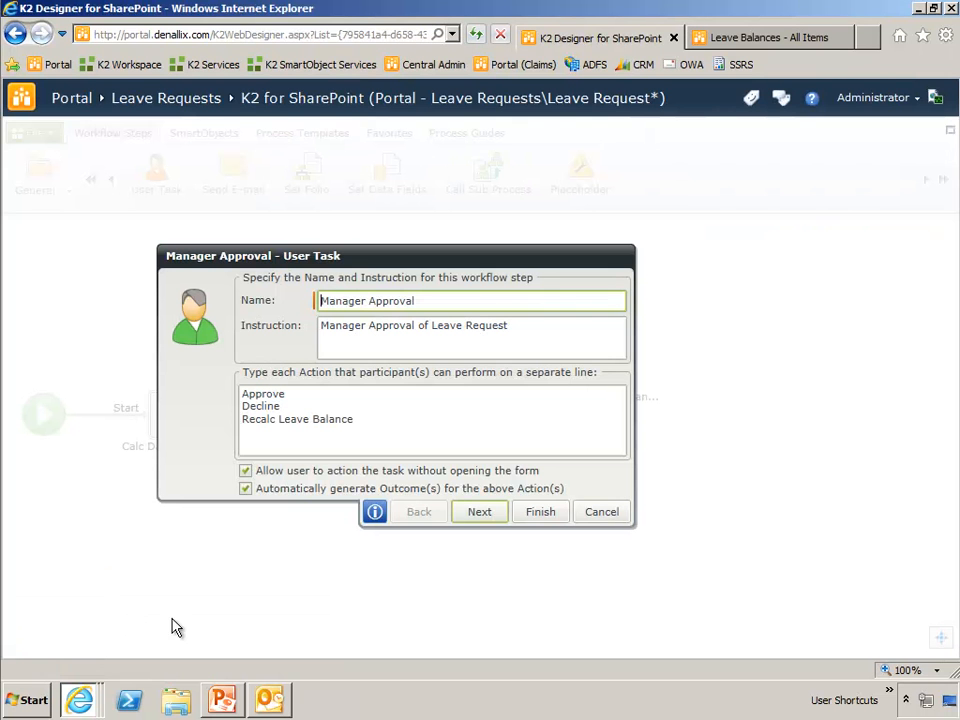
{"action": "left_click", "coordinate": [540, 511]}
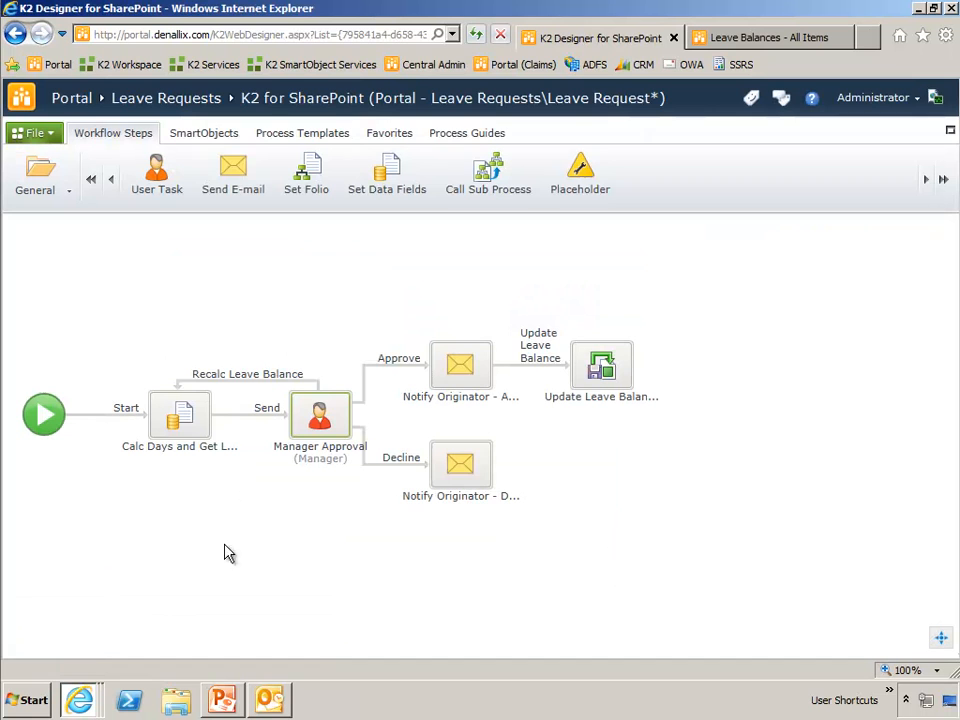
{"action": "mouse_move", "coordinate": [135, 447]}
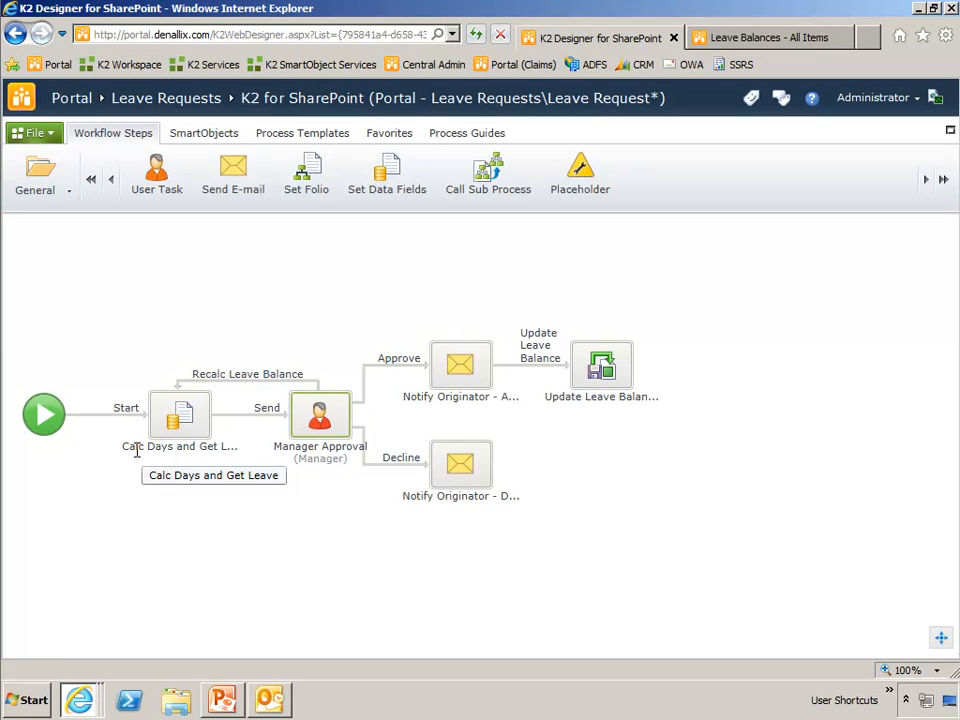
{"action": "mouse_move", "coordinate": [200, 450]}
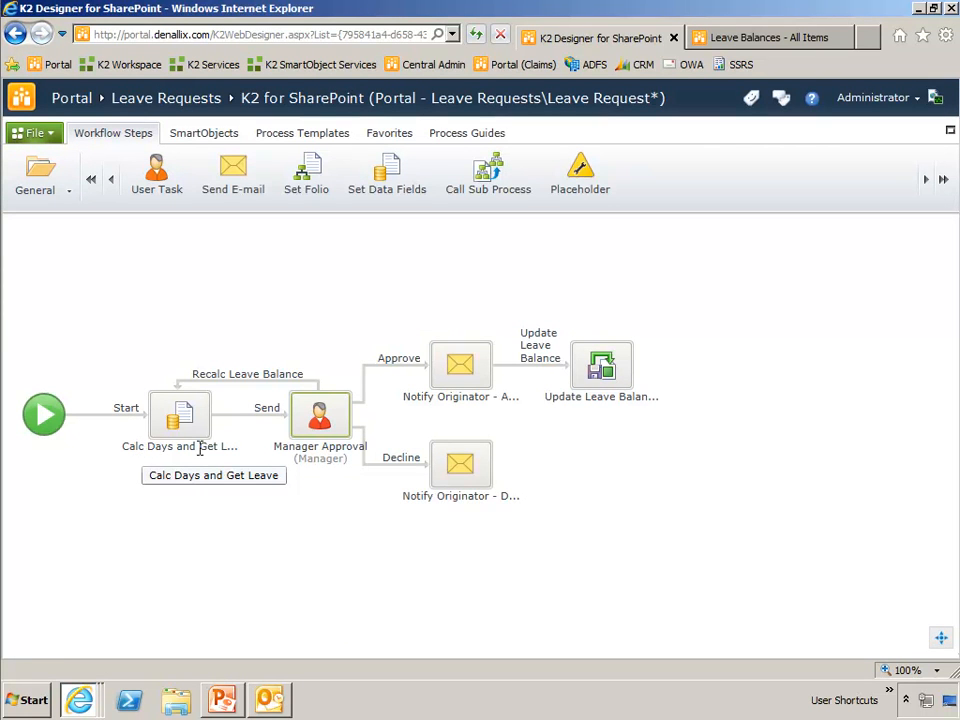
{"action": "mouse_move", "coordinate": [260, 548]}
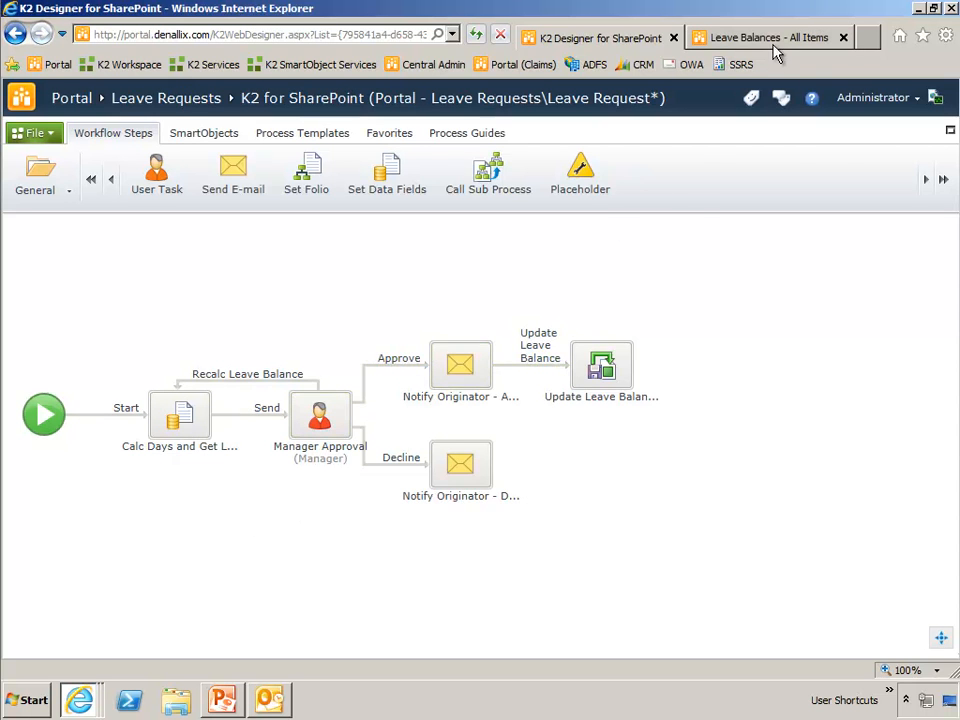
{"action": "left_click", "coordinate": [767, 37]}
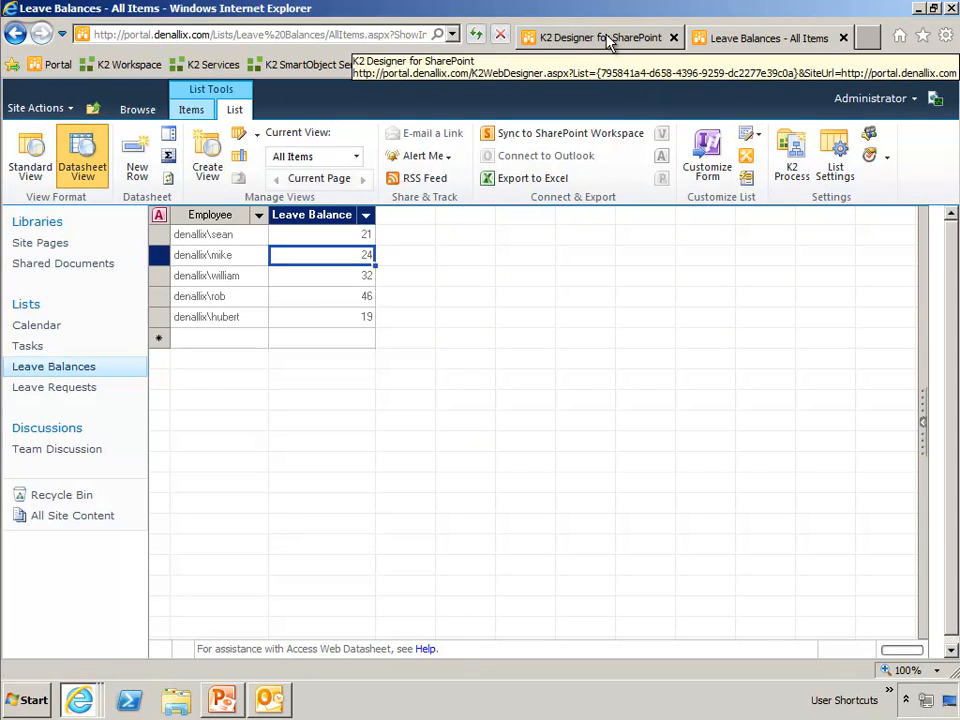
{"action": "left_click", "coordinate": [598, 37]}
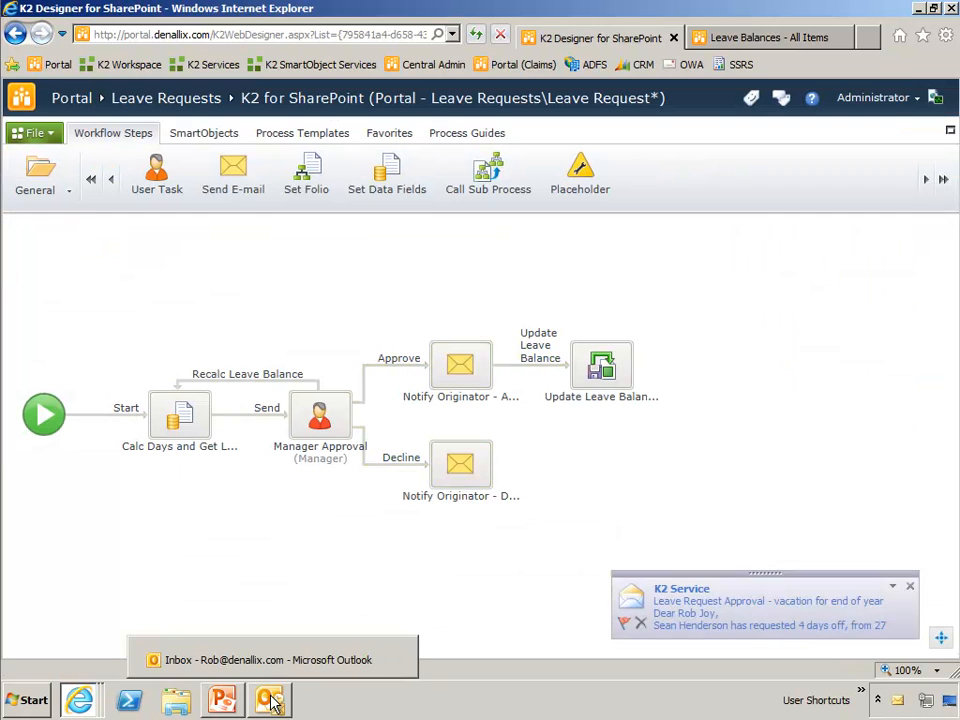
Step: View the K2 leave approval email in Outlook and pick out task serial number SN=14_56
{"action": "left_click", "coordinate": [270, 699]}
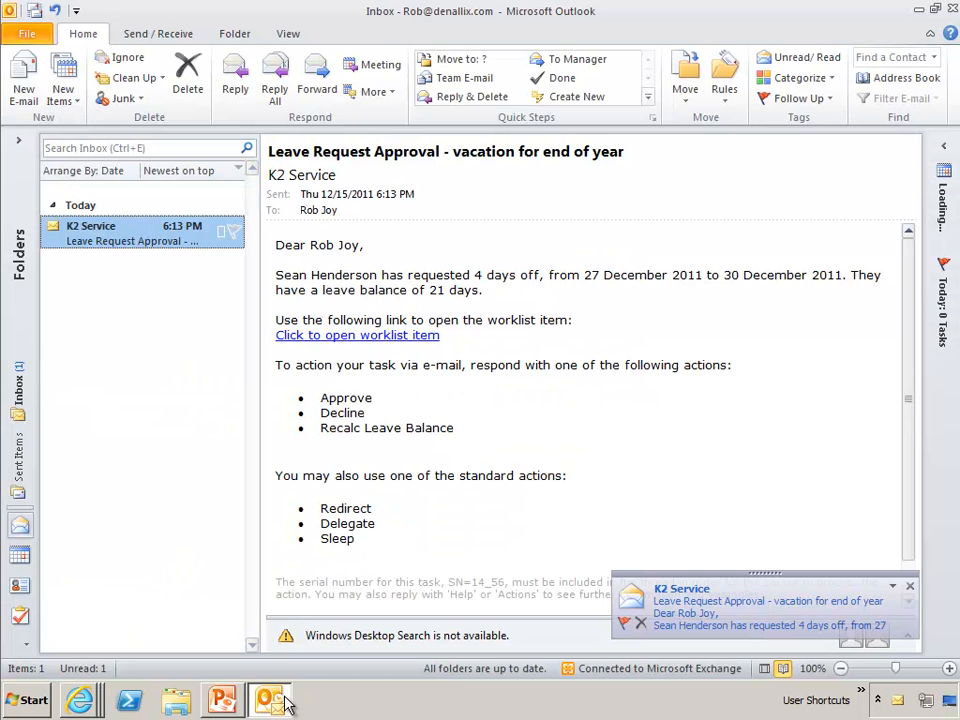
{"action": "mouse_move", "coordinate": [216, 212]}
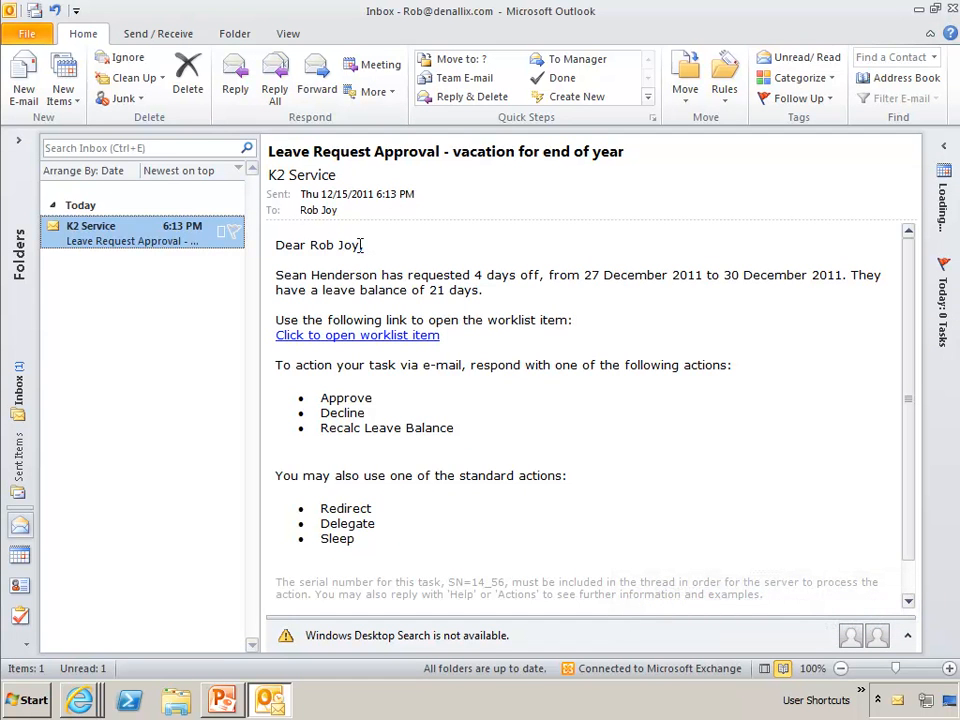
{"action": "left_click", "coordinate": [365, 245]}
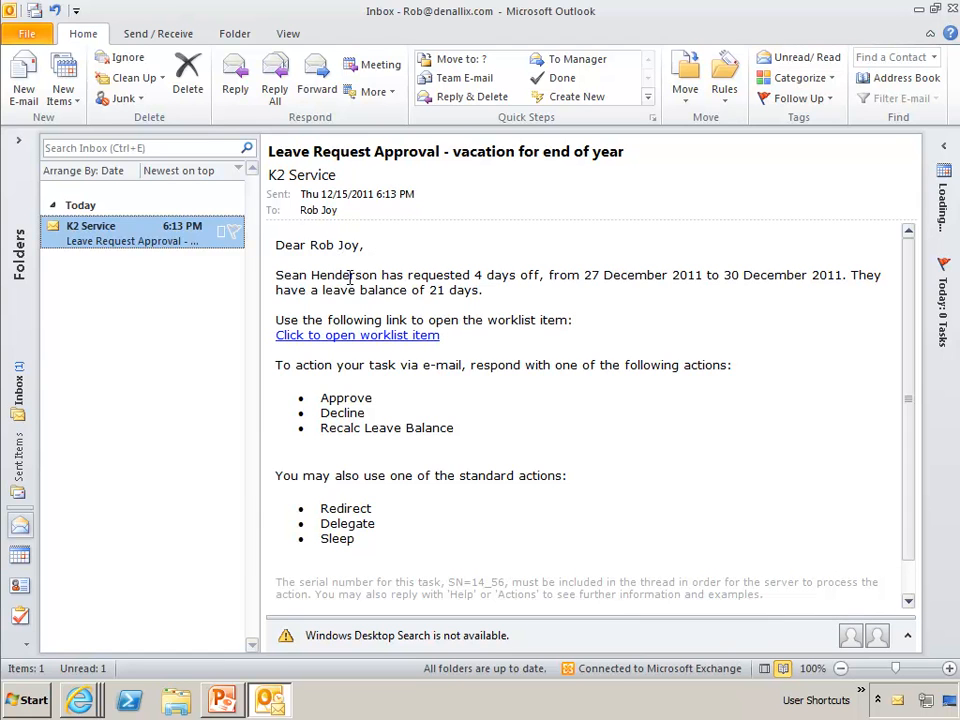
{"action": "mouse_move", "coordinate": [667, 281]}
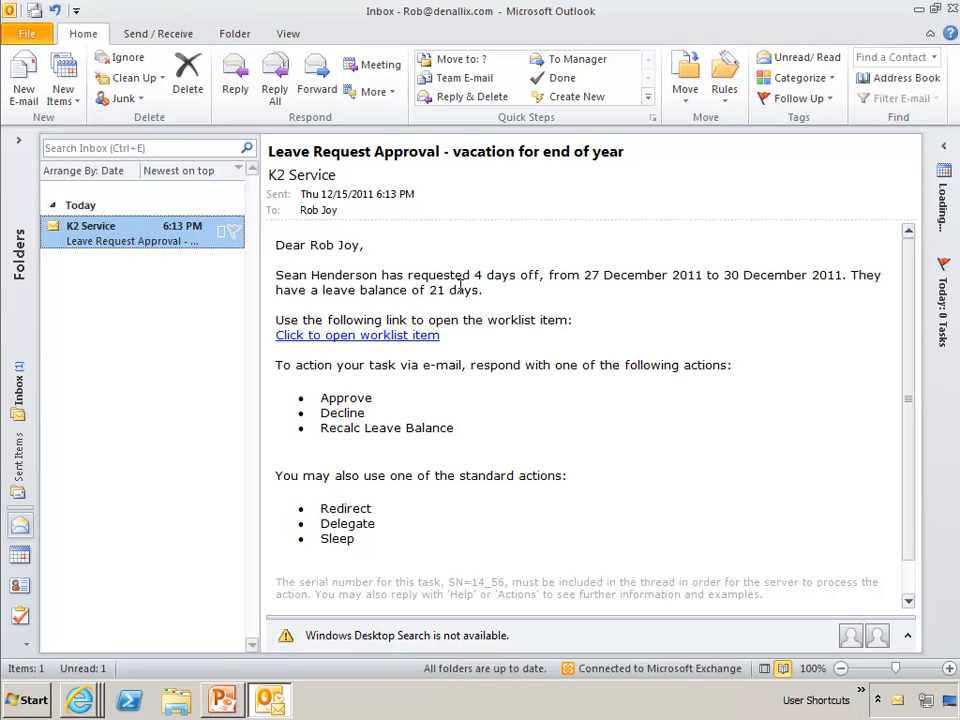
{"action": "mouse_move", "coordinate": [464, 344]}
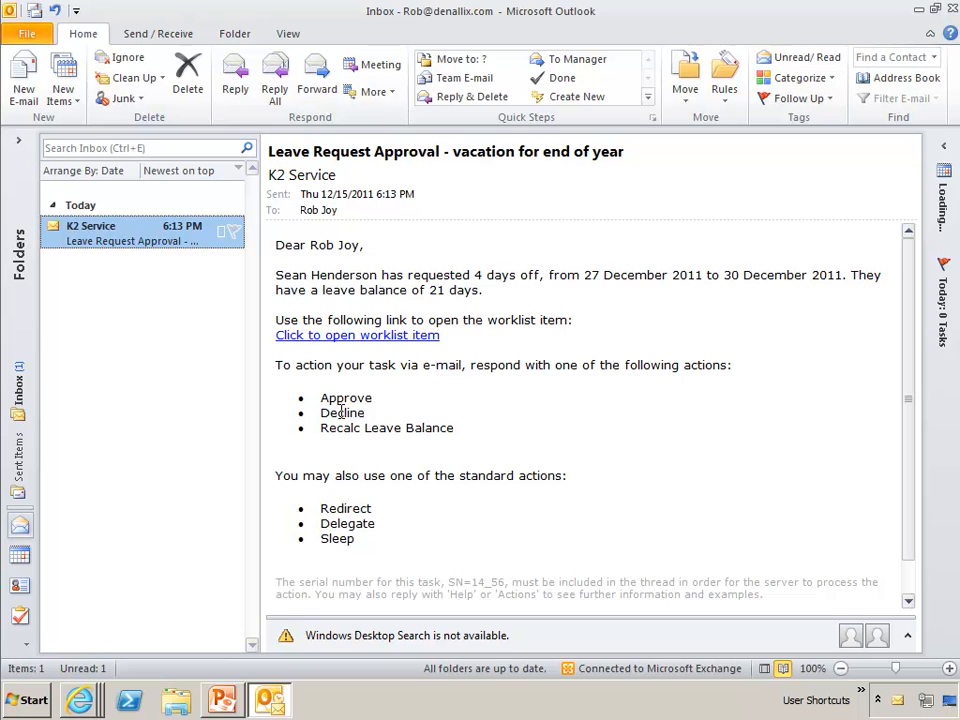
{"action": "mouse_move", "coordinate": [390, 425]}
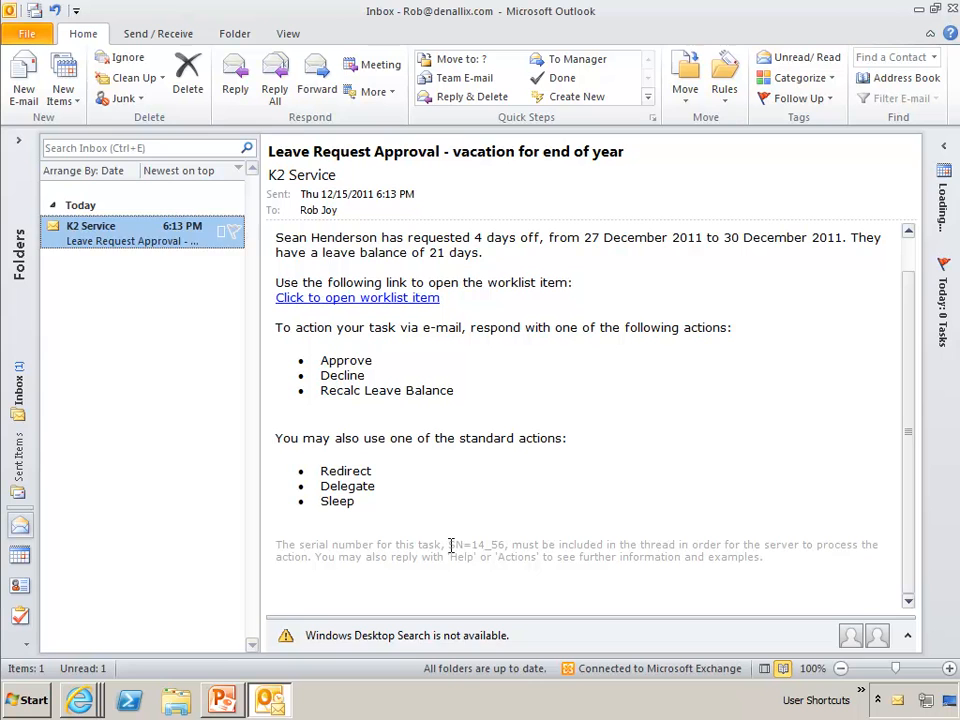
{"action": "double_click", "coordinate": [477, 544]}
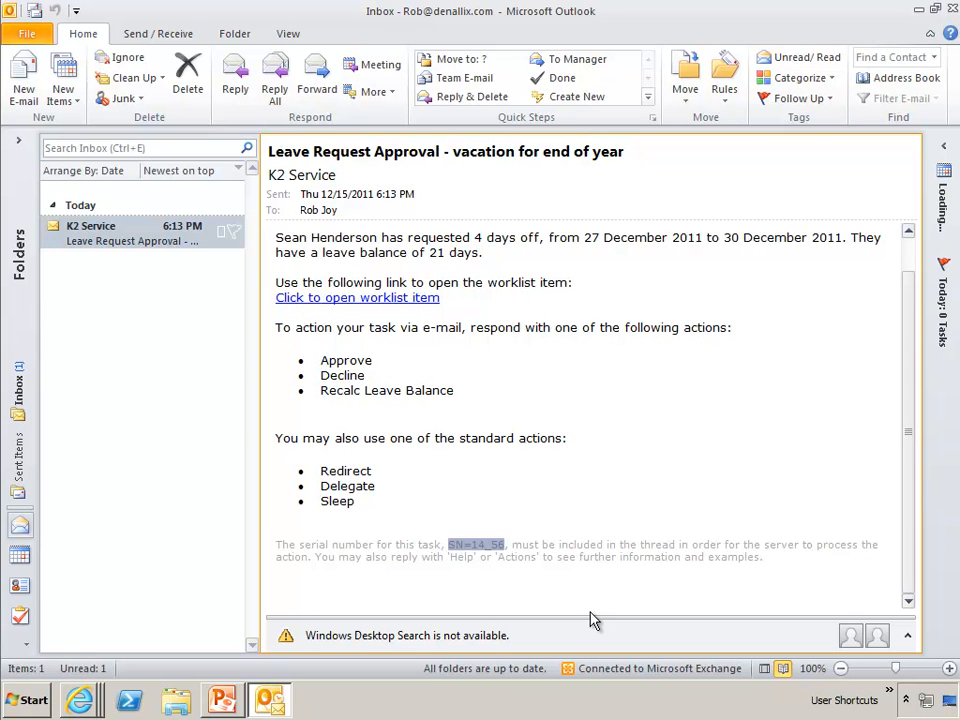
{"action": "left_click", "coordinate": [234, 78]}
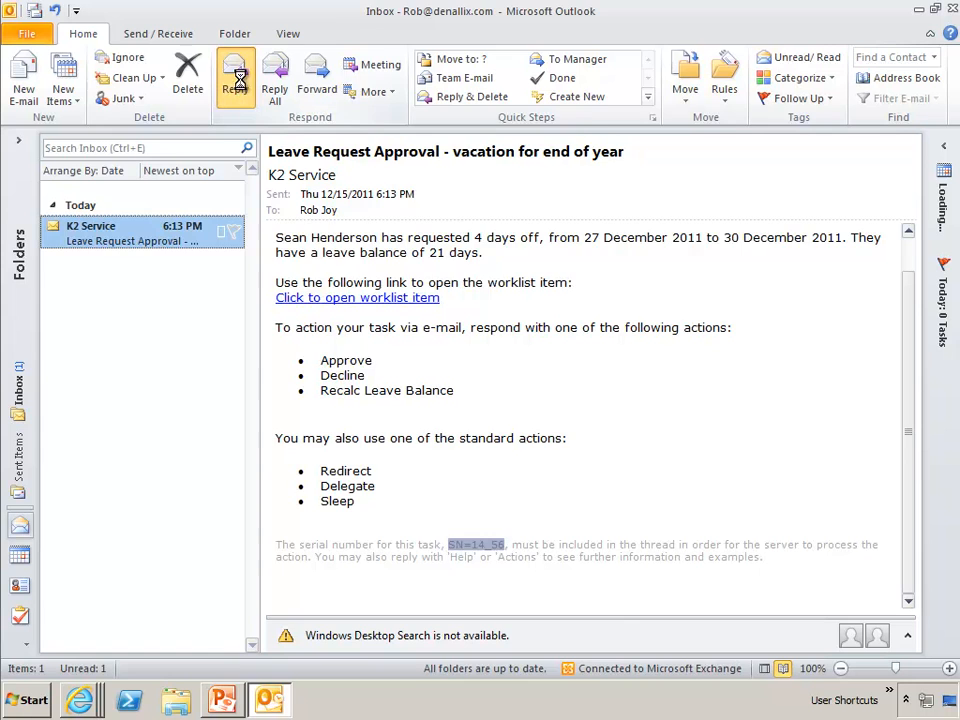
Step: Reply to the approval email with the message "I approve this request."
{"action": "left_click", "coordinate": [235, 78]}
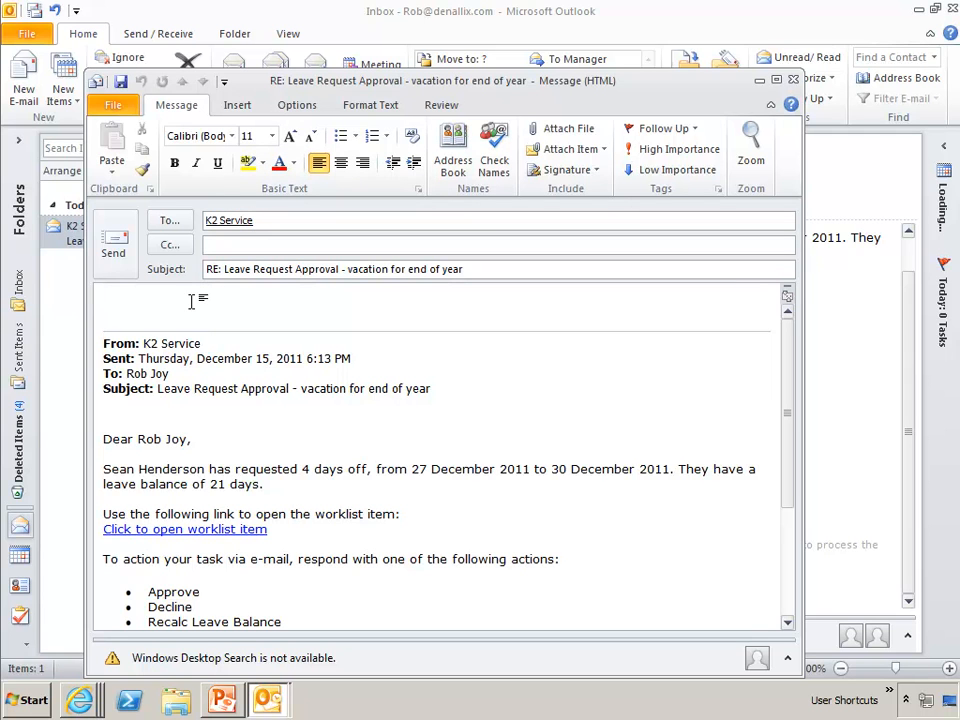
{"action": "left_click", "coordinate": [110, 305]}
{"action": "type", "text": "I approve t"}
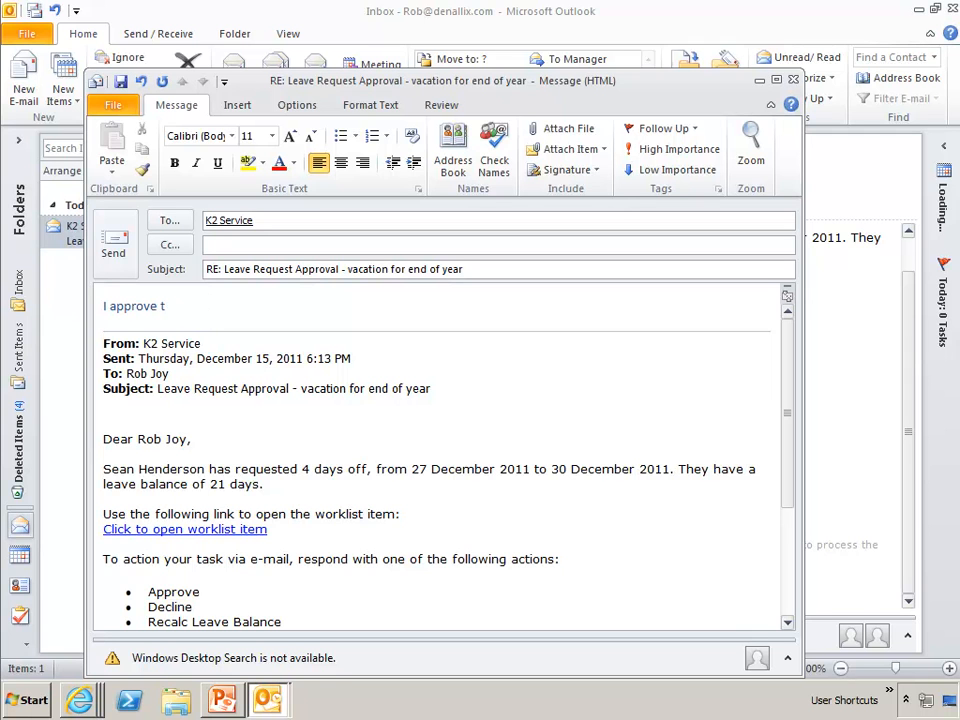
{"action": "type", "text": "his request."}
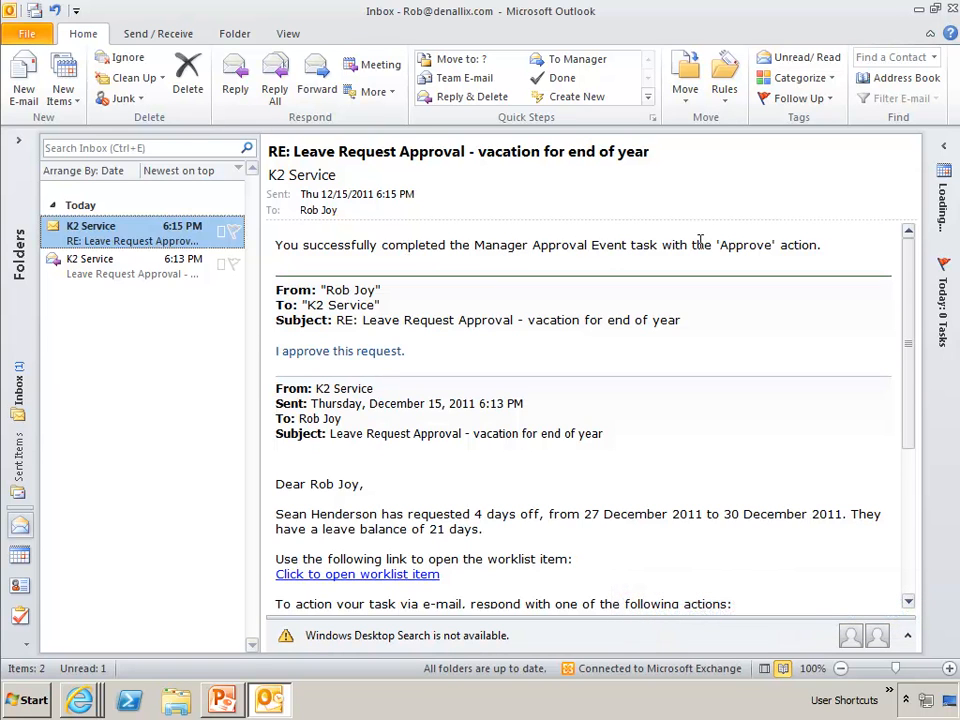
{"action": "mouse_move", "coordinate": [768, 243]}
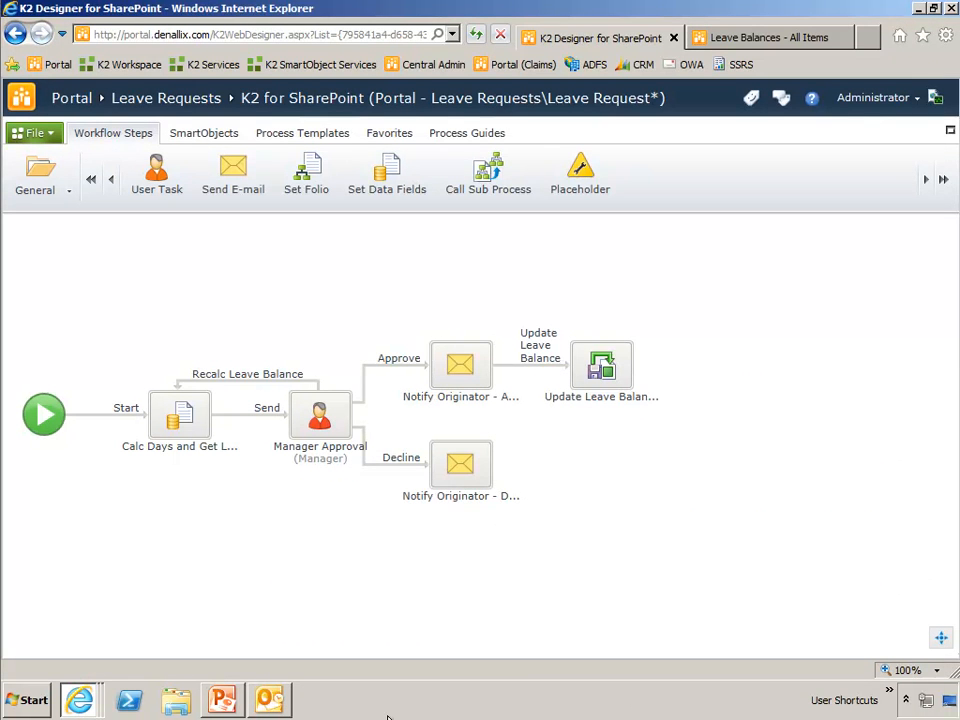
Step: Return to the PowerPoint slideshow for the Design Time slide on the Manager Approval task
{"action": "left_click", "coordinate": [222, 699]}
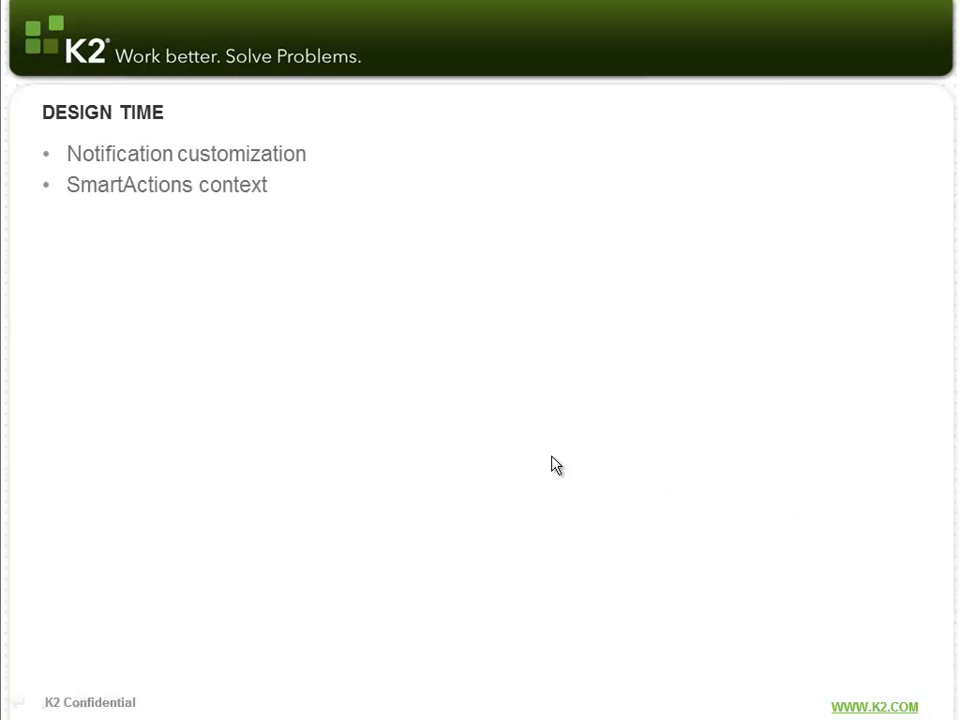
{"action": "mouse_move", "coordinate": [640, 515]}
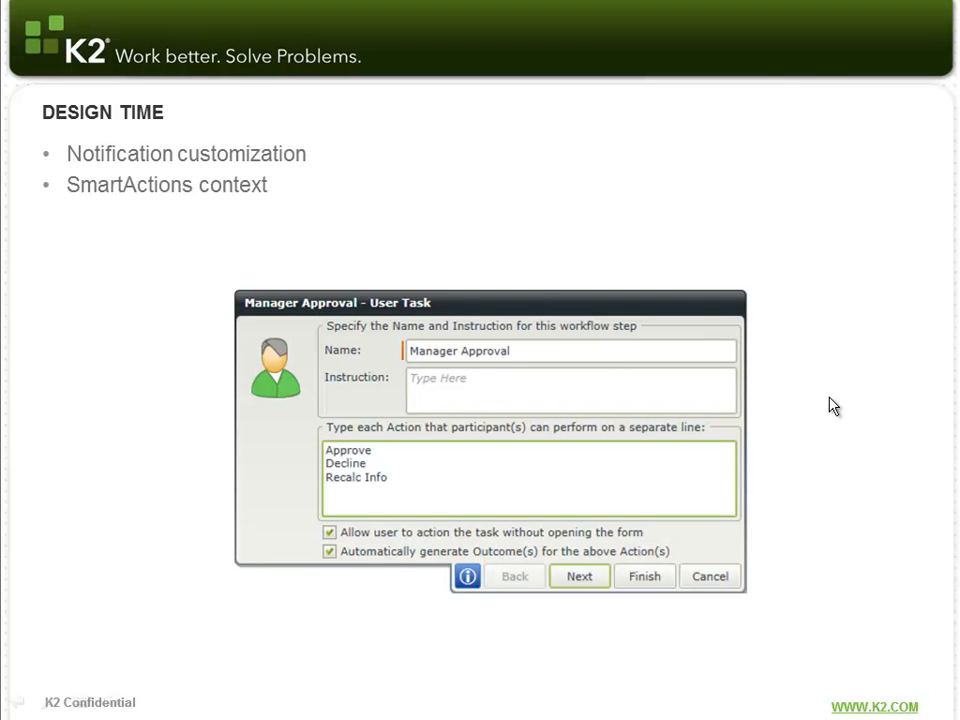
{"action": "mouse_move", "coordinate": [418, 551]}
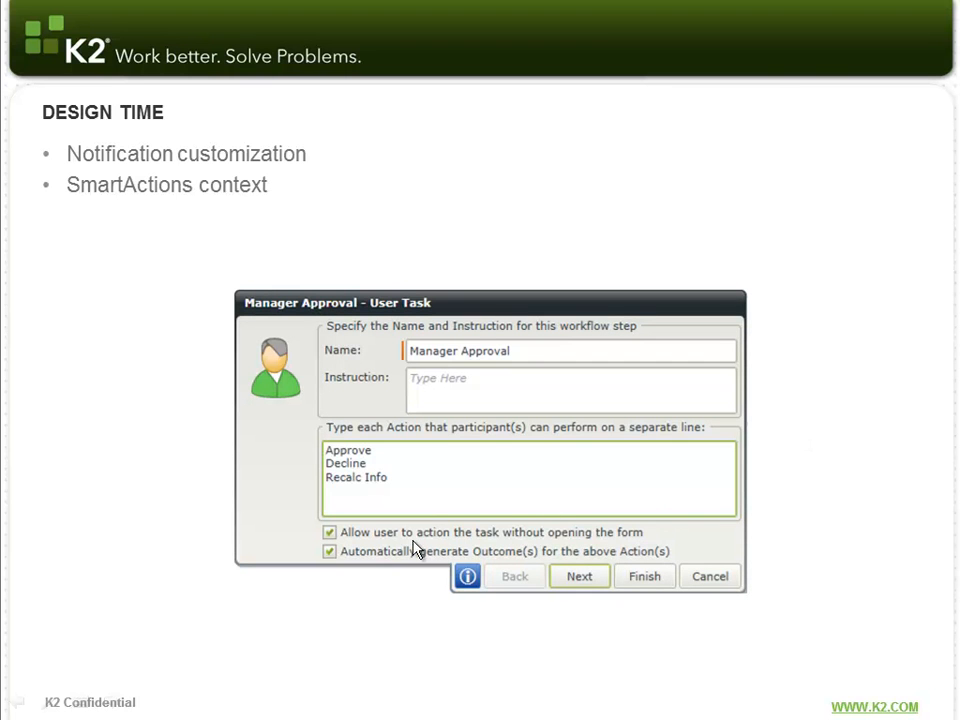
{"action": "mouse_move", "coordinate": [402, 540]}
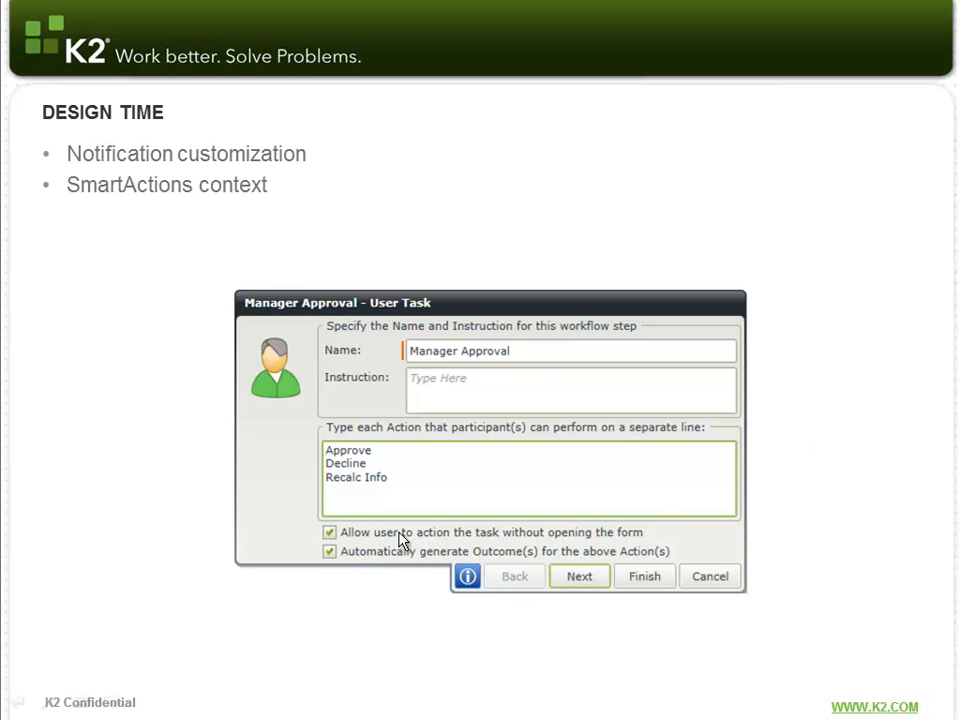
{"action": "mouse_move", "coordinate": [628, 542]}
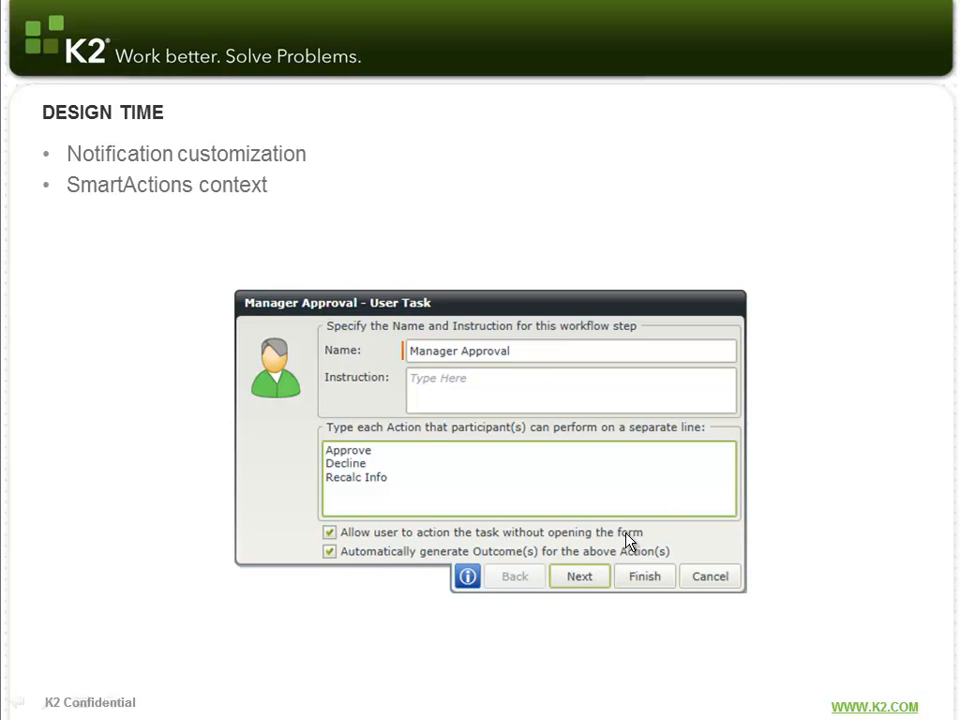
{"action": "mouse_move", "coordinate": [660, 540]}
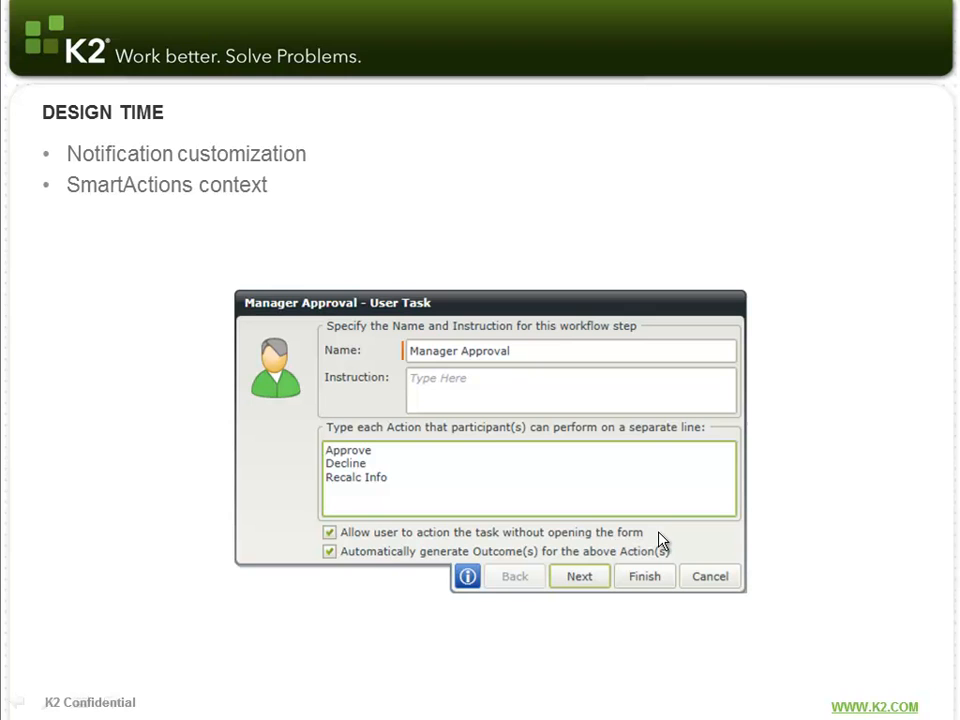
{"action": "mouse_move", "coordinate": [375, 518]}
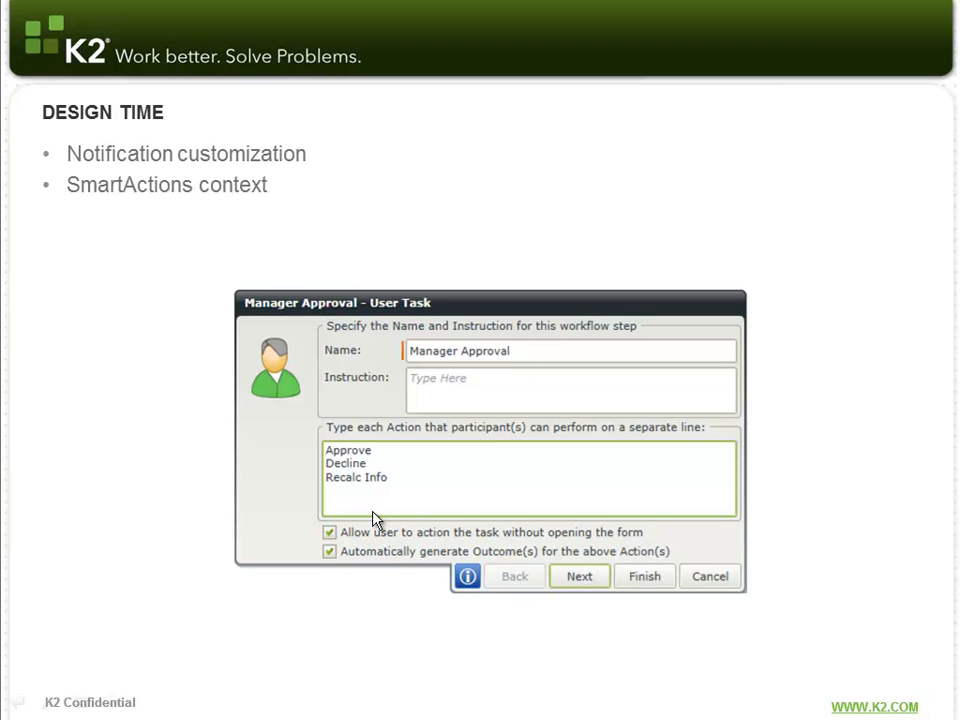
{"action": "mouse_move", "coordinate": [380, 477]}
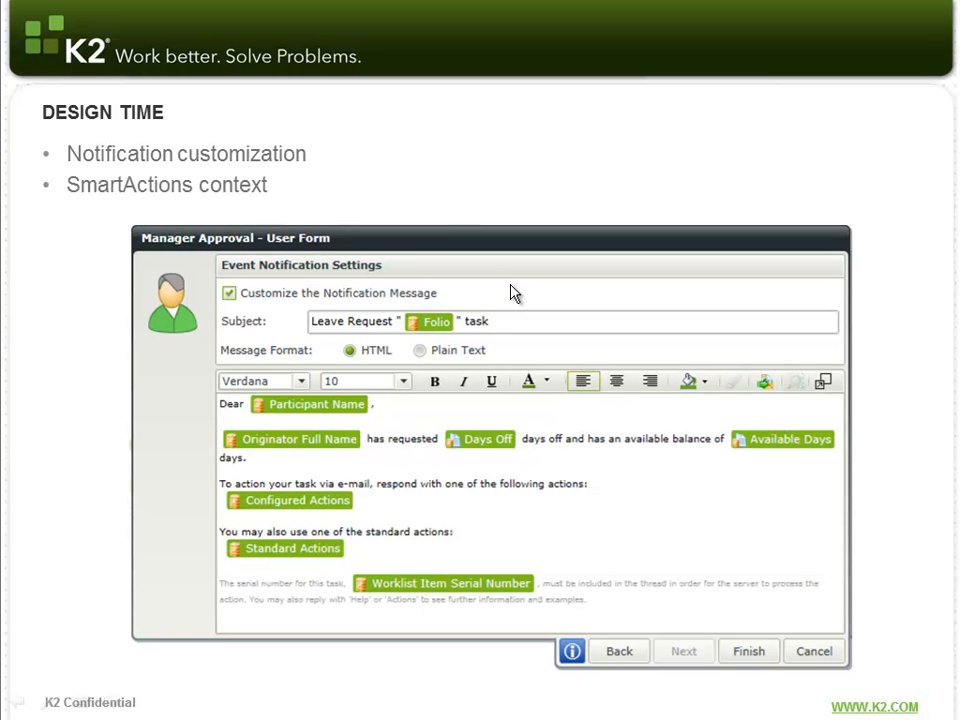
{"action": "mouse_move", "coordinate": [531, 407]}
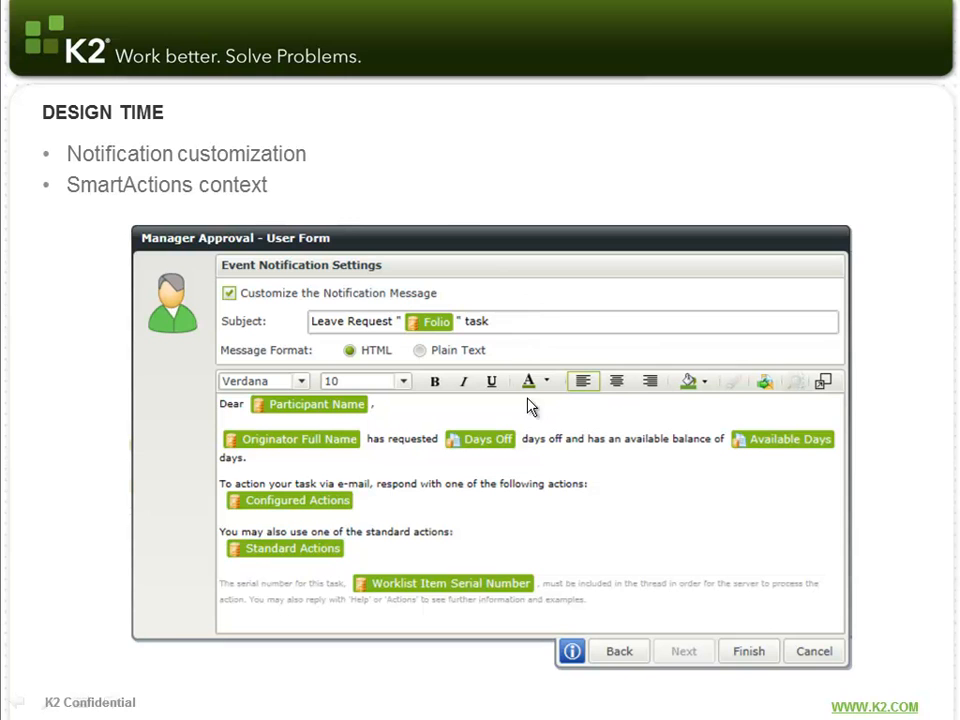
{"action": "mouse_move", "coordinate": [300, 507]}
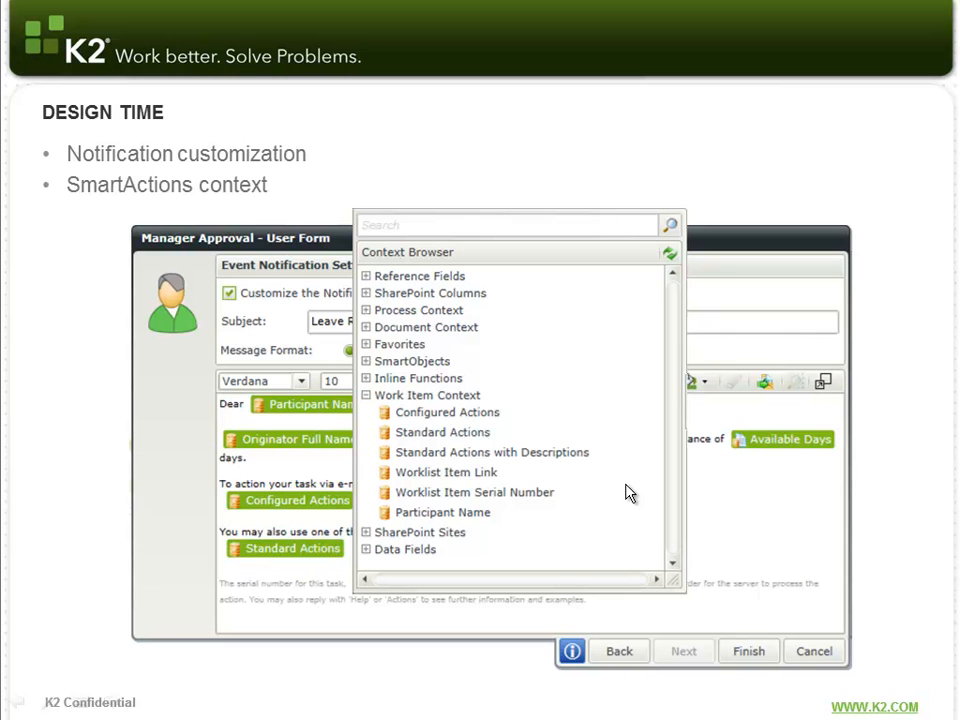
{"action": "mouse_move", "coordinate": [382, 395]}
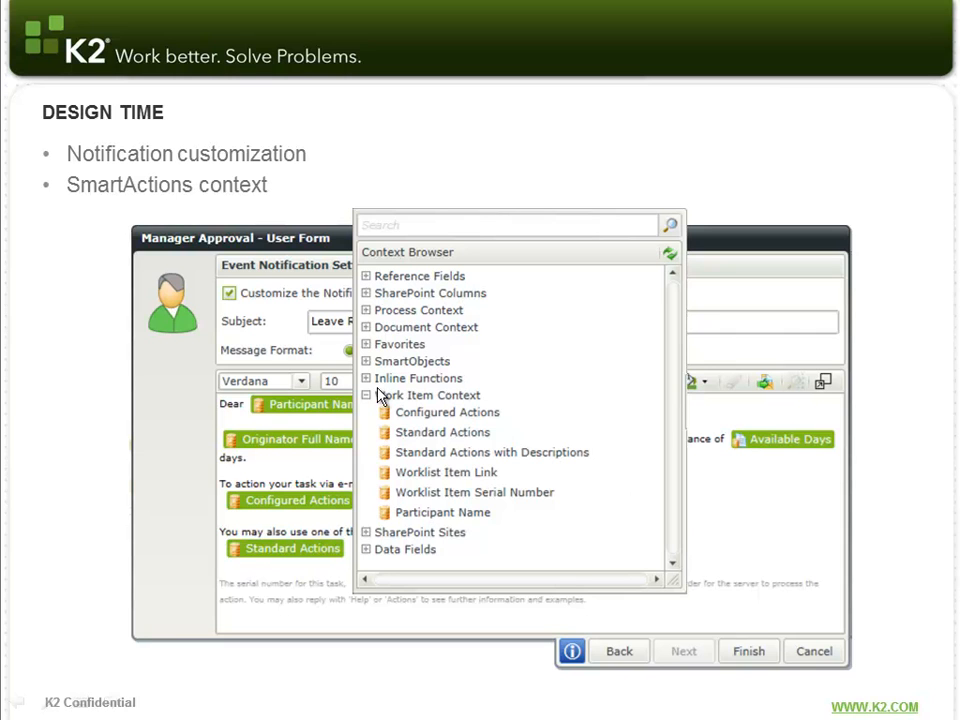
{"action": "mouse_move", "coordinate": [478, 403]}
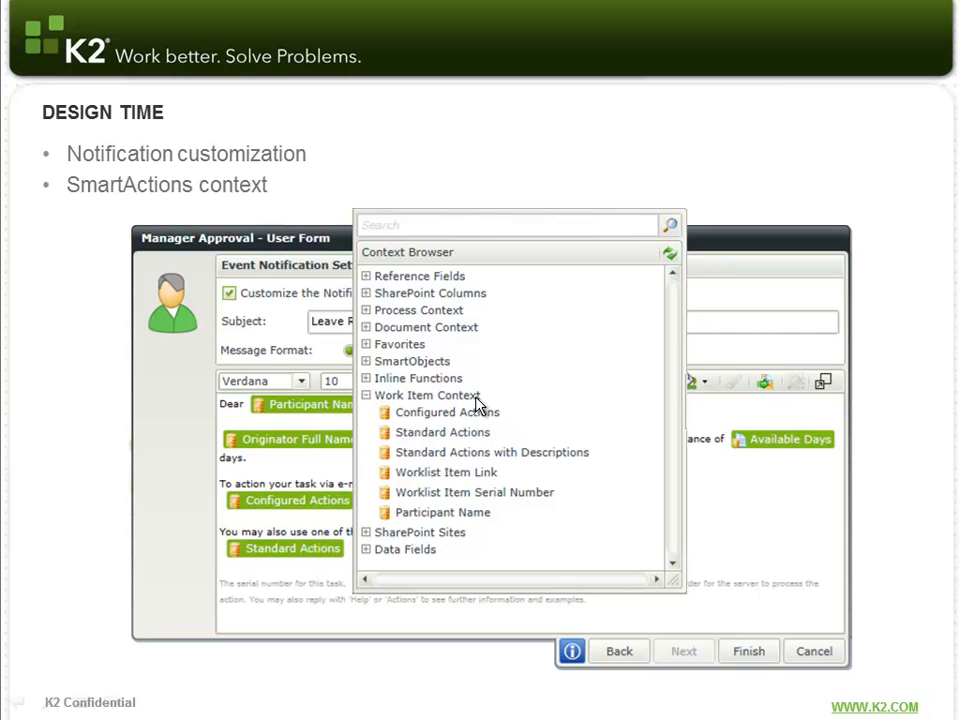
{"action": "mouse_move", "coordinate": [420, 418]}
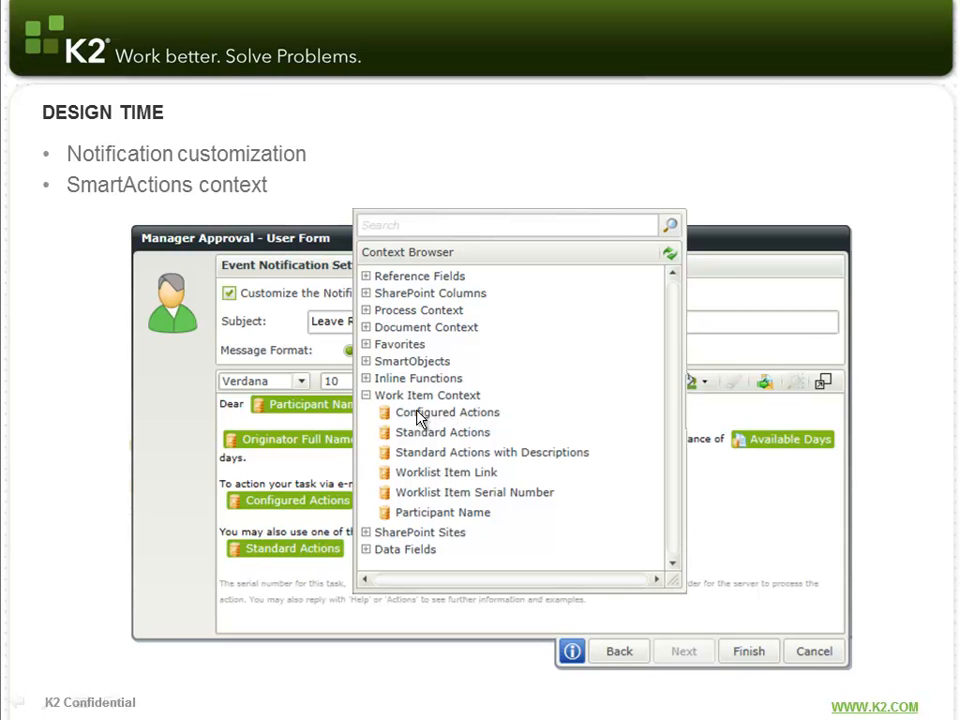
{"action": "mouse_move", "coordinate": [468, 420]}
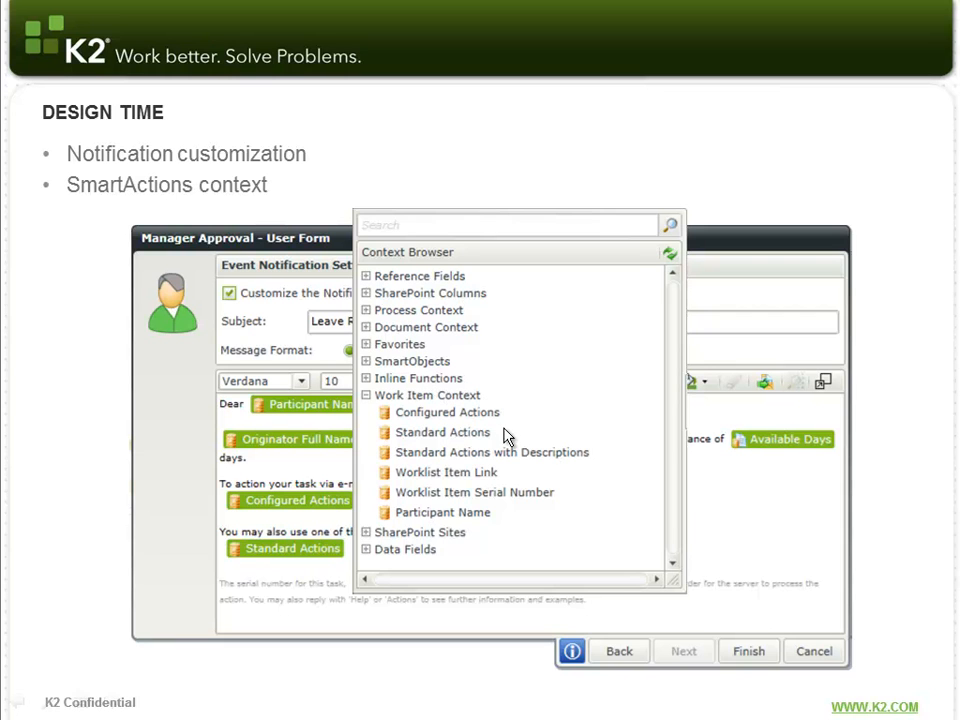
{"action": "mouse_move", "coordinate": [583, 470]}
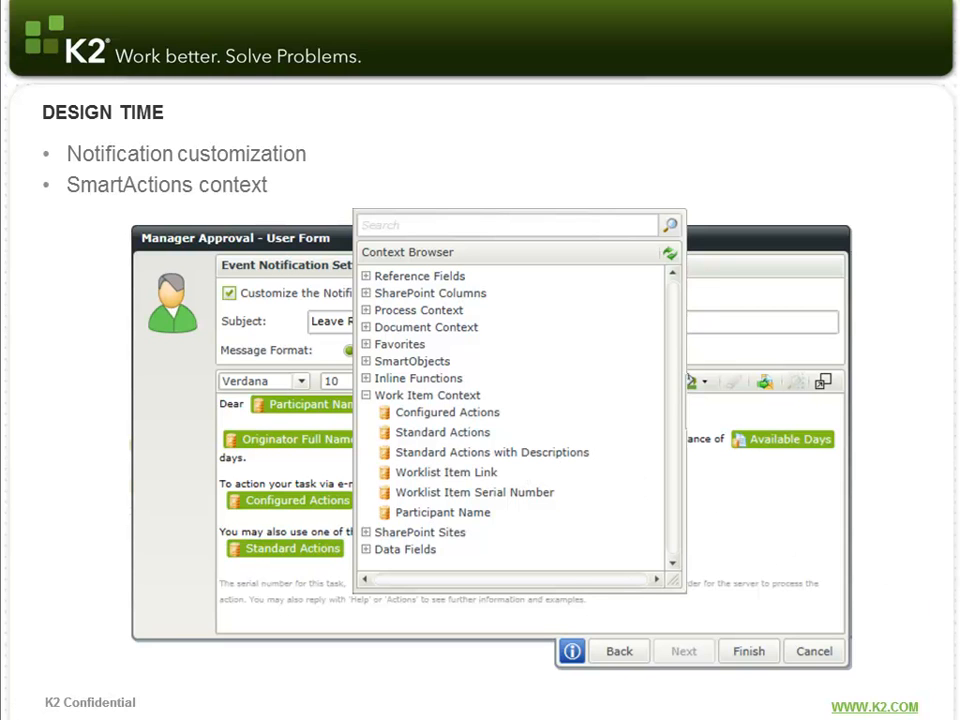
{"action": "mouse_move", "coordinate": [691, 170]}
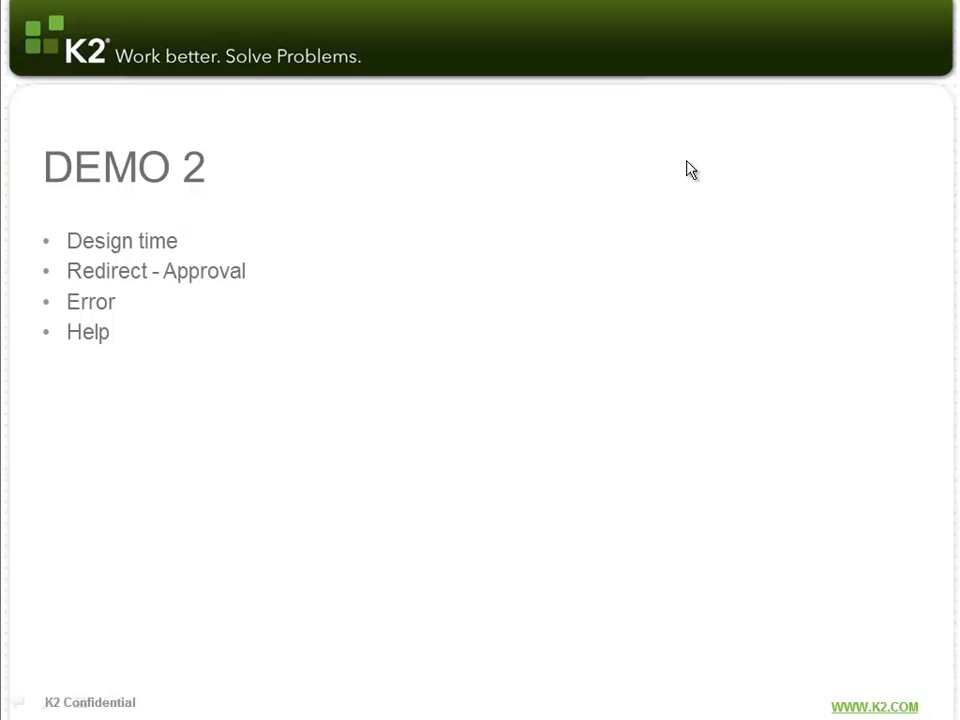
Step: End the slide show to reveal the Leave Request workflow in K2 Designer
{"action": "right_click", "coordinate": [585, 413]}
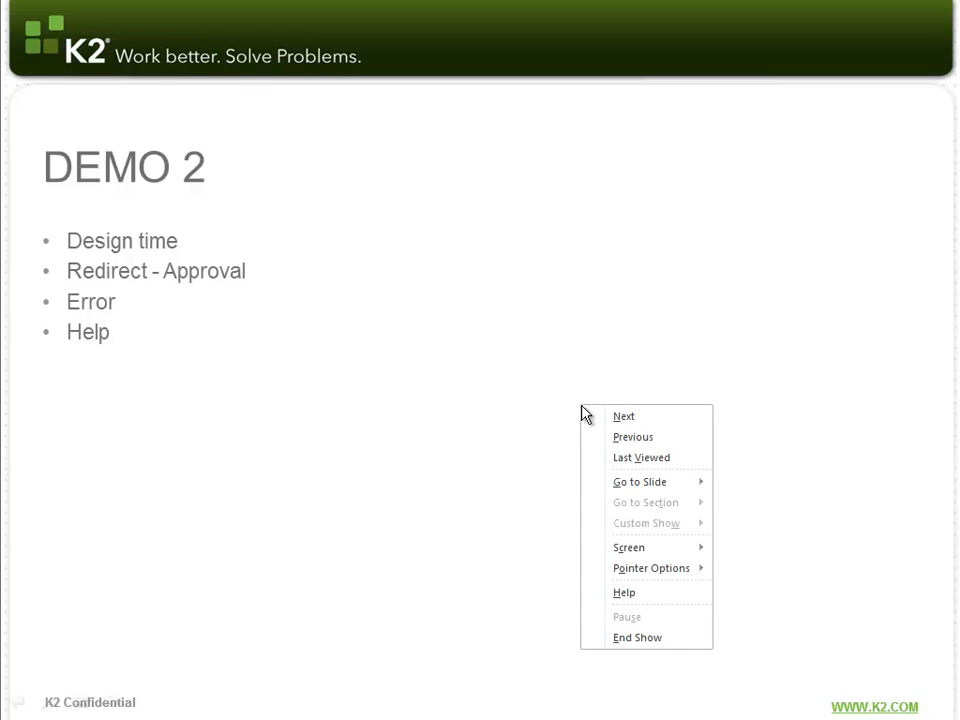
{"action": "left_click", "coordinate": [637, 637]}
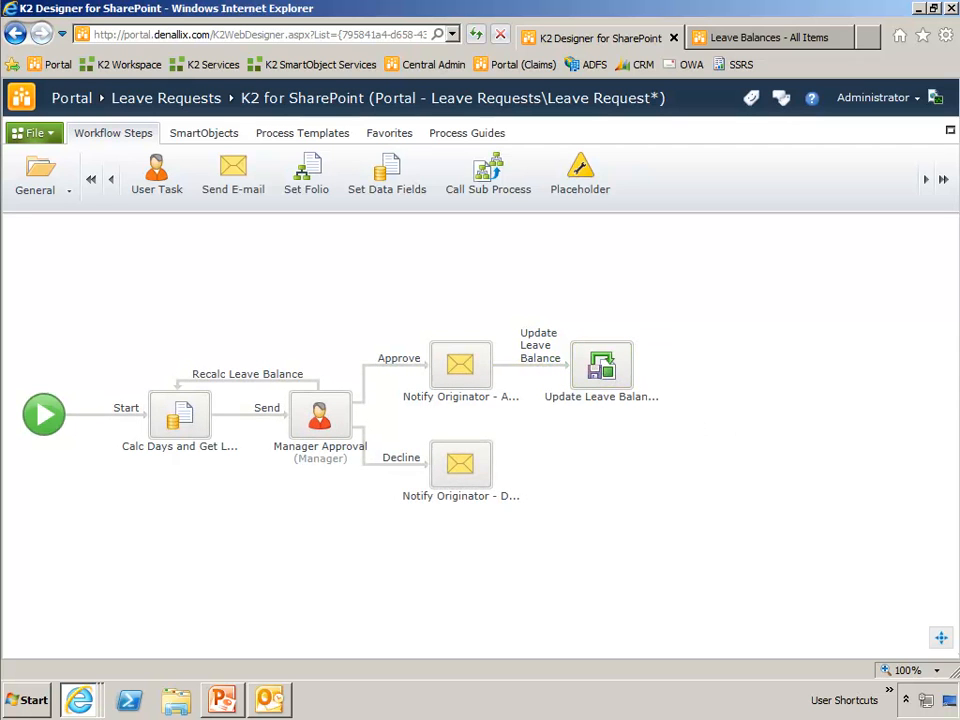
Step: Open the Manager Approval user task wizard and move past its actions and outcomes pages
{"action": "left_click", "coordinate": [320, 414]}
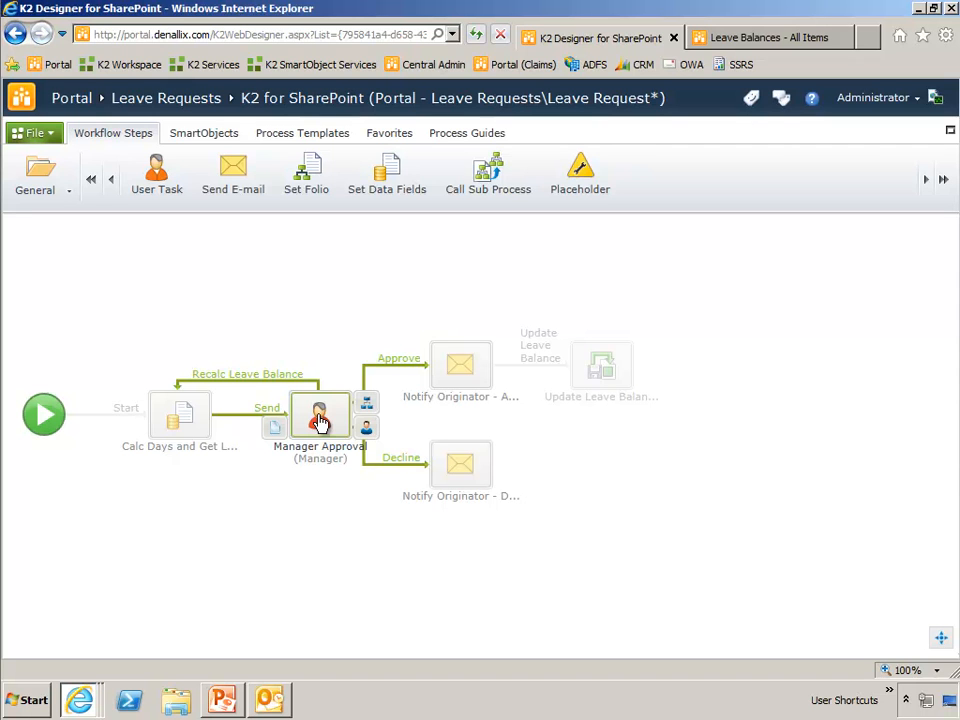
{"action": "double_click", "coordinate": [320, 415]}
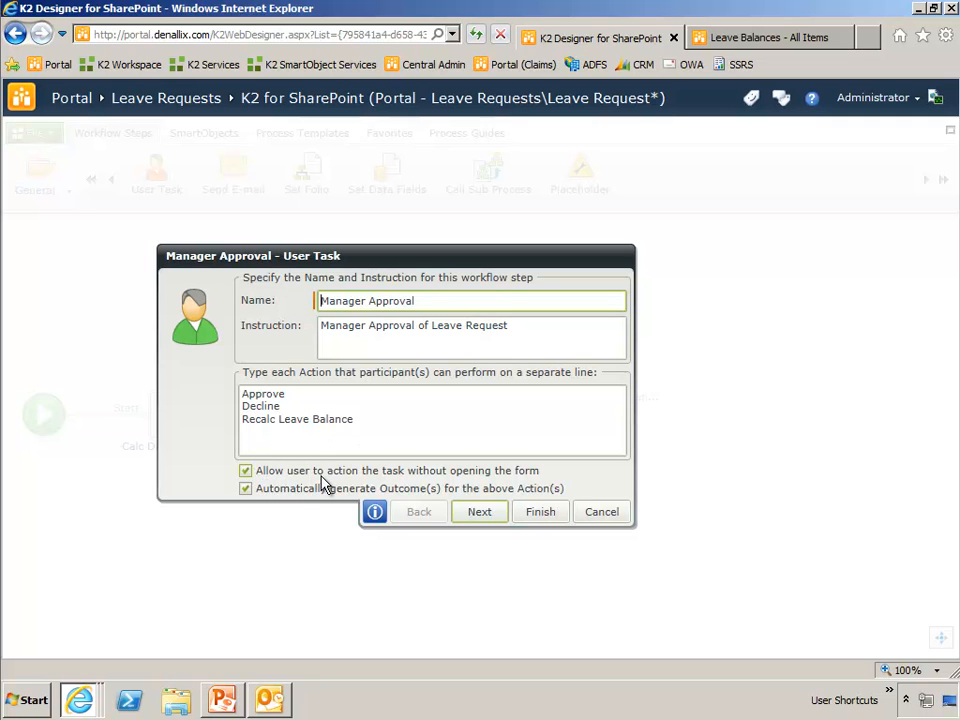
{"action": "mouse_move", "coordinate": [490, 481]}
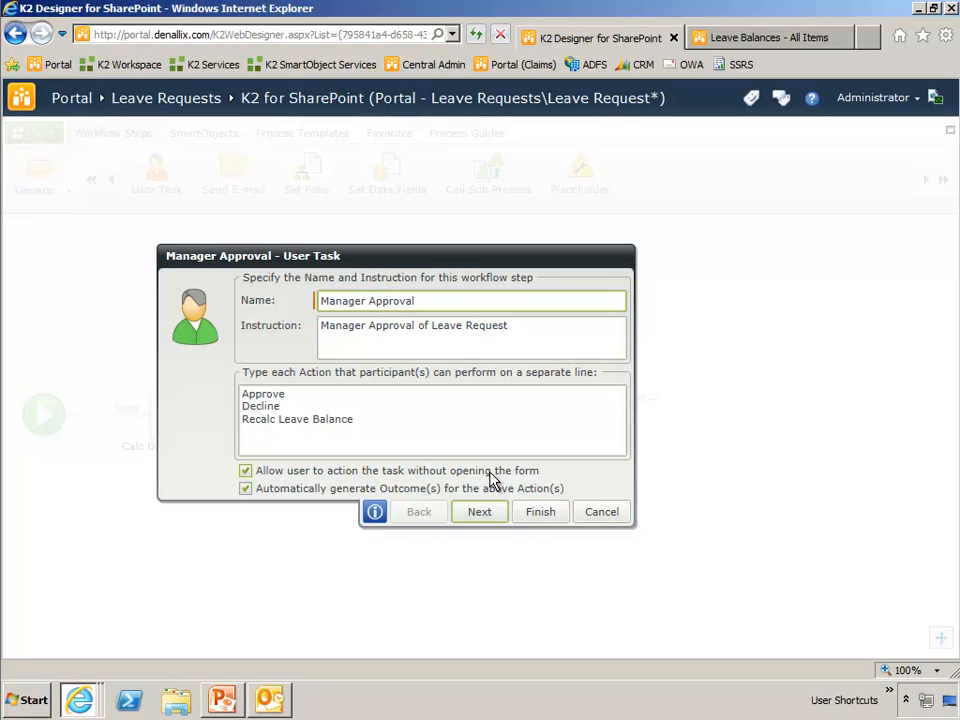
{"action": "left_click", "coordinate": [479, 511]}
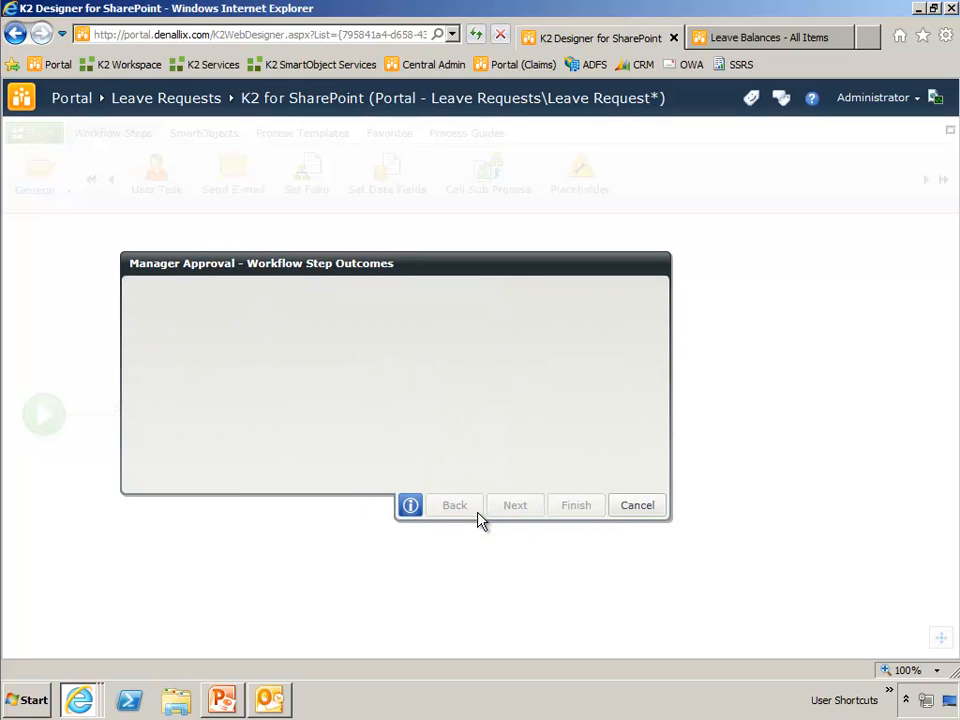
{"action": "left_click", "coordinate": [515, 505]}
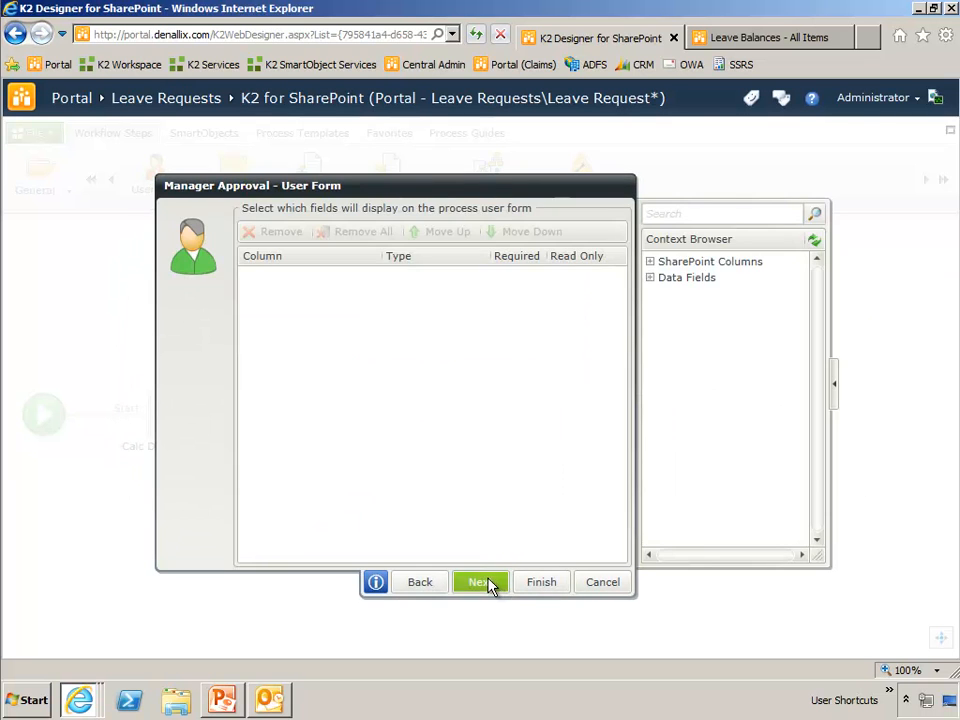
Step: Review the Manager Approval notification page, finish the wizard, and start a new Leave Requests item
{"action": "left_click", "coordinate": [480, 582]}
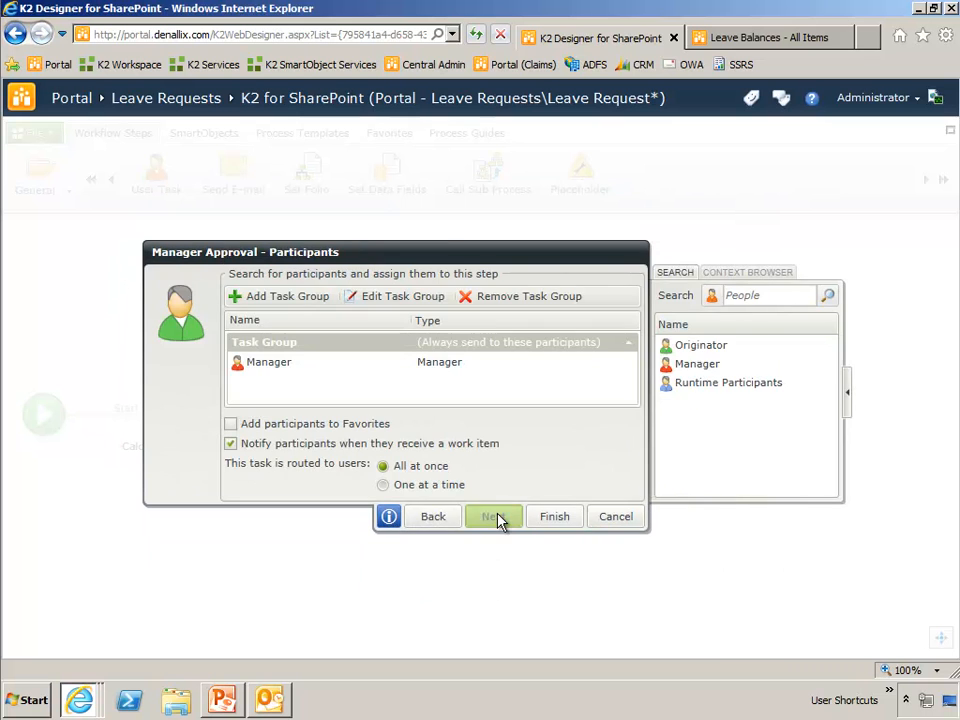
{"action": "left_click", "coordinate": [491, 516]}
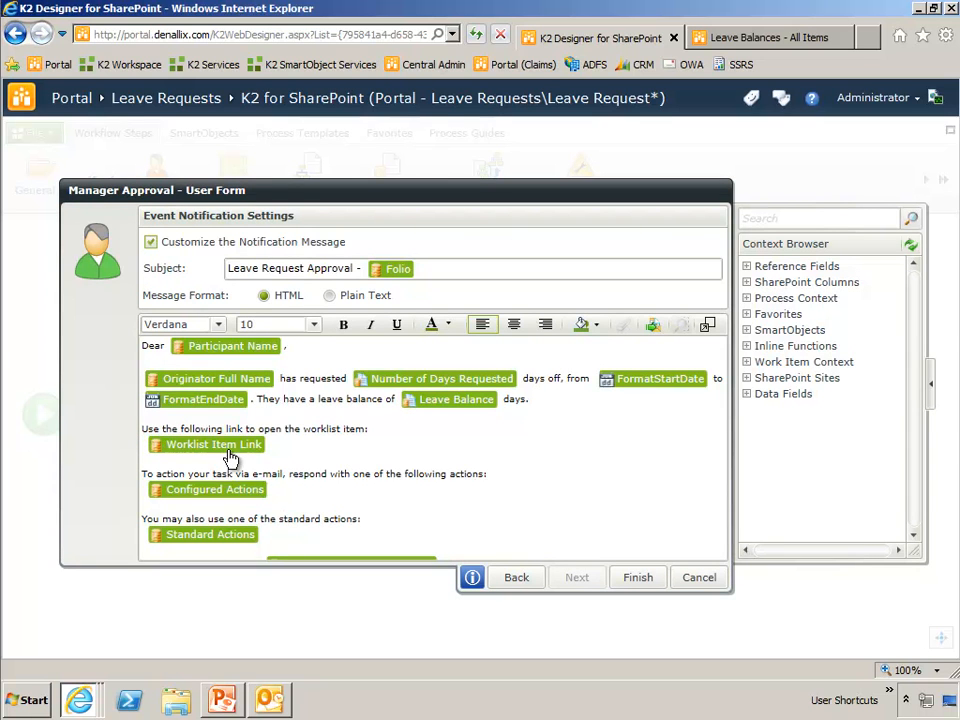
{"action": "mouse_move", "coordinate": [230, 455]}
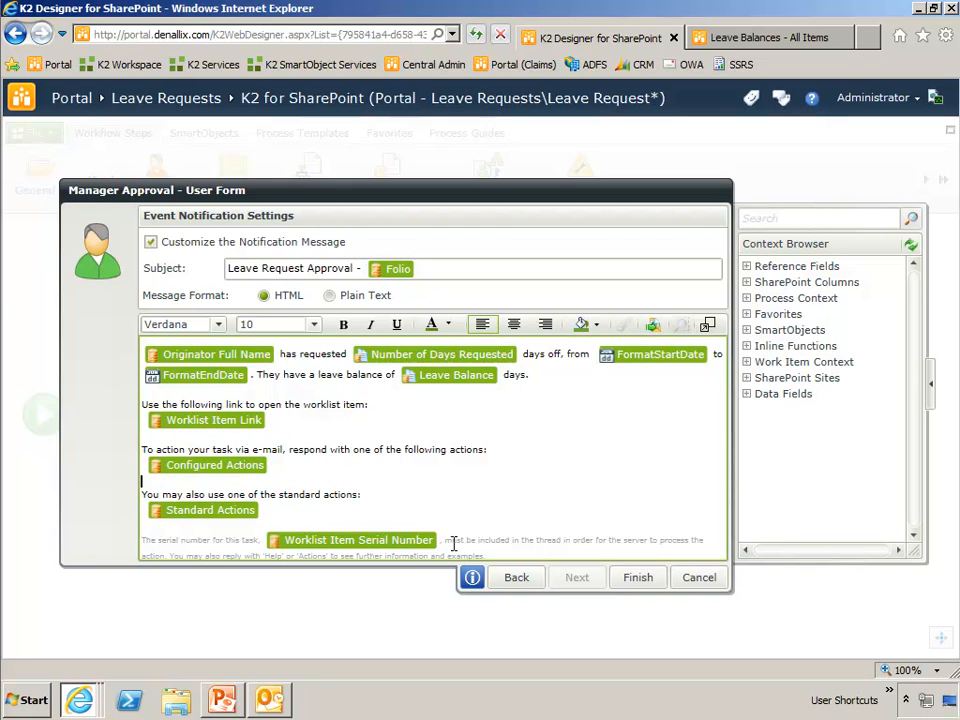
{"action": "mouse_move", "coordinate": [498, 551]}
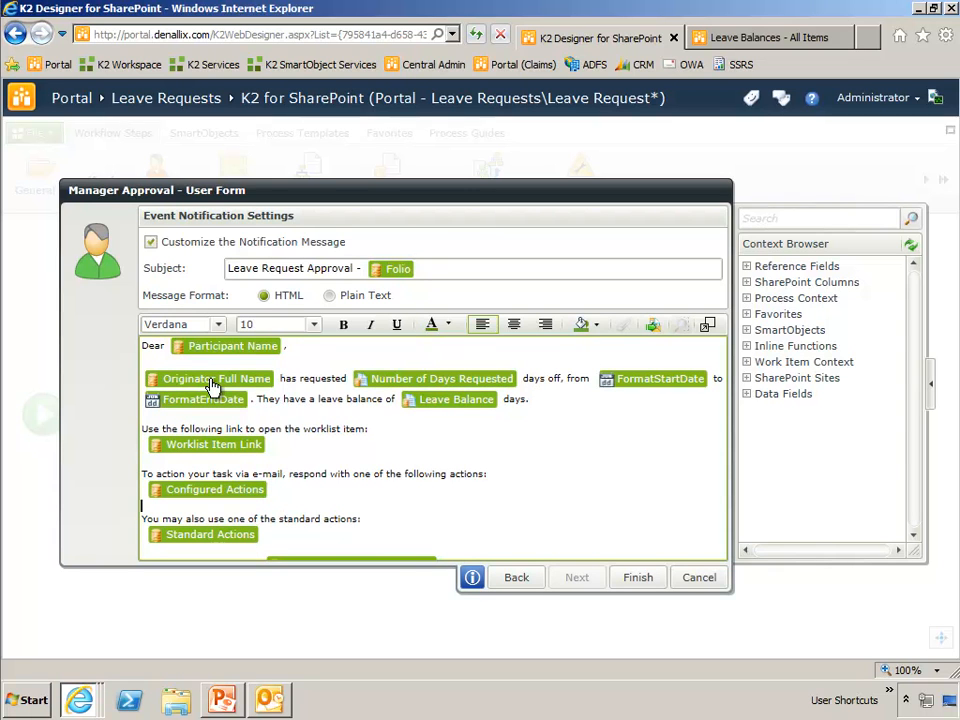
{"action": "mouse_move", "coordinate": [390, 385]}
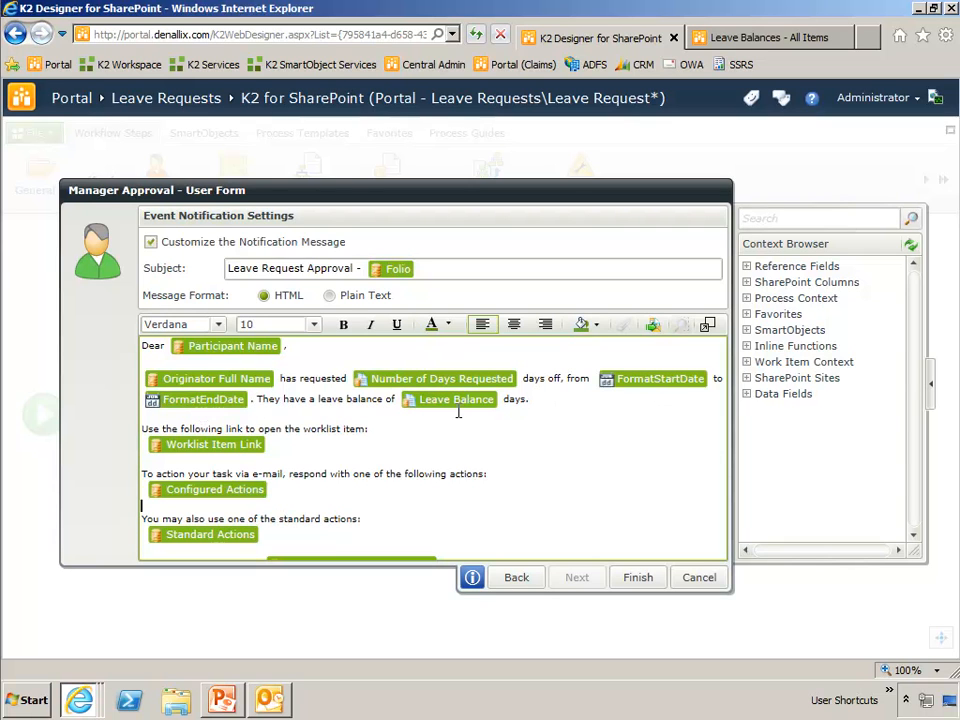
{"action": "mouse_move", "coordinate": [638, 577]}
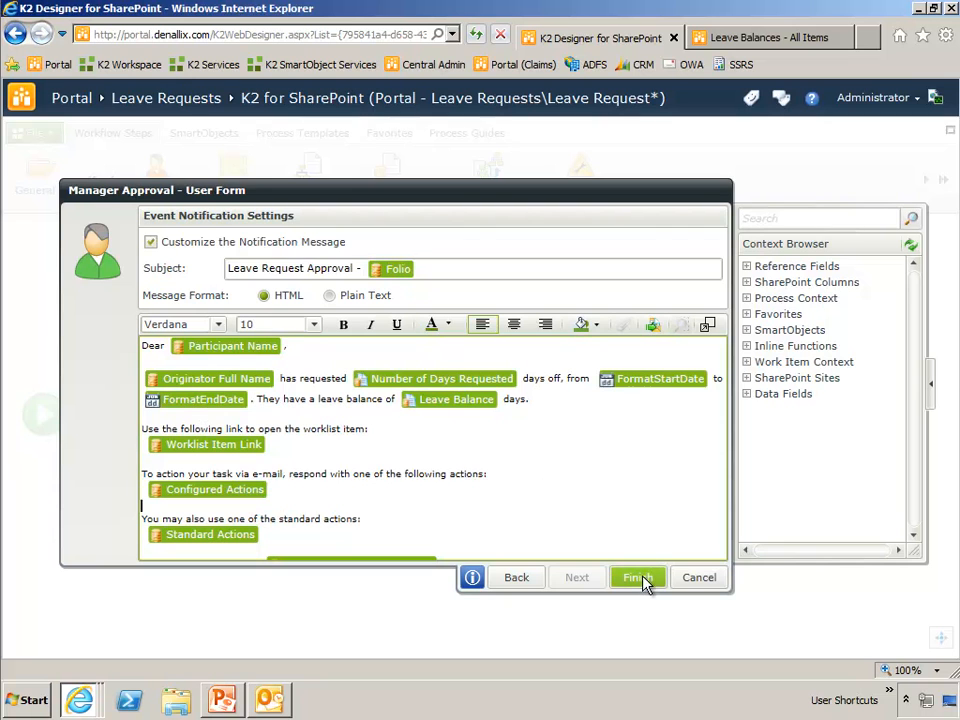
{"action": "left_click", "coordinate": [637, 577]}
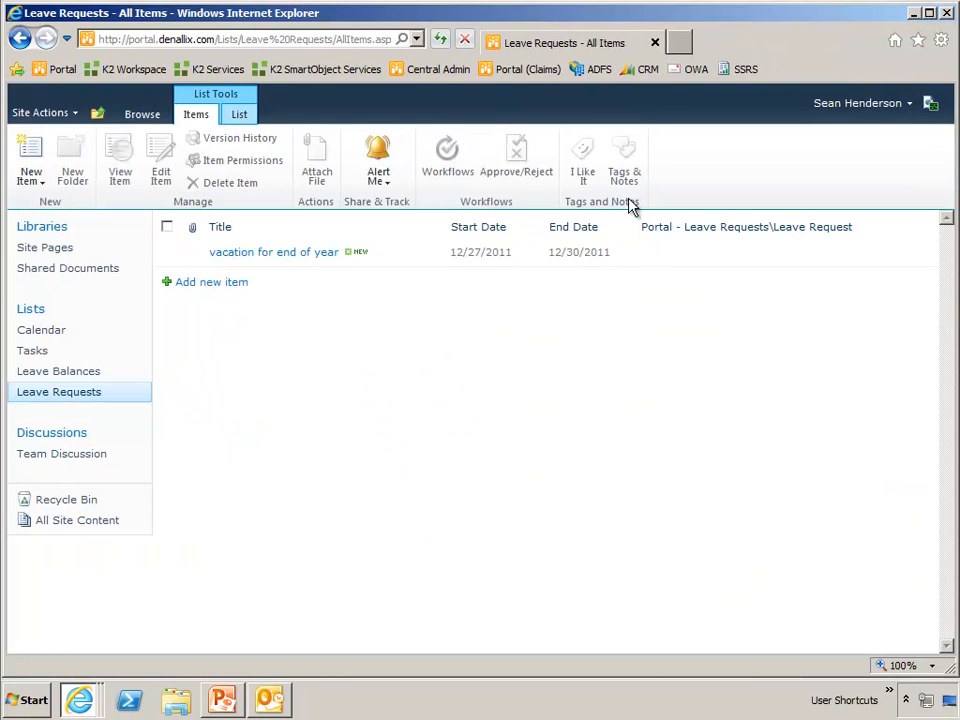
{"action": "mouse_move", "coordinate": [211, 282]}
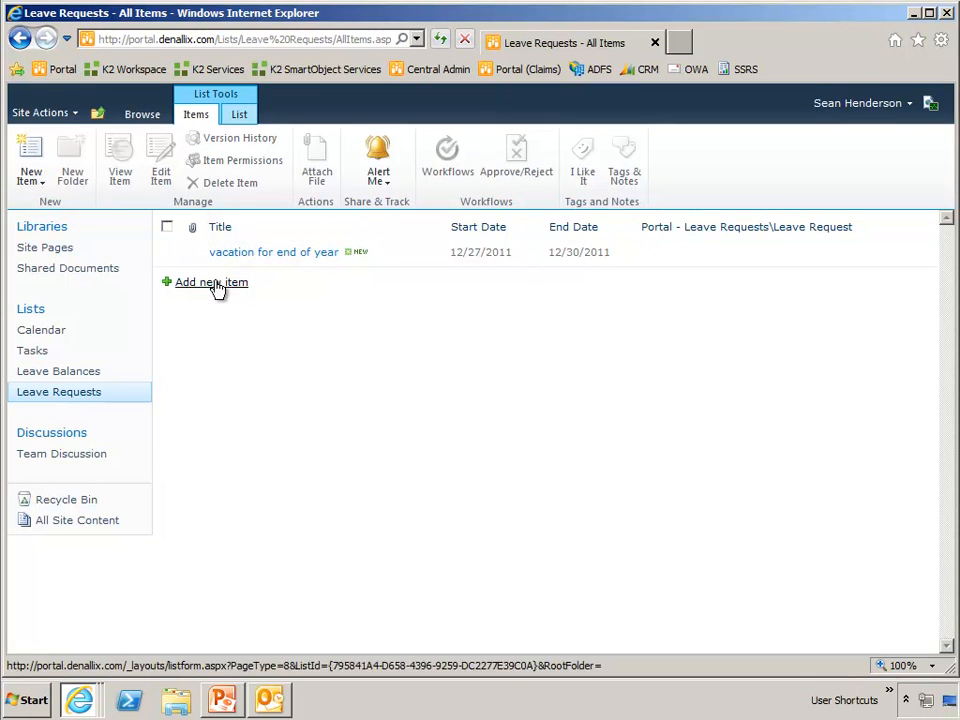
{"action": "left_click", "coordinate": [211, 282]}
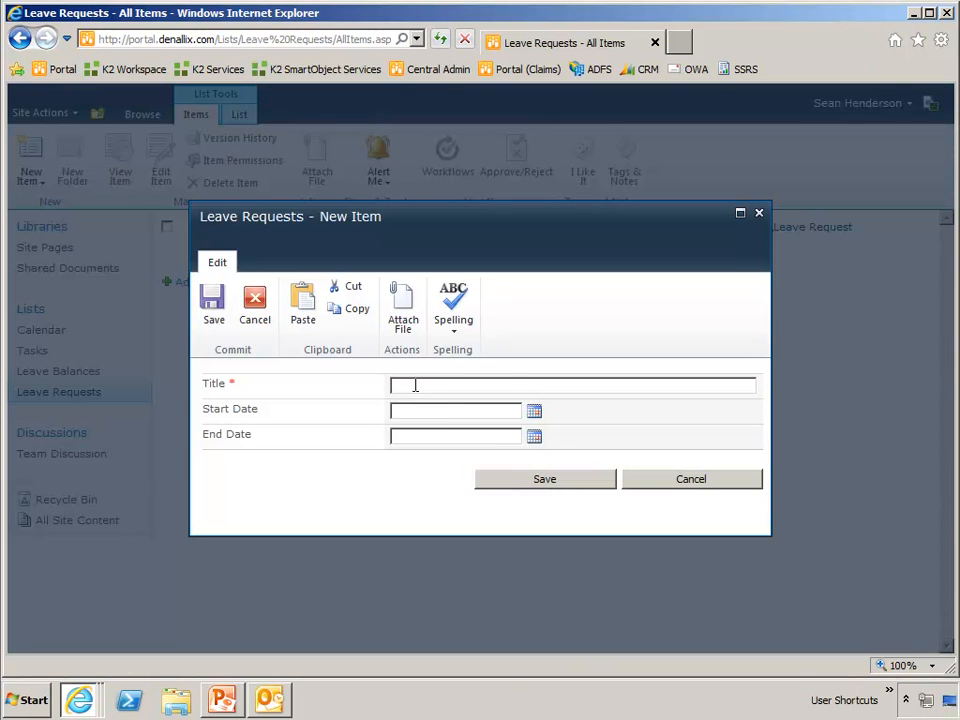
Step: Save a "New Years vacation" request running 1/3/2012 to 1/6/2012
{"action": "type", "text": "New Years vacation"}
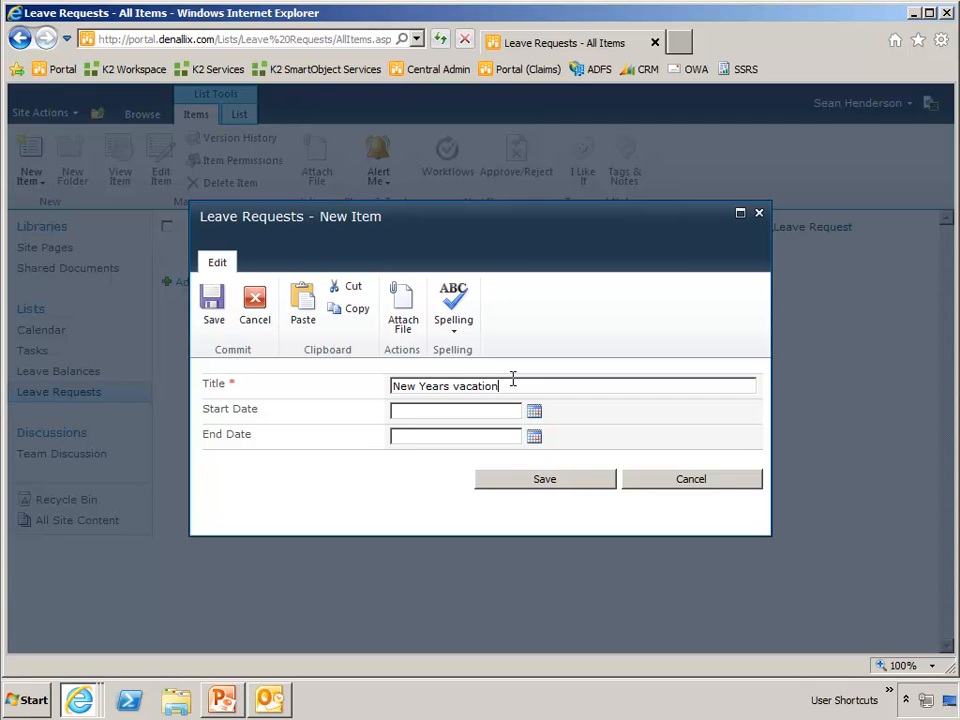
{"action": "left_click", "coordinate": [533, 410]}
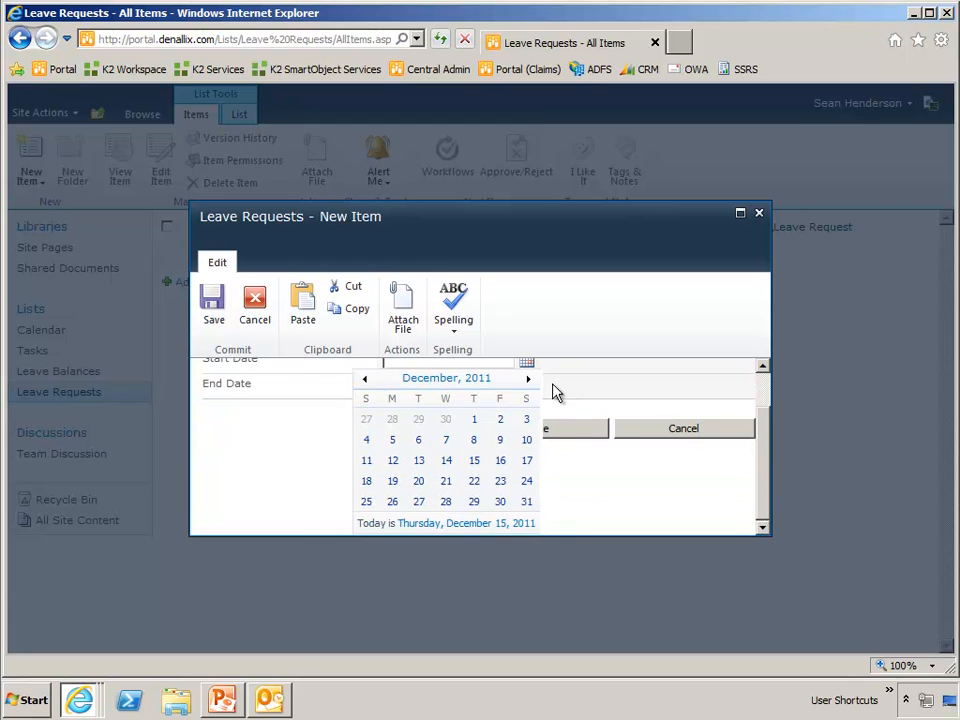
{"action": "left_click", "coordinate": [528, 378]}
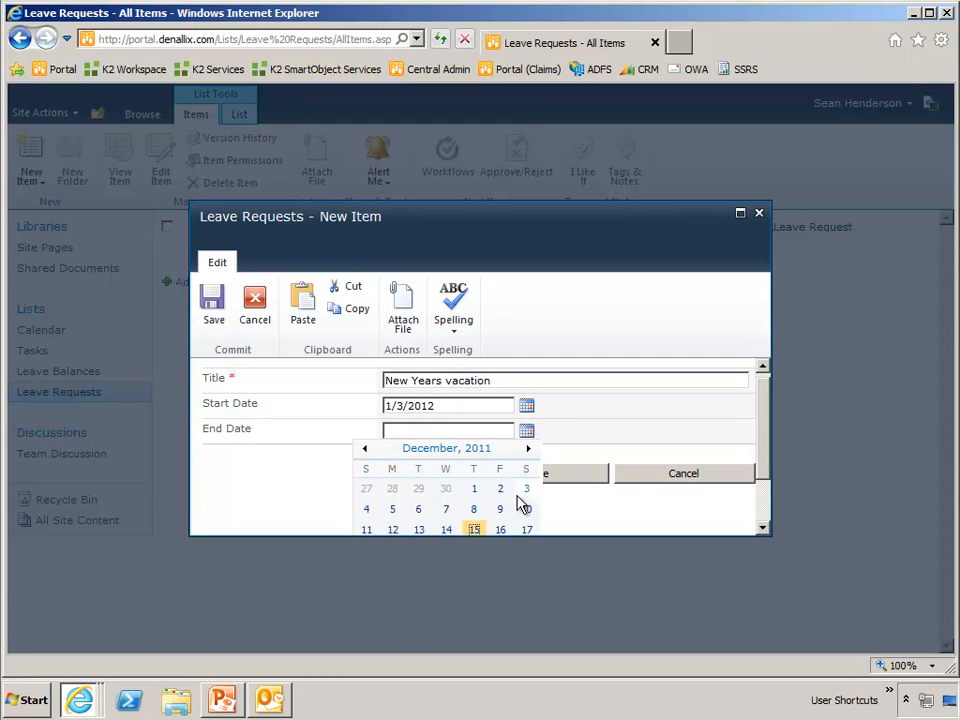
{"action": "left_click", "coordinate": [528, 448]}
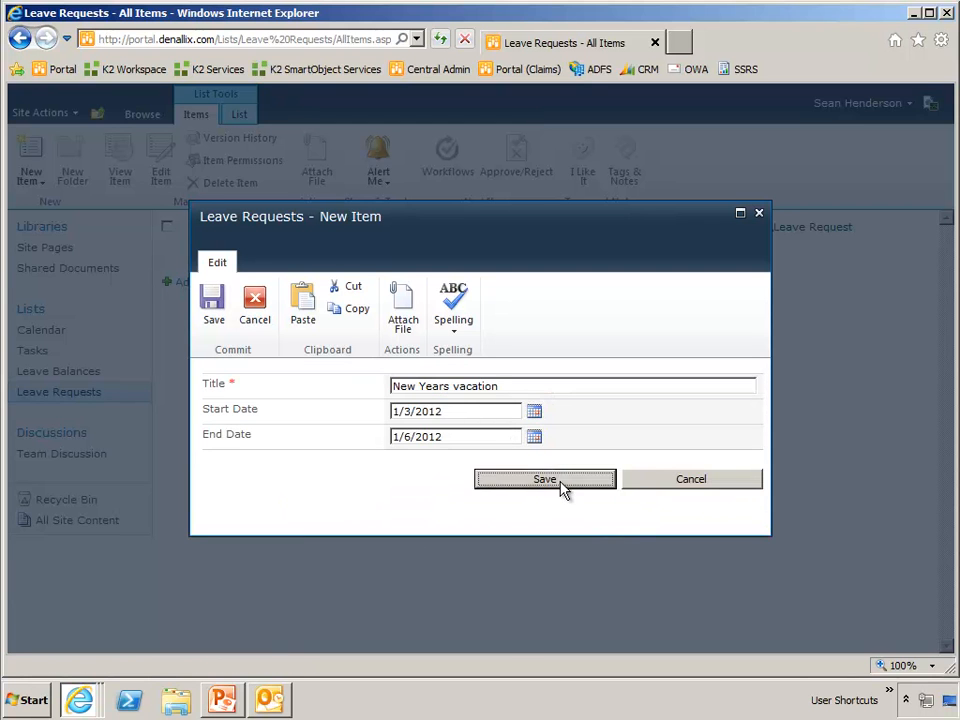
{"action": "left_click", "coordinate": [544, 479]}
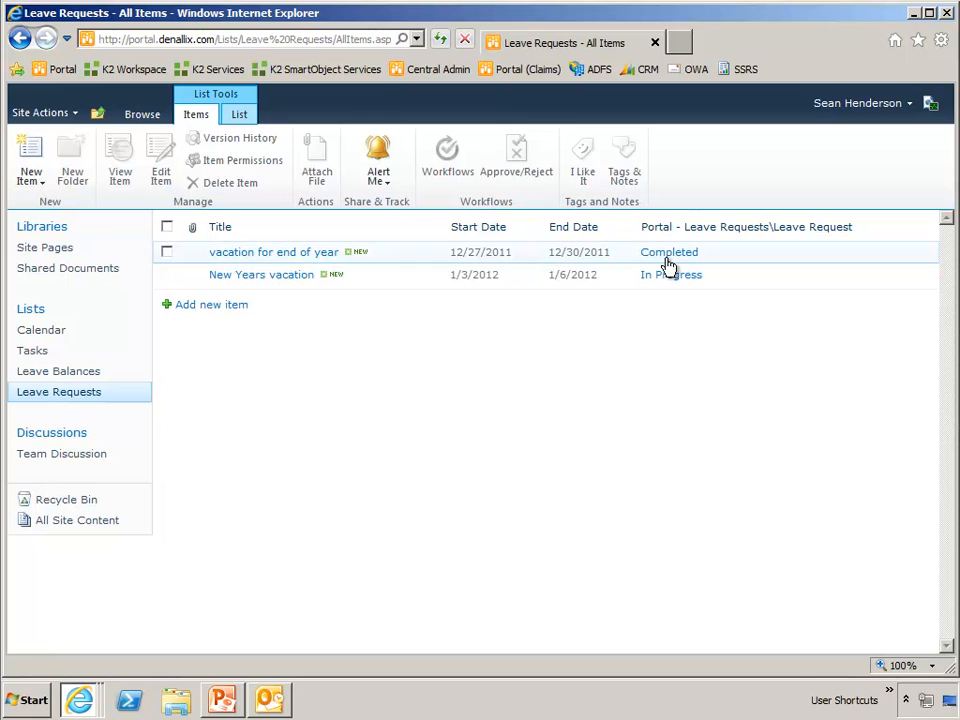
{"action": "mouse_move", "coordinate": [285, 657]}
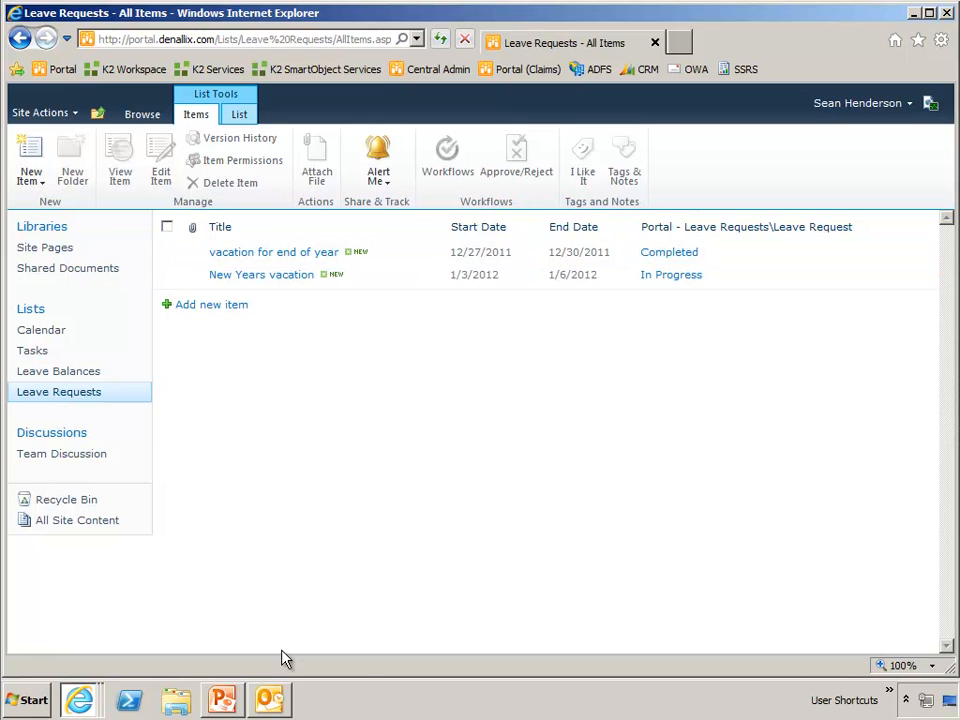
{"action": "mouse_move", "coordinate": [270, 700]}
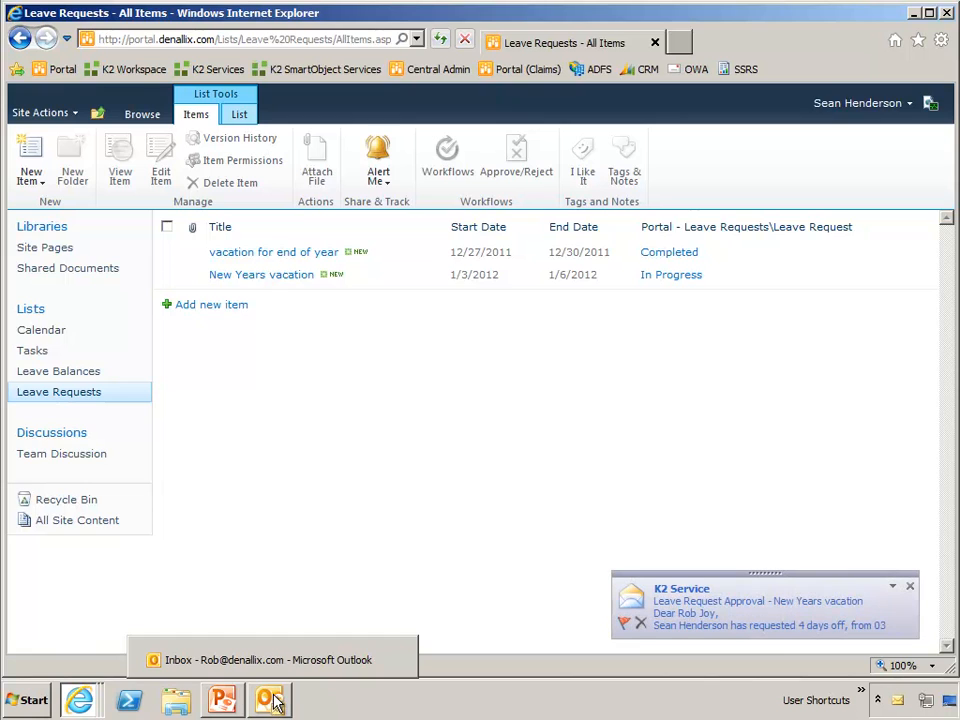
Step: Switch from SharePoint to the Outlook inbox holding the New Years vacation approval email
{"action": "left_click", "coordinate": [268, 700]}
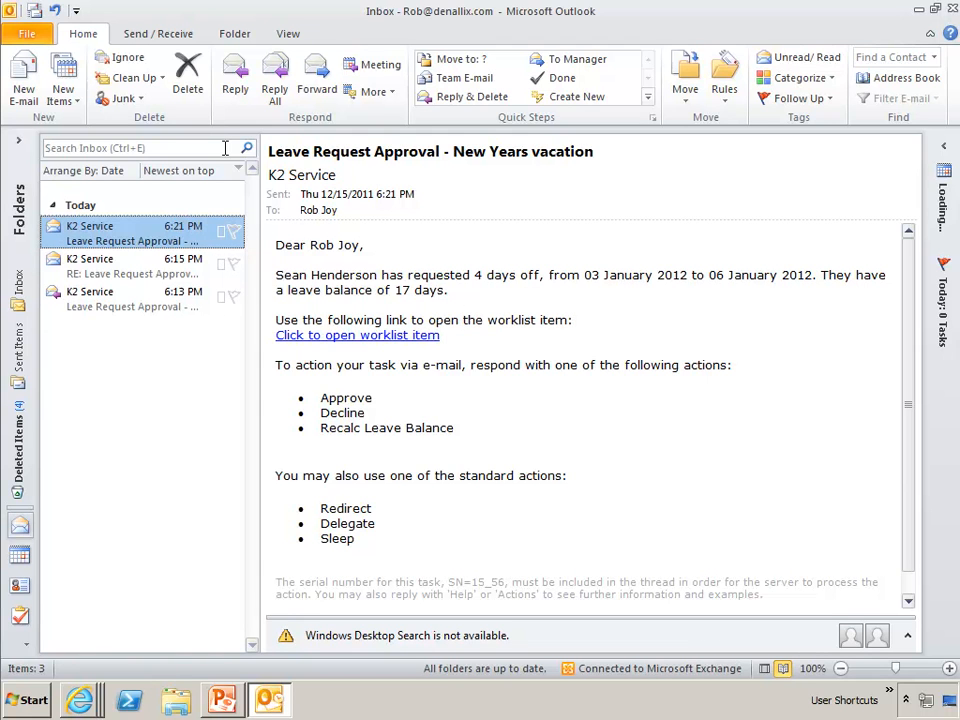
{"action": "mouse_move", "coordinate": [275, 75]}
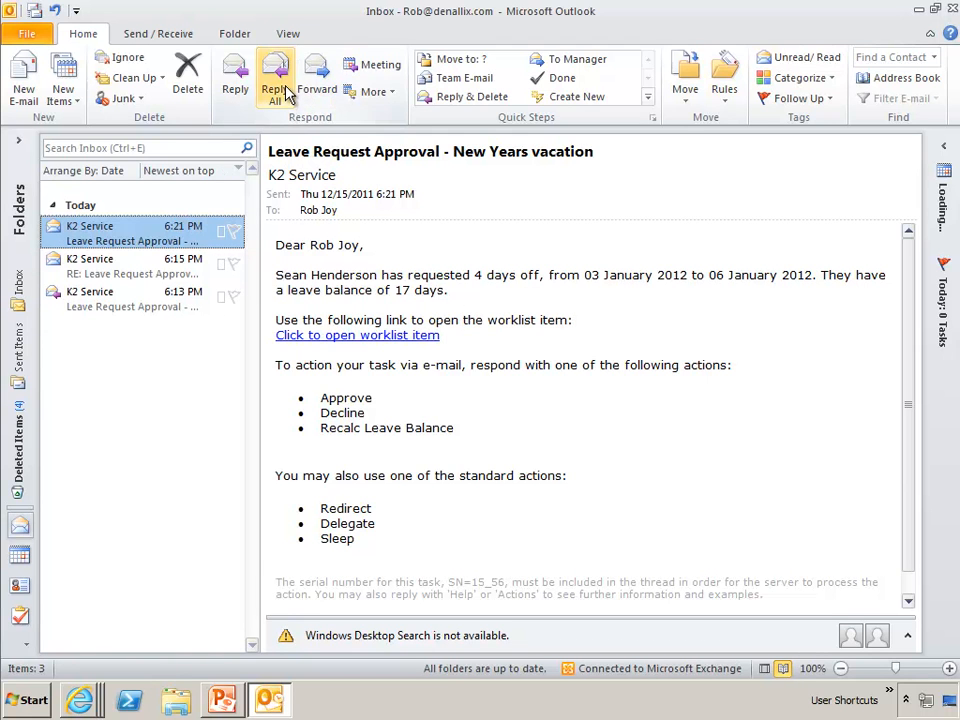
Step: Reply All to K2's New Years vacation approval email, addressed to K2 Service
{"action": "left_click", "coordinate": [276, 75]}
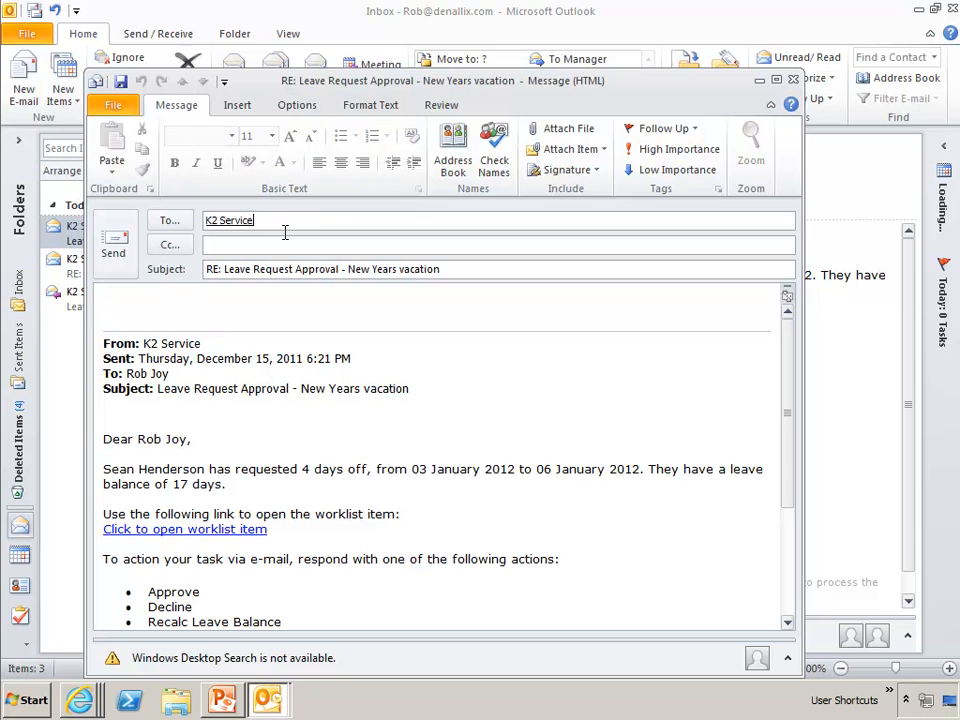
{"action": "type", "text": "hu"}
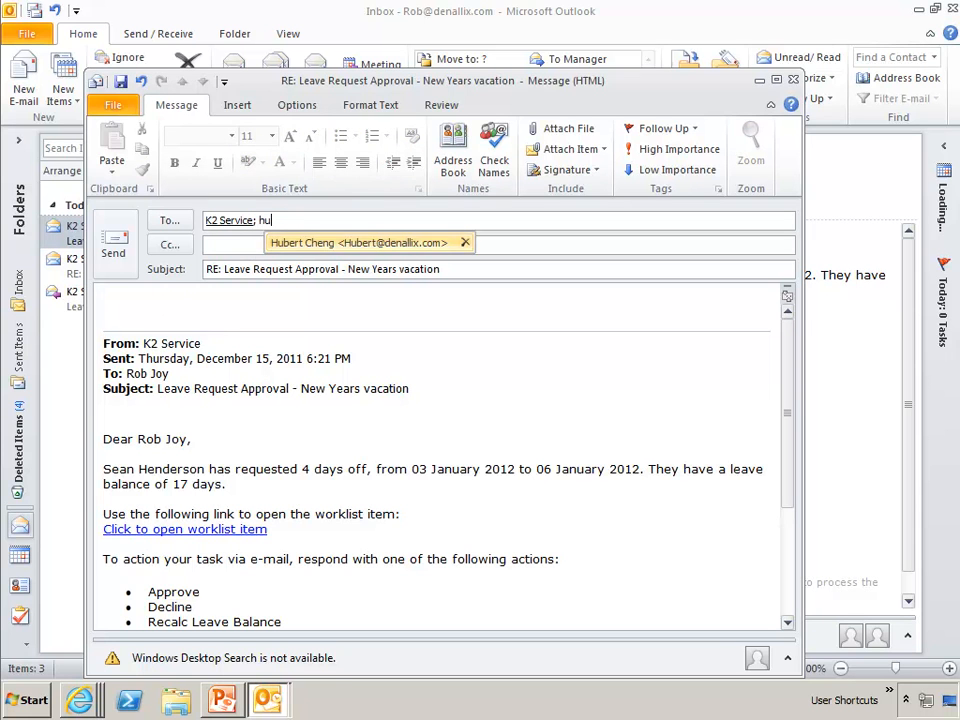
{"action": "left_click", "coordinate": [360, 242]}
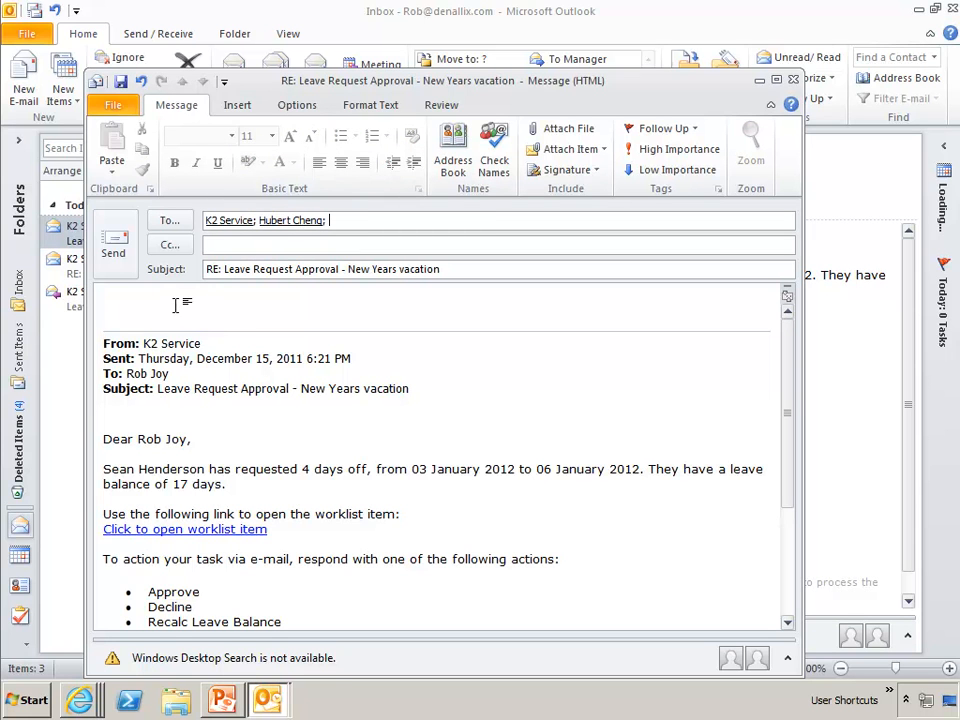
{"action": "type", "text": "Because"}
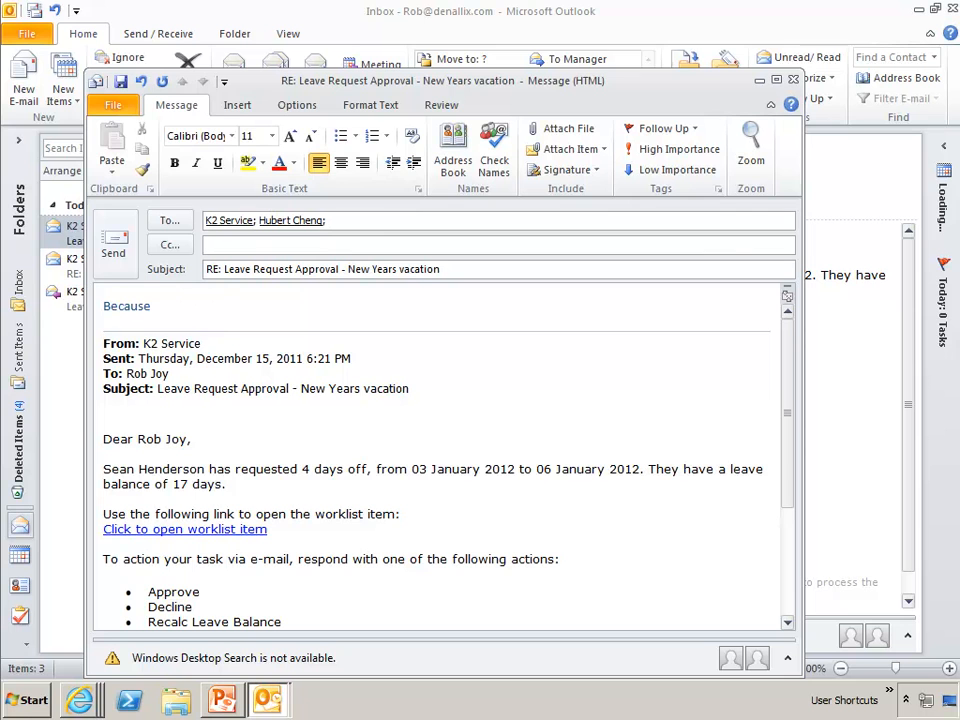
{"action": "type", "text": "Sean is working for you"}
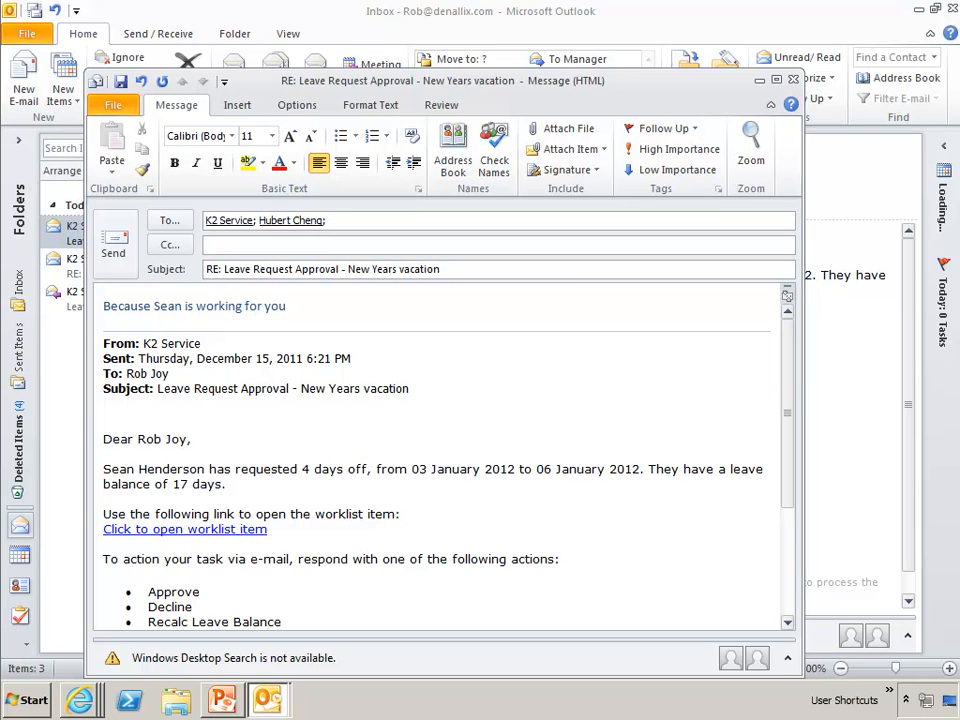
{"action": "type", "text": "in January, I’ll redirect this request to you."}
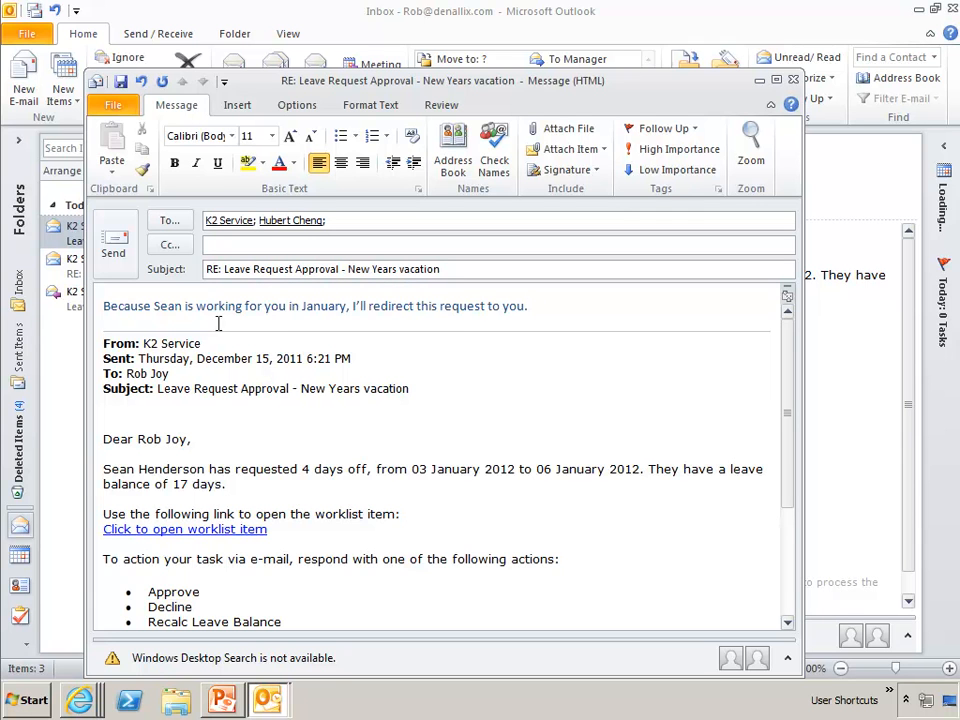
{"action": "scroll", "scroll_direction": "down", "scroll_amount": 3}
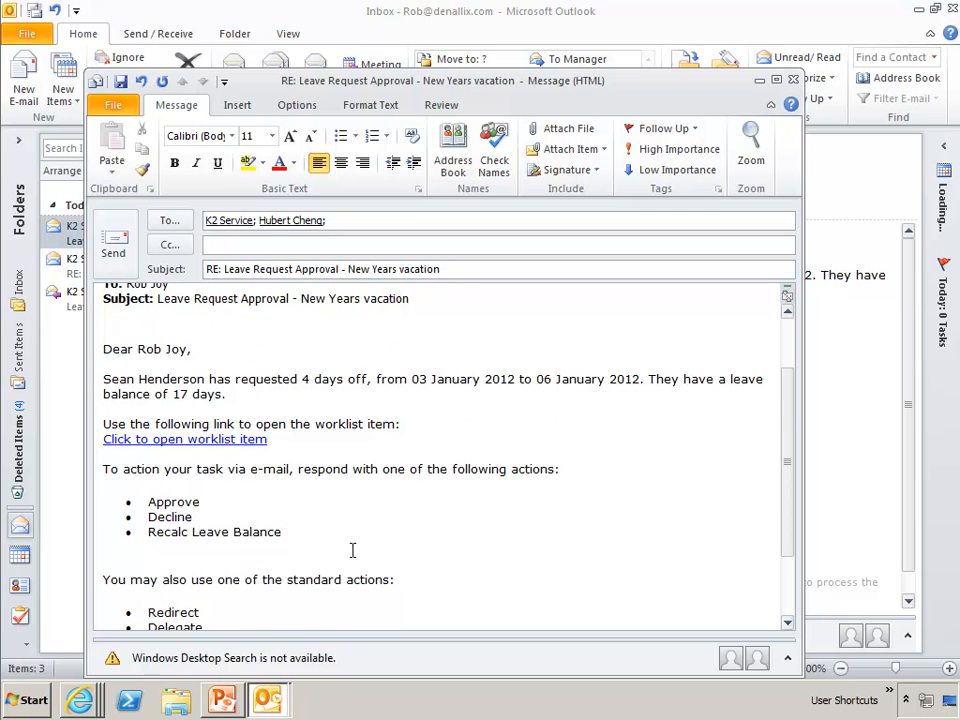
{"action": "type", "text": "Because Sean is working for you in January, I'll redirect this request to you."}
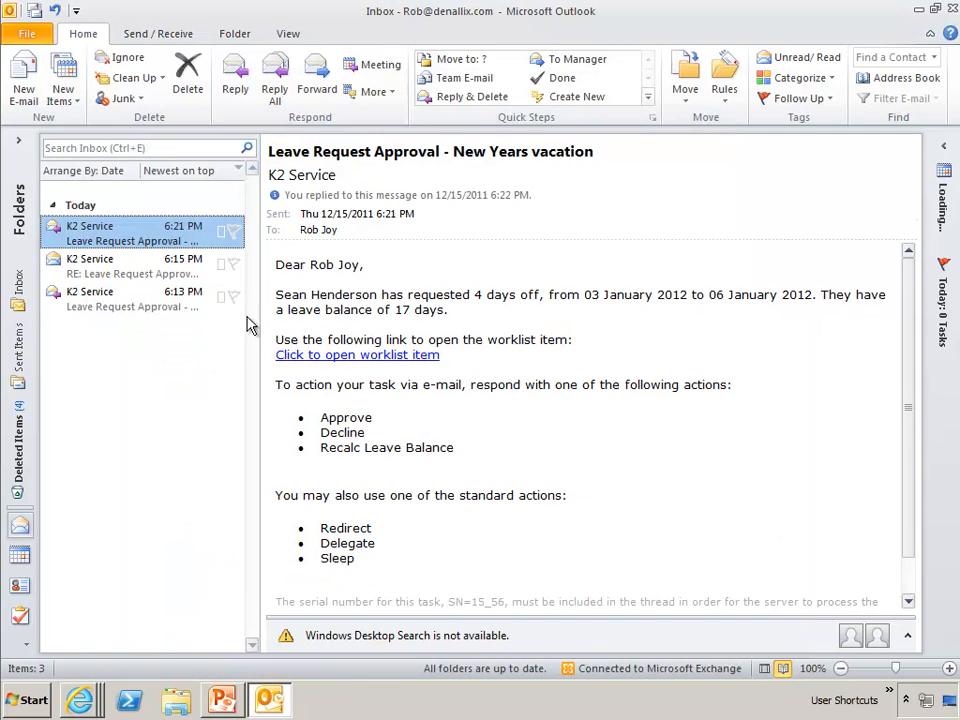
{"action": "mouse_move", "coordinate": [797, 98]}
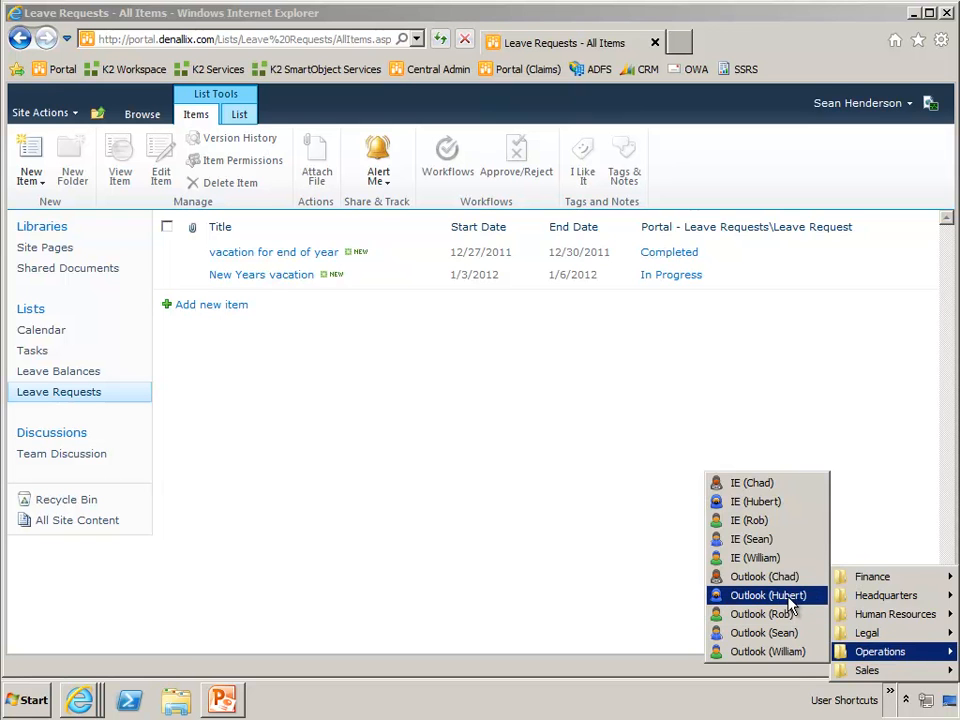
{"action": "left_click", "coordinate": [768, 595]}
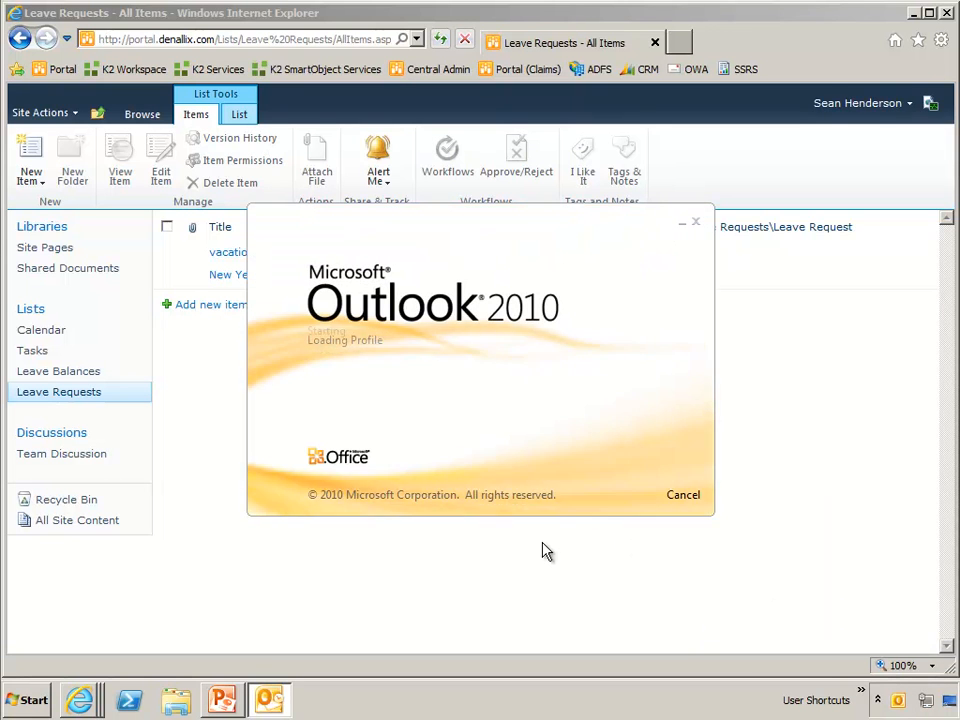
{"action": "left_click", "coordinate": [268, 699]}
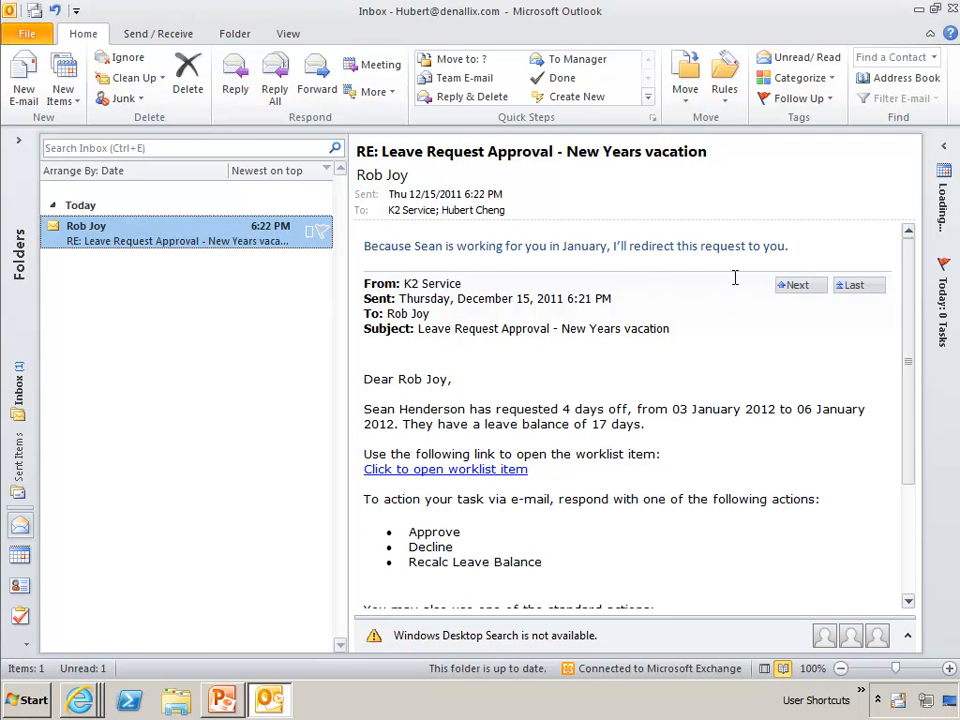
{"action": "mouse_move", "coordinate": [270, 320]}
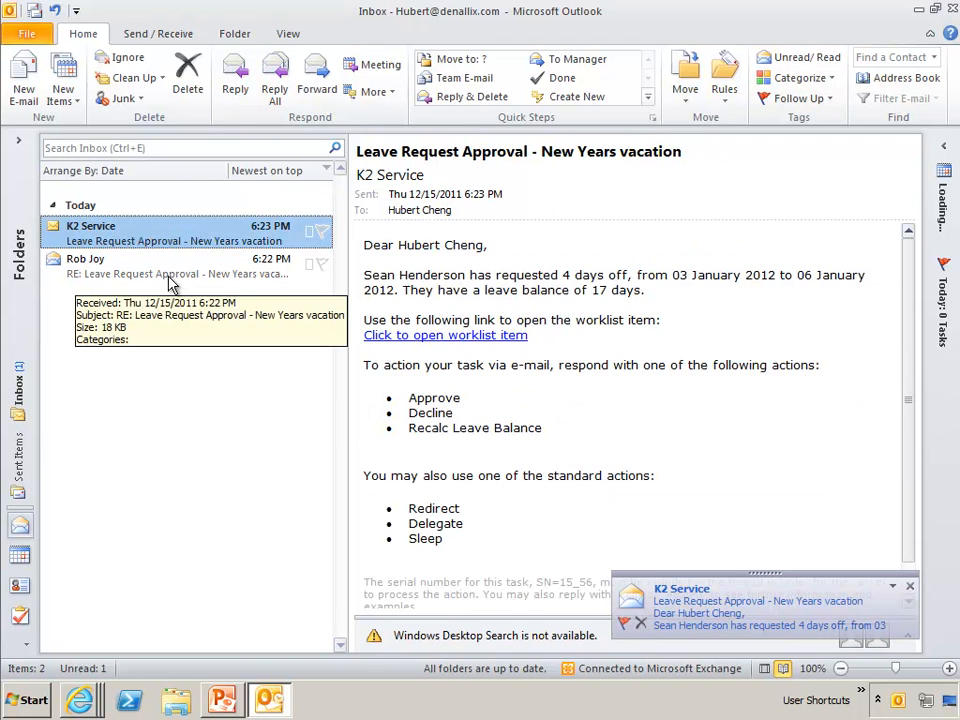
{"action": "mouse_move", "coordinate": [468, 252]}
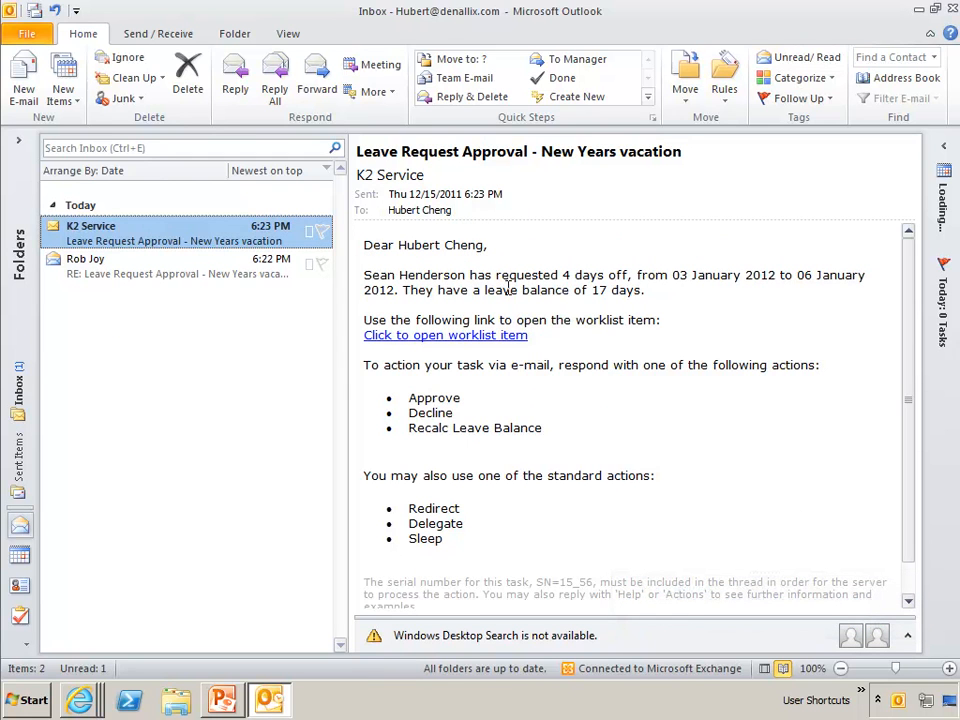
{"action": "mouse_move", "coordinate": [163, 273]}
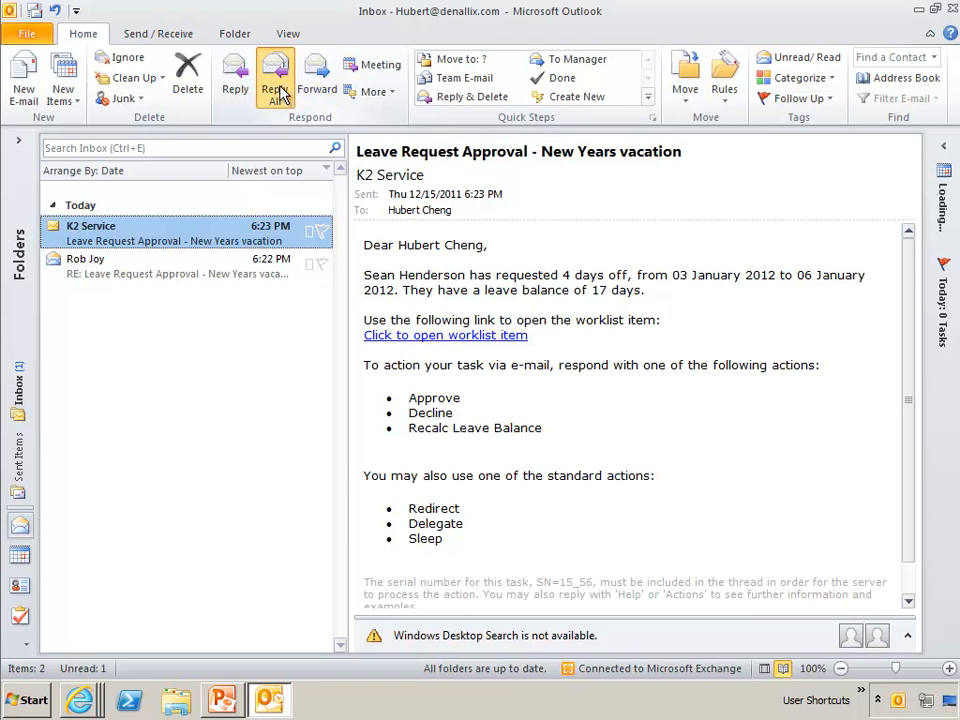
Step: Reply to the approval request with 'Decline because I ne...' as the message body
{"action": "left_click", "coordinate": [275, 75]}
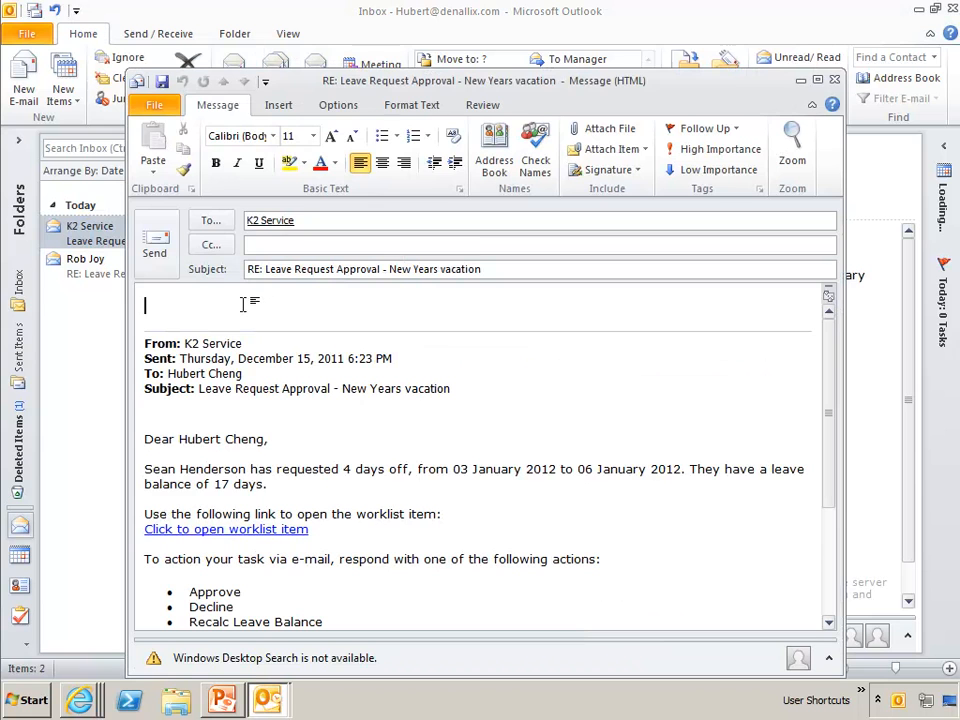
{"action": "type", "text": "Decline this request"}
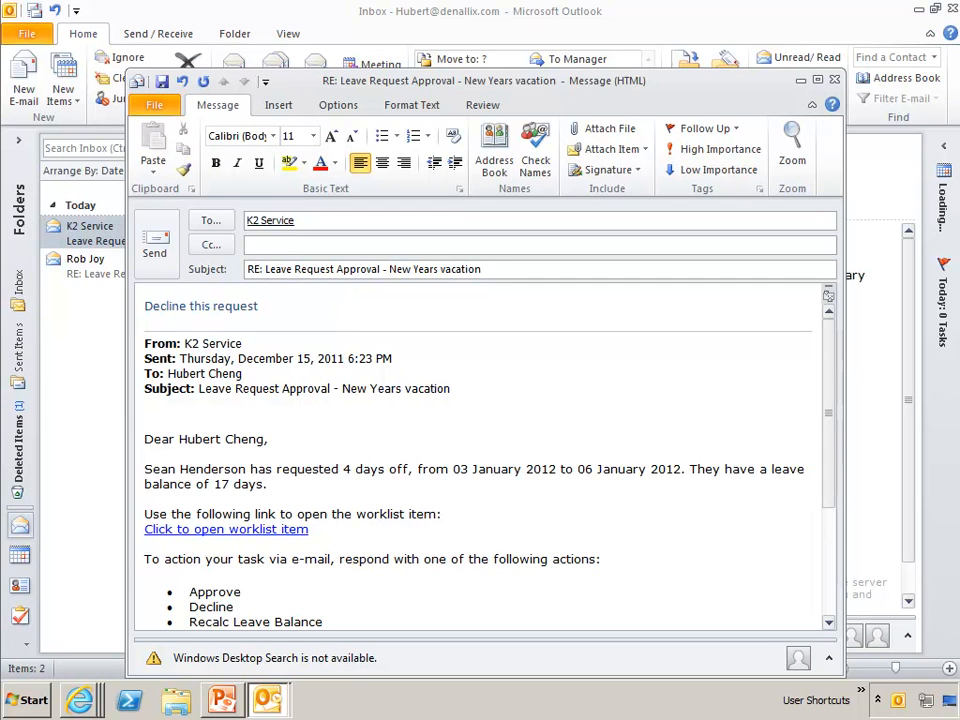
{"action": "type", "text": "because I need Sean to start the first week."}
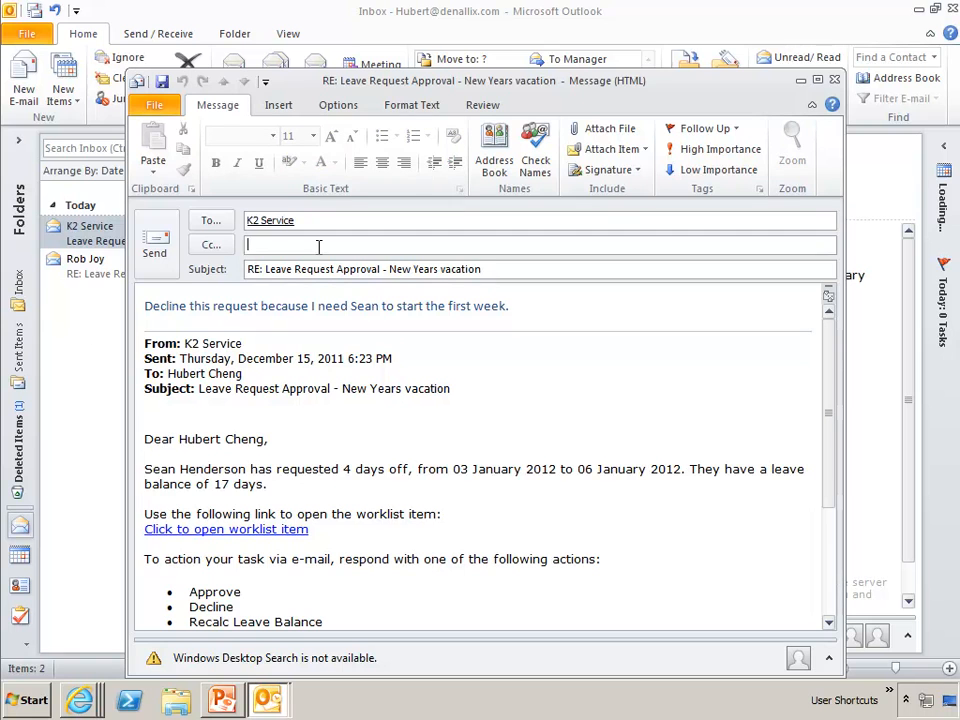
{"action": "type", "text": "rob jo"}
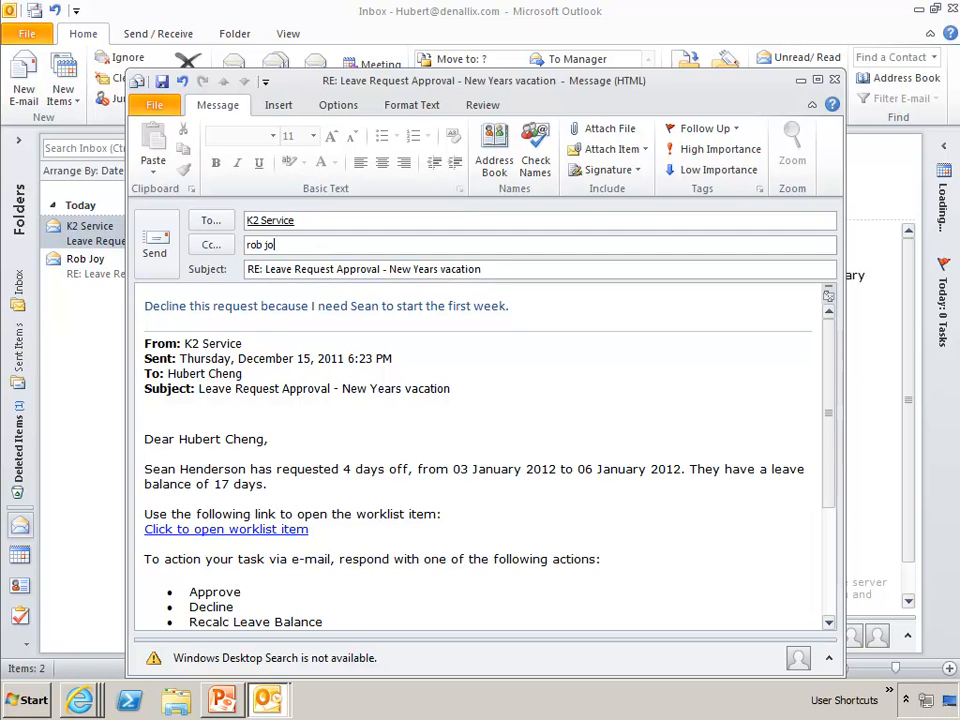
{"action": "key", "text": "BackSpace"}
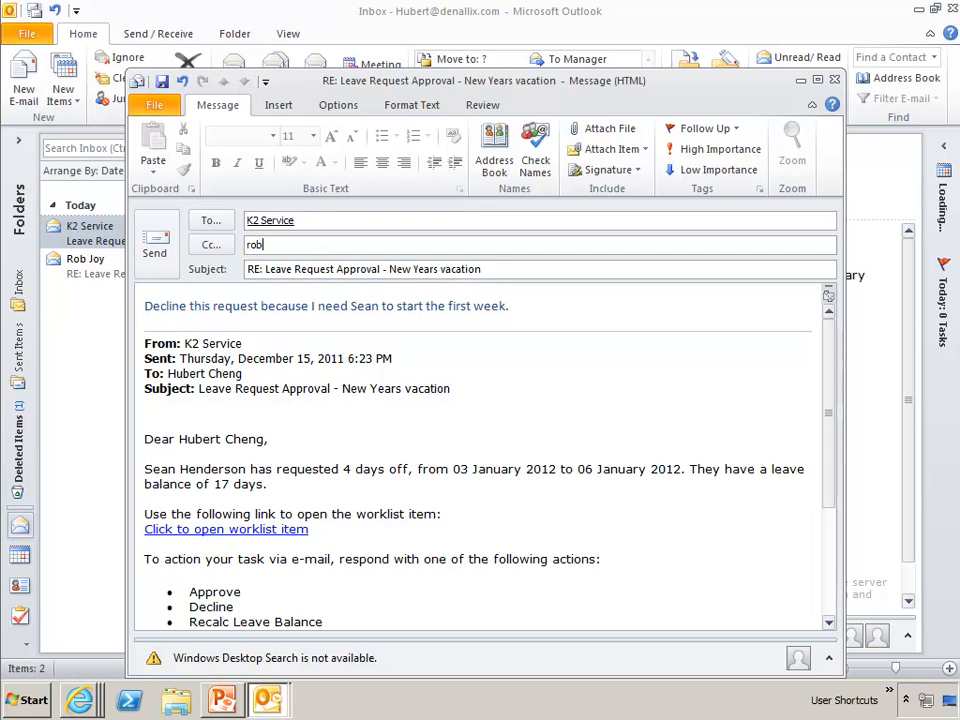
{"action": "type", "text": "Rob Joy"}
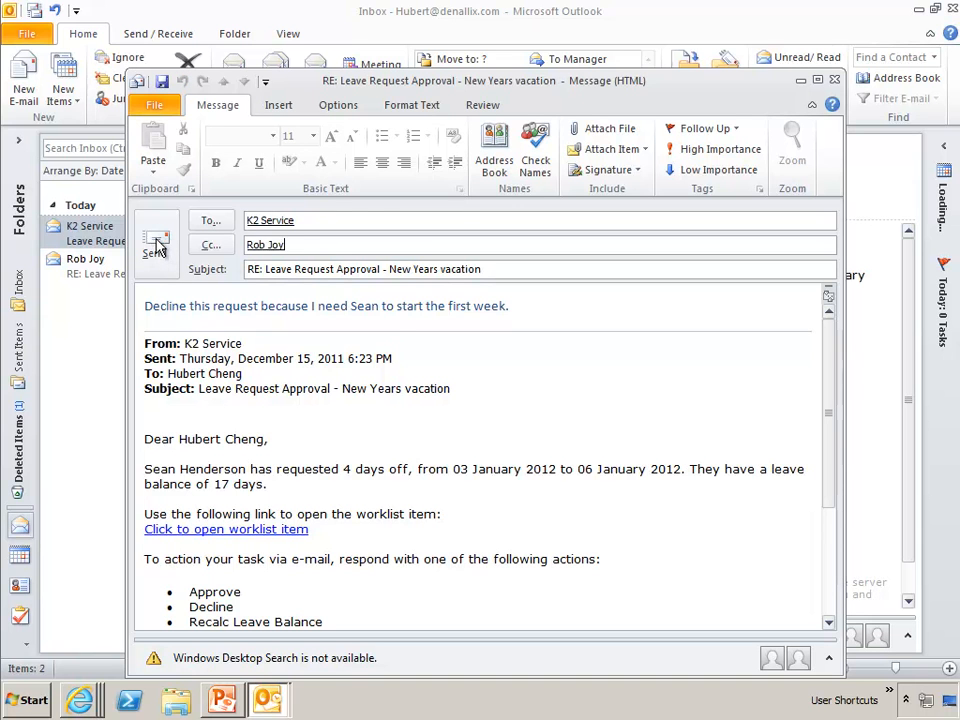
{"action": "left_click", "coordinate": [155, 245]}
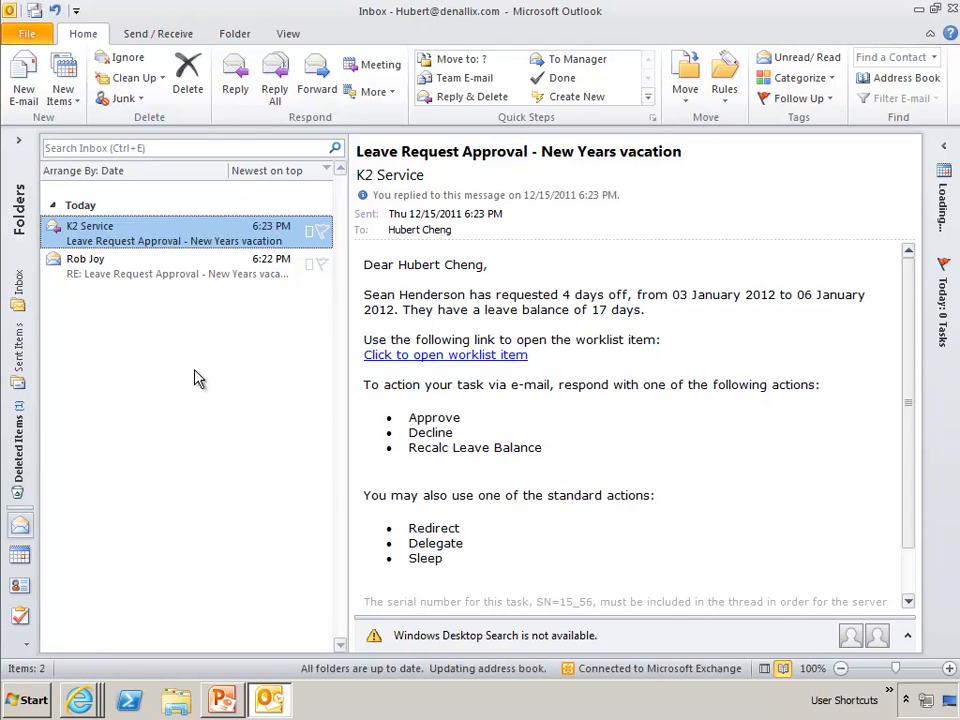
{"action": "mouse_move", "coordinate": [612, 449]}
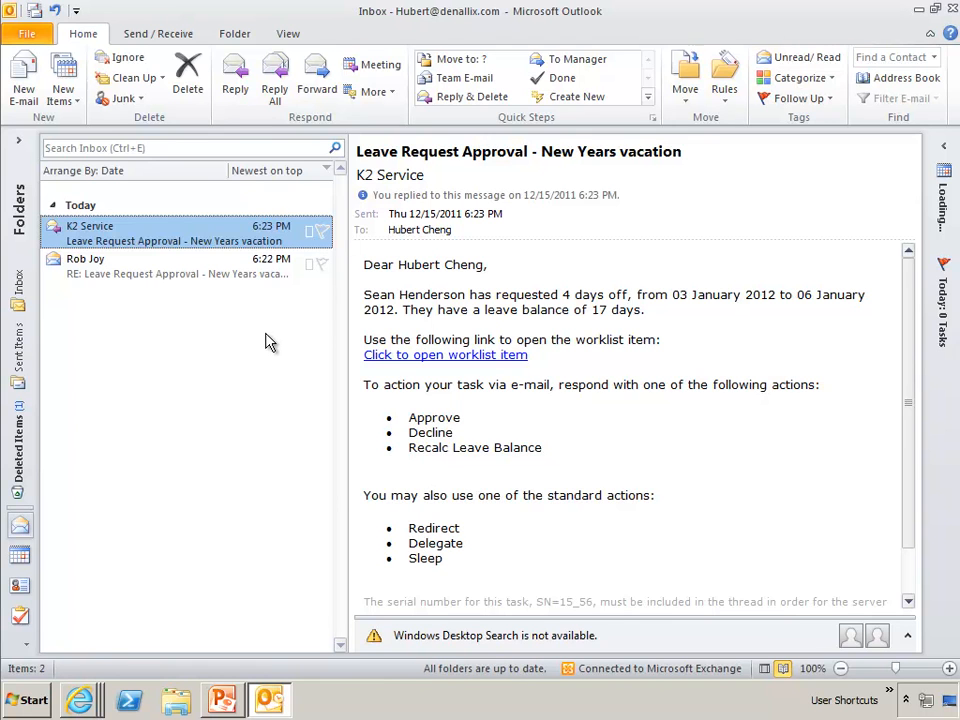
{"action": "mouse_move", "coordinate": [294, 347]}
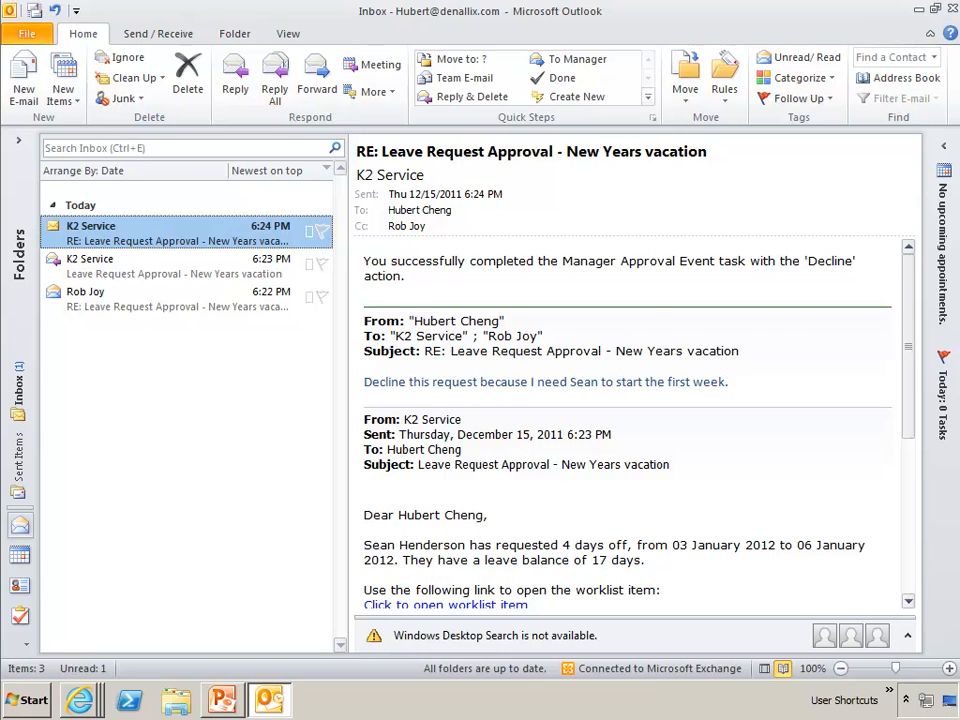
{"action": "mouse_move", "coordinate": [845, 40]}
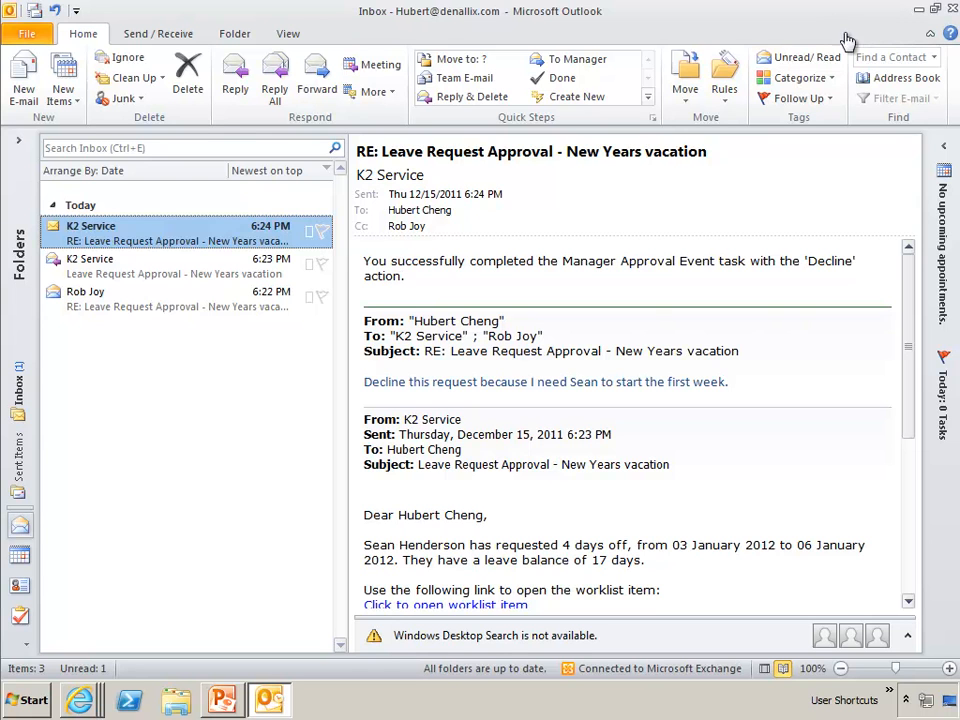
{"action": "mouse_move", "coordinate": [160, 240]}
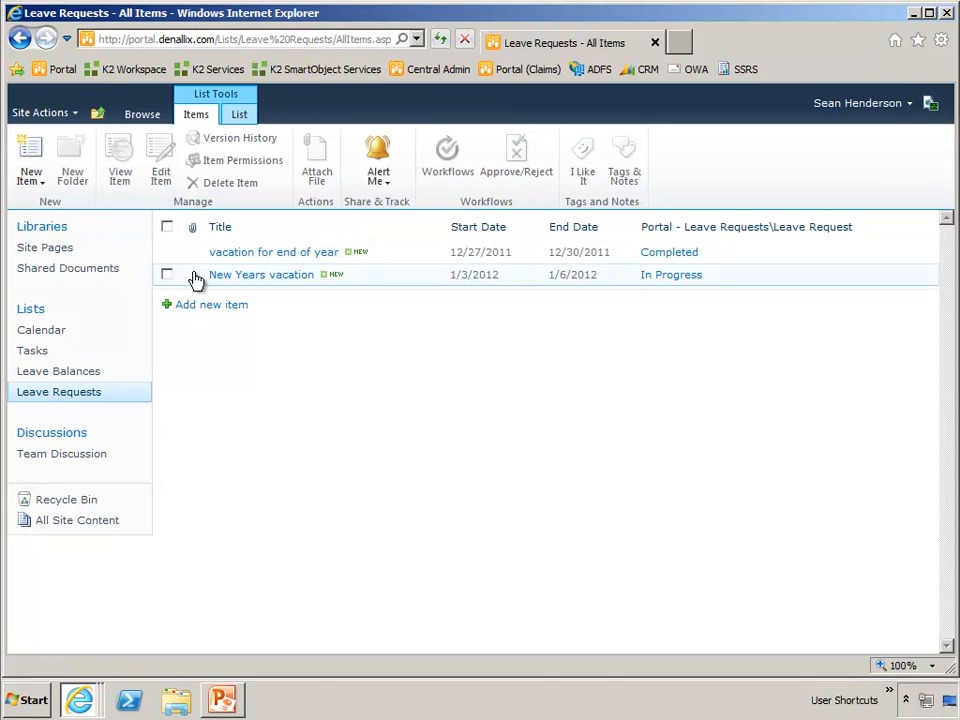
Step: Start a new leave request titled 'Spring break vacation' with start date 3/12/2012
{"action": "left_click", "coordinate": [211, 304]}
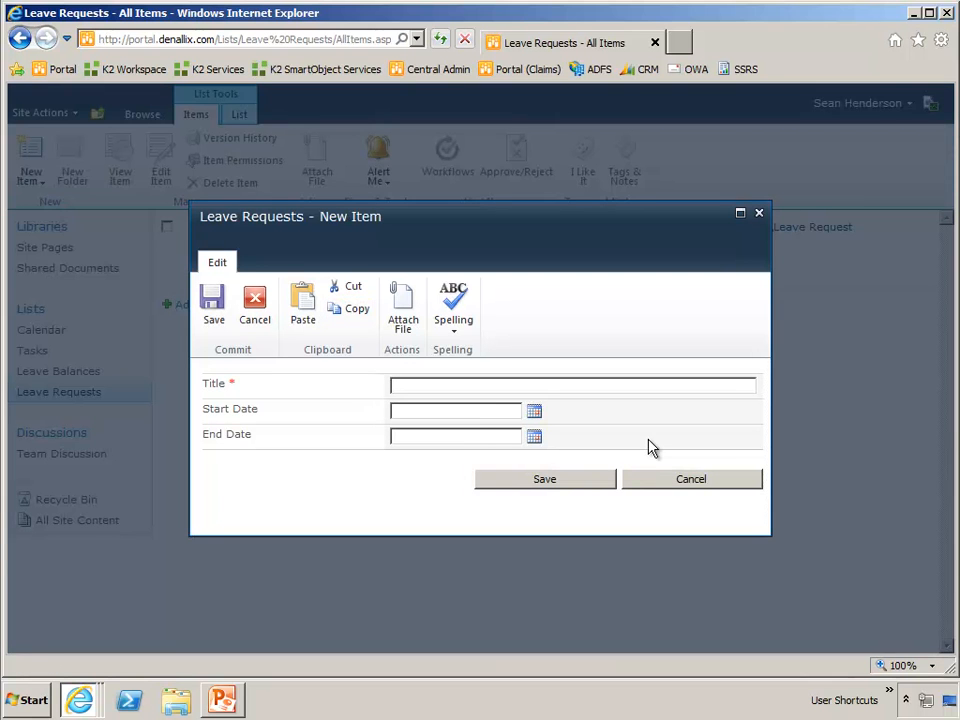
{"action": "type", "text": "Spring"}
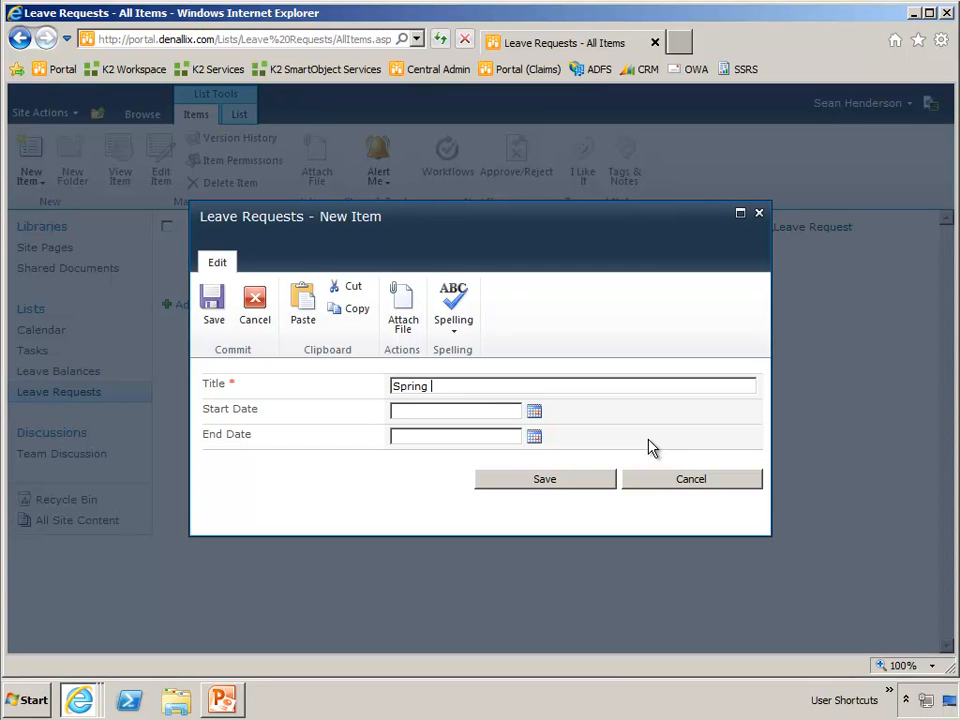
{"action": "type", "text": "bre"}
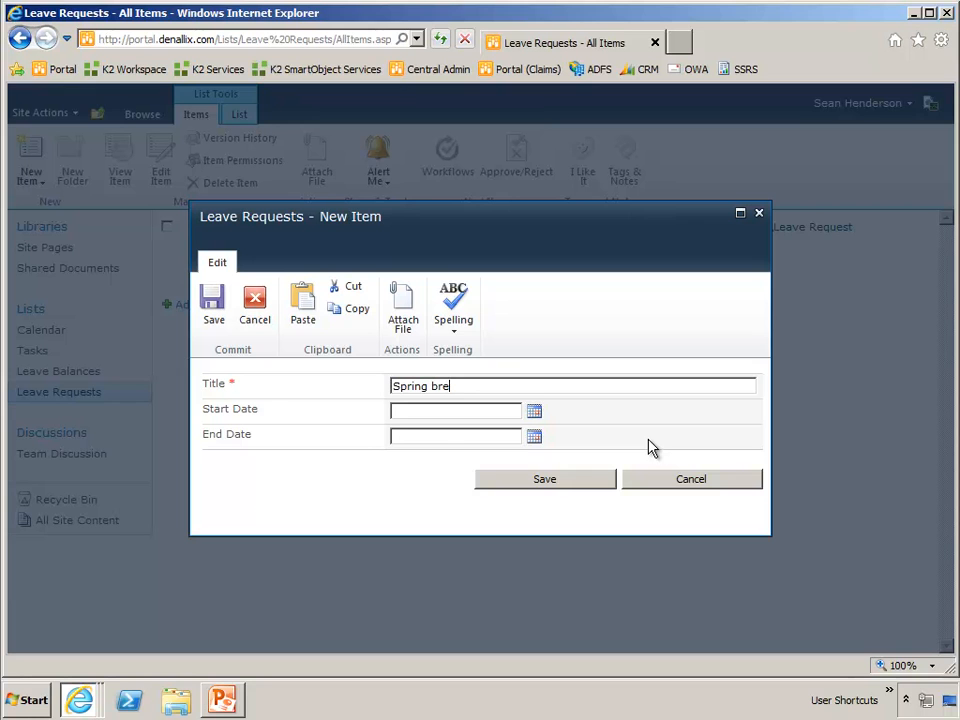
{"action": "type", "text": "ak vacation"}
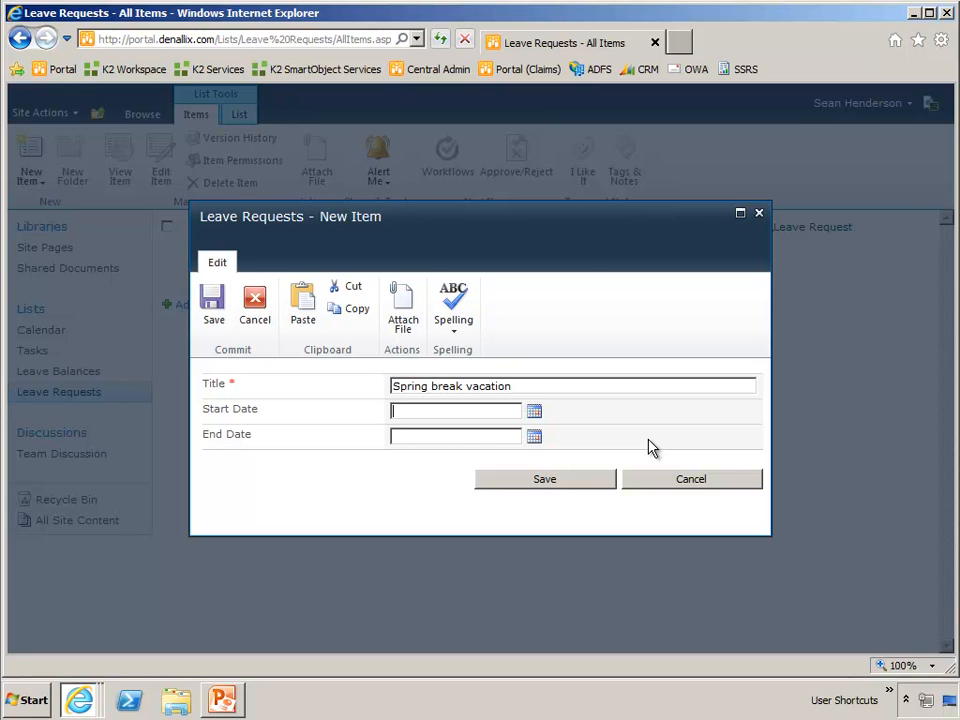
{"action": "left_click", "coordinate": [534, 410]}
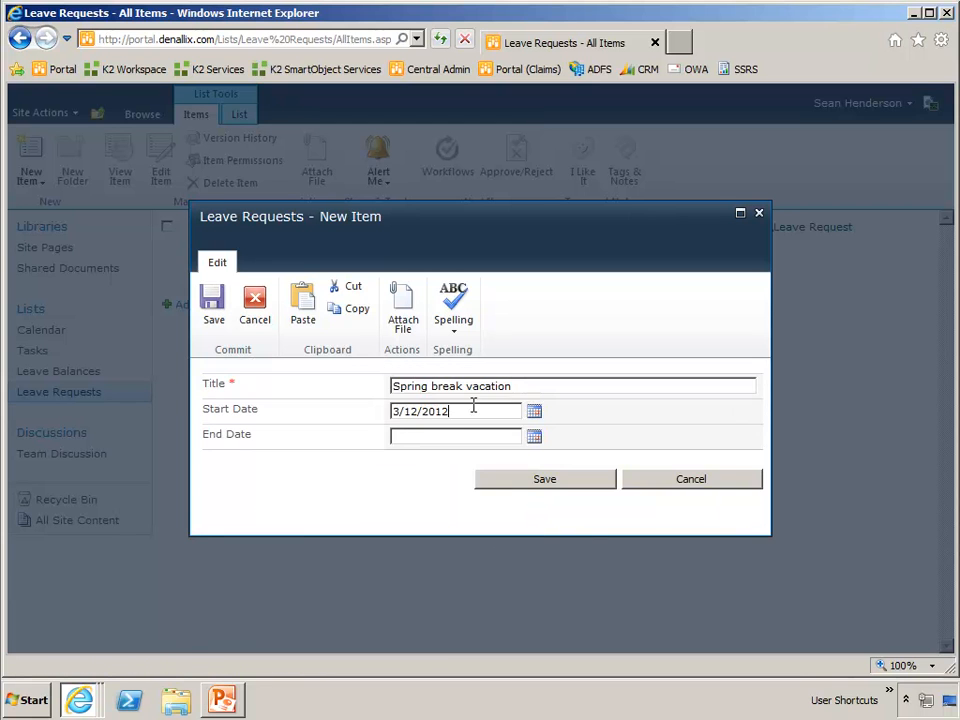
Step: Advance the End Date calendar picker to March 2012 to choose the end date
{"action": "left_click", "coordinate": [534, 435]}
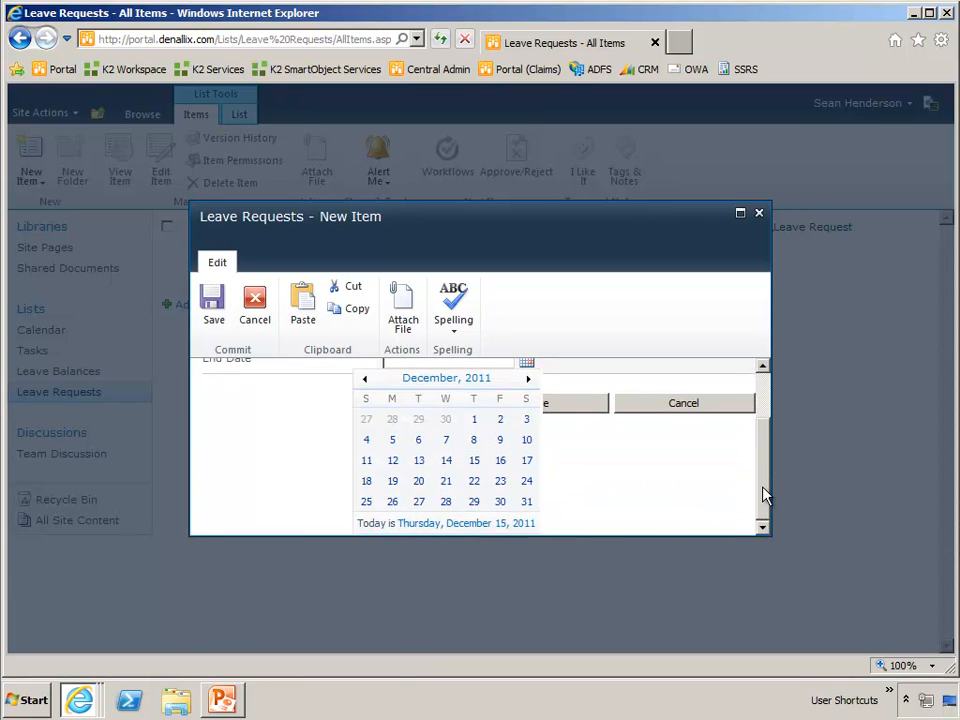
{"action": "left_click", "coordinate": [528, 378]}
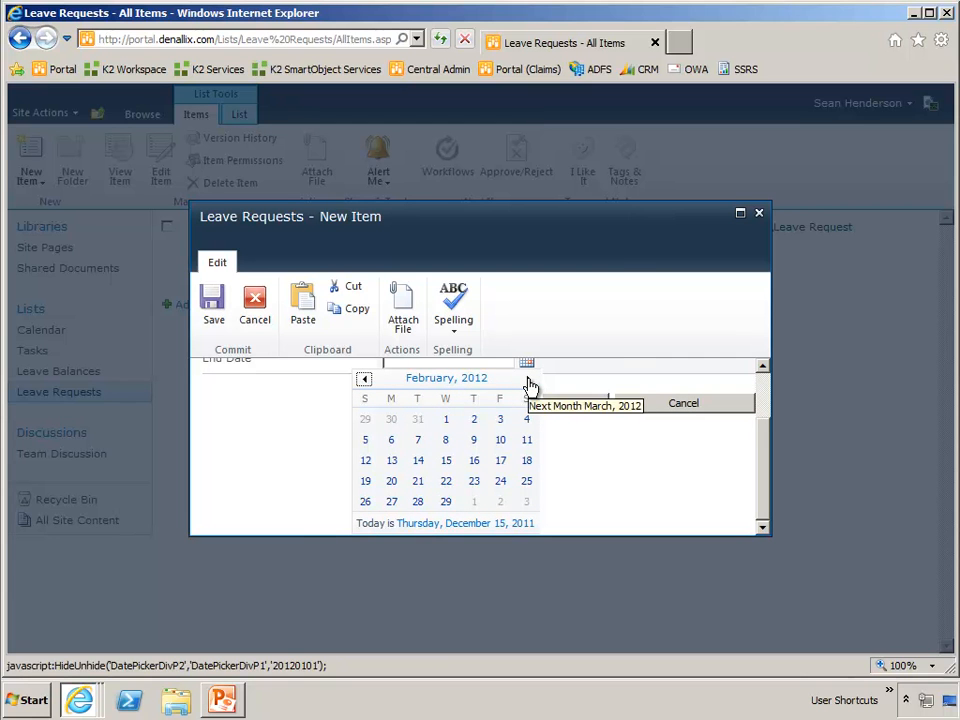
{"action": "left_click", "coordinate": [526, 385]}
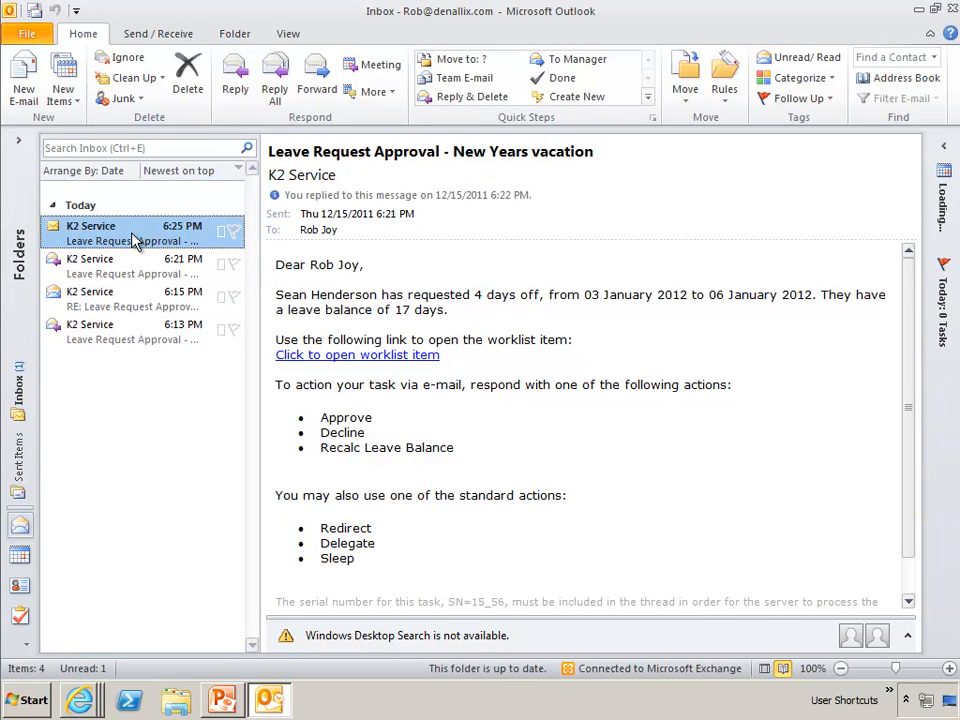
Step: Reply 'Aprove' (misspelled) to K2's Spring break vacation approval email and send it
{"action": "left_click", "coordinate": [120, 233]}
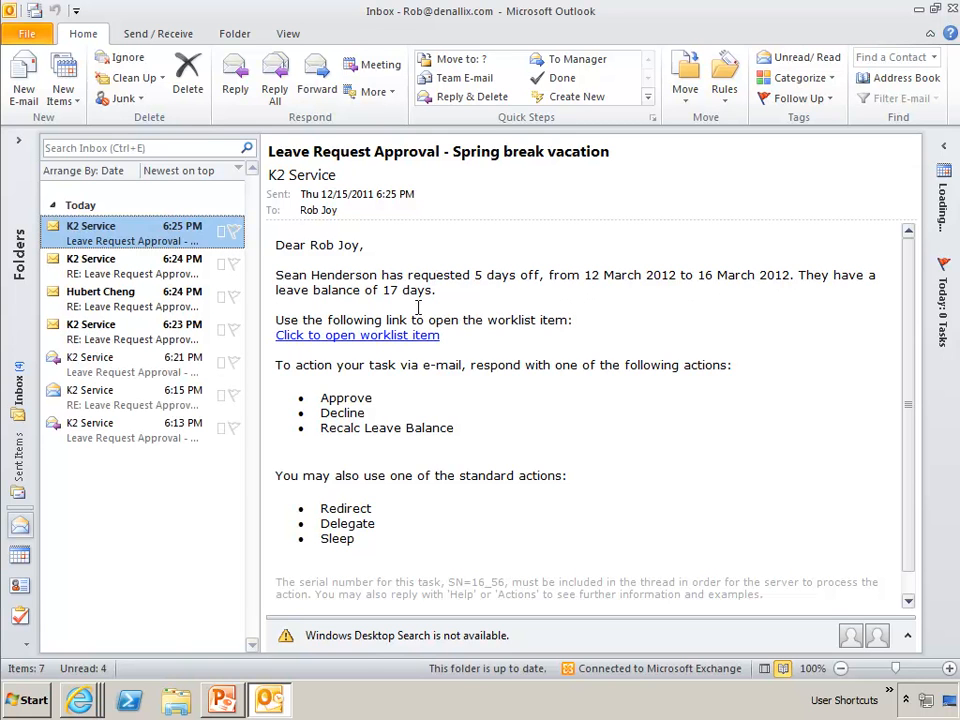
{"action": "mouse_move", "coordinate": [713, 283]}
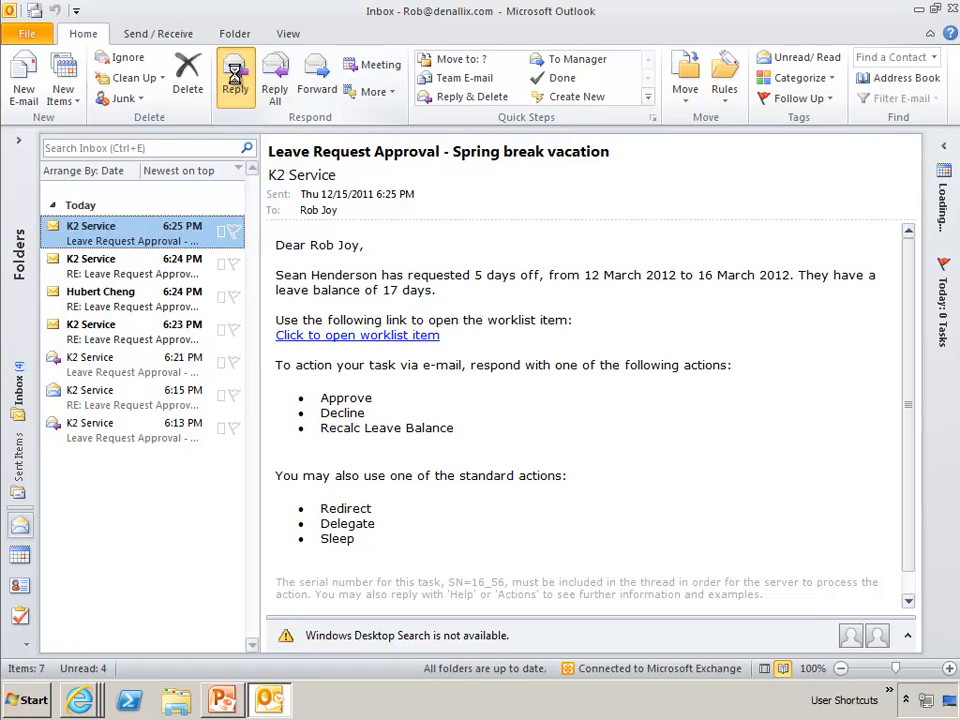
{"action": "left_click", "coordinate": [235, 77]}
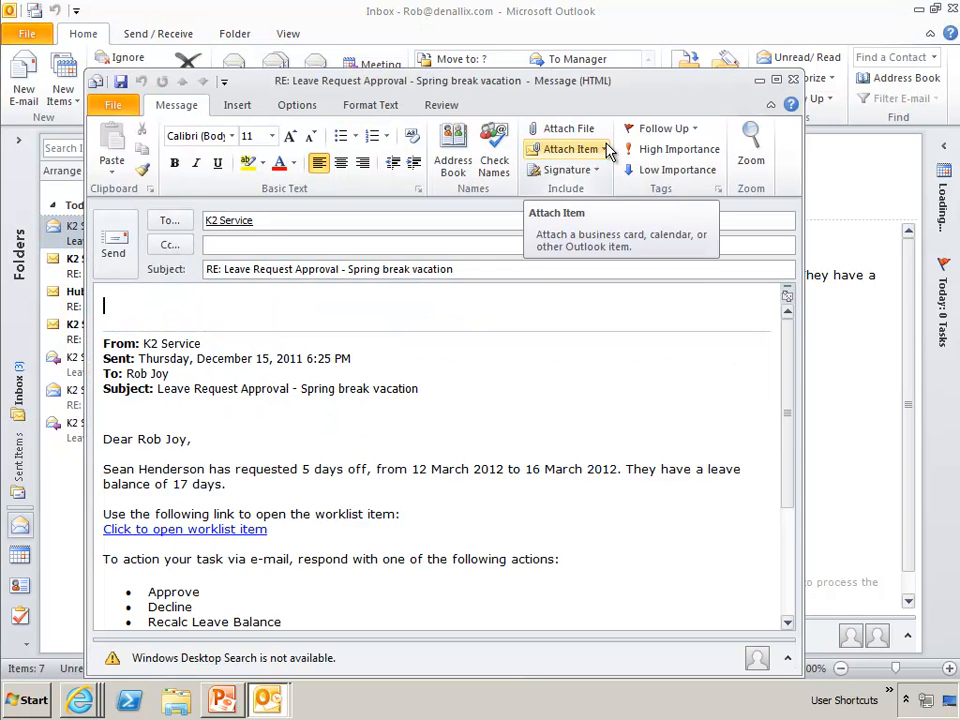
{"action": "type", "text": "Aprove"}
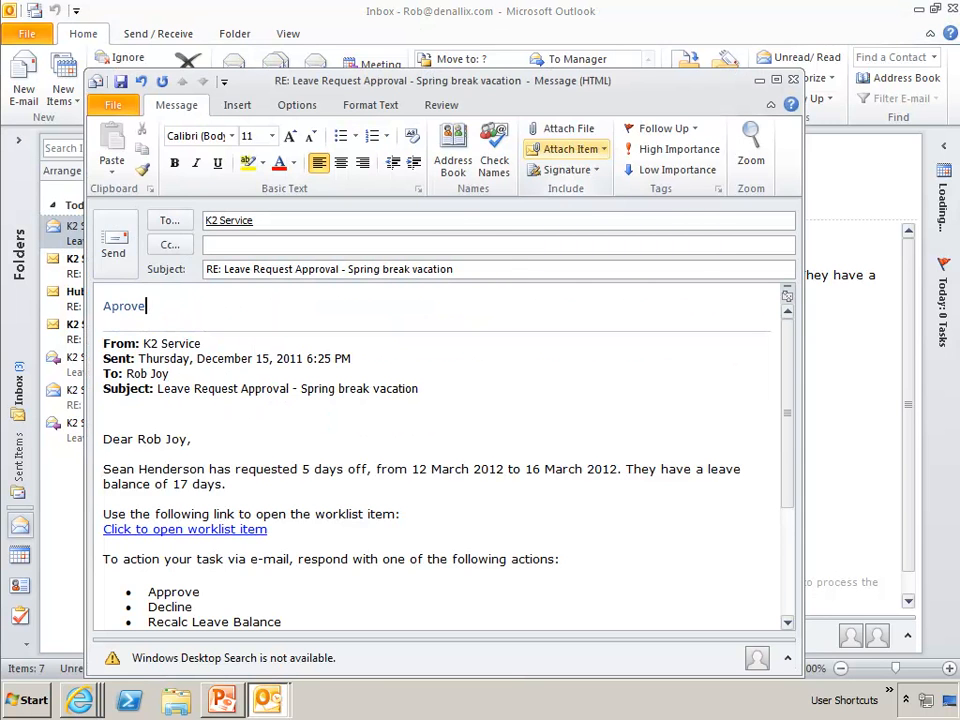
{"action": "left_click", "coordinate": [114, 243]}
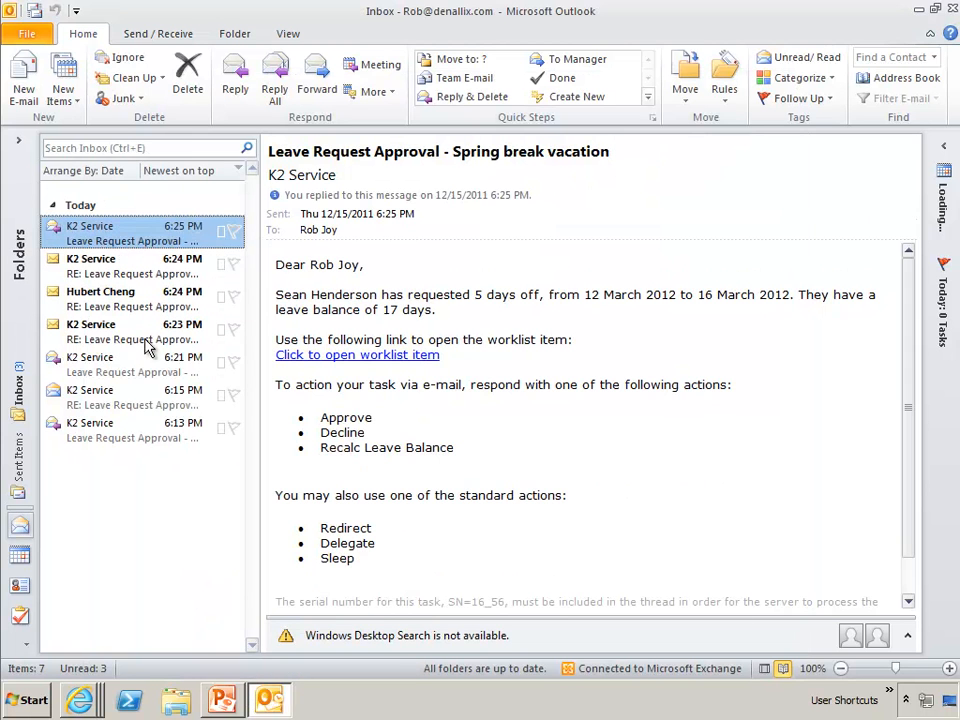
{"action": "left_click", "coordinate": [100, 298]}
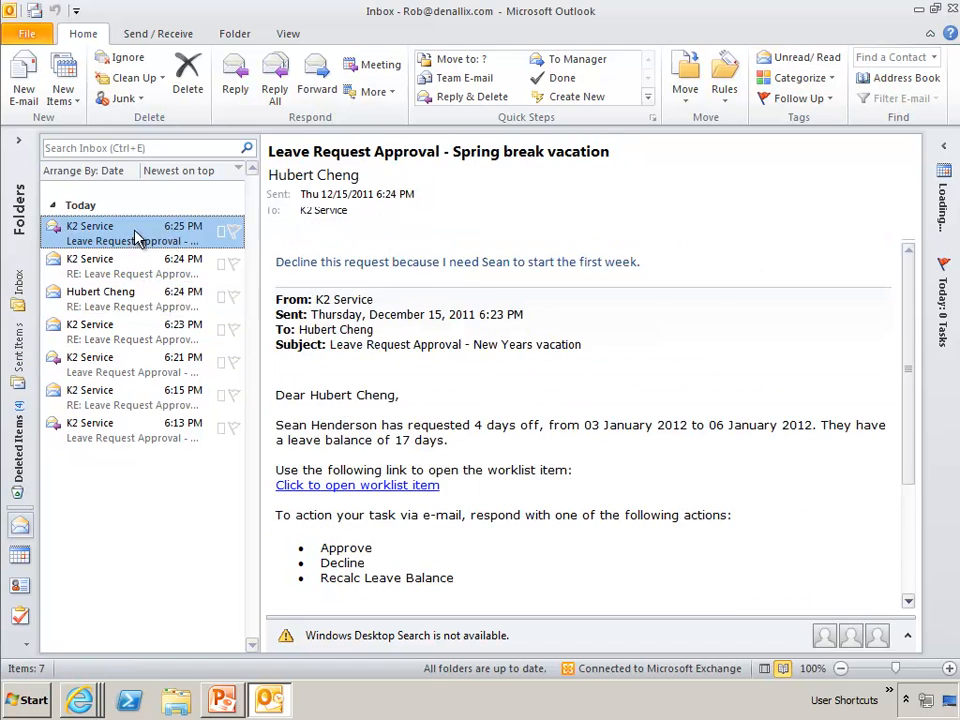
Step: Reopen the Spring break vacation approval email while awaiting K2's error notification
{"action": "left_click", "coordinate": [130, 232]}
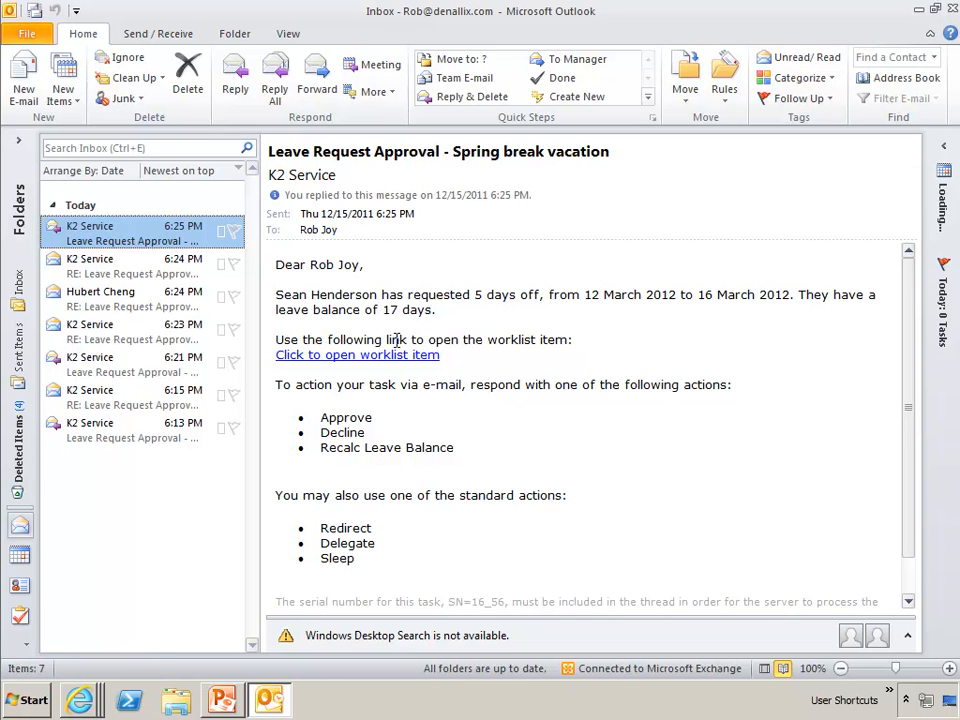
{"action": "mouse_move", "coordinate": [549, 355]}
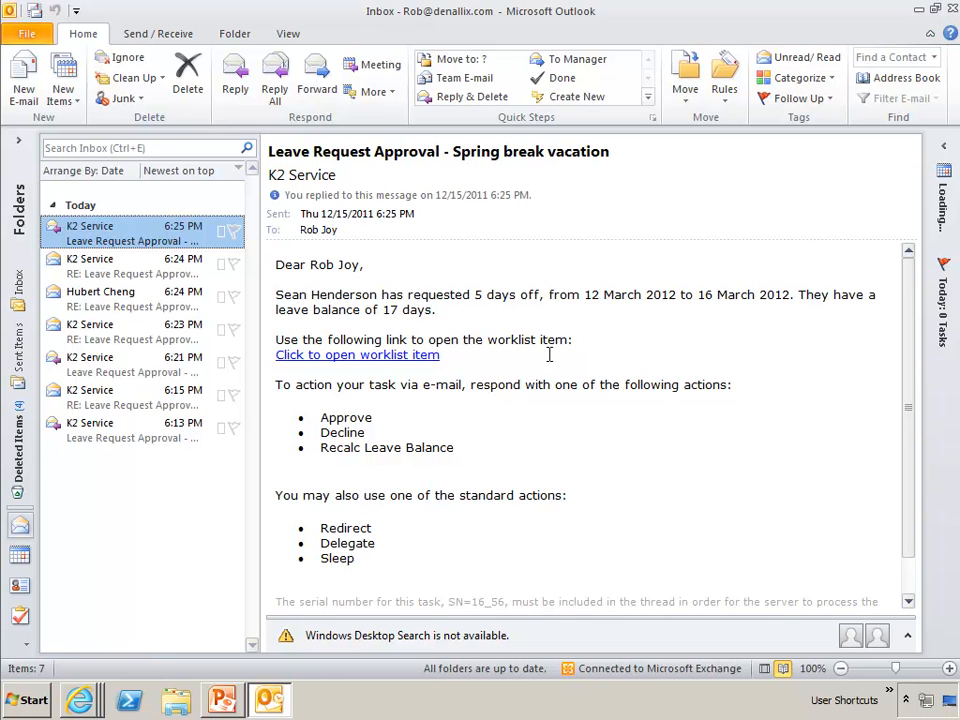
{"action": "mouse_move", "coordinate": [115, 265]}
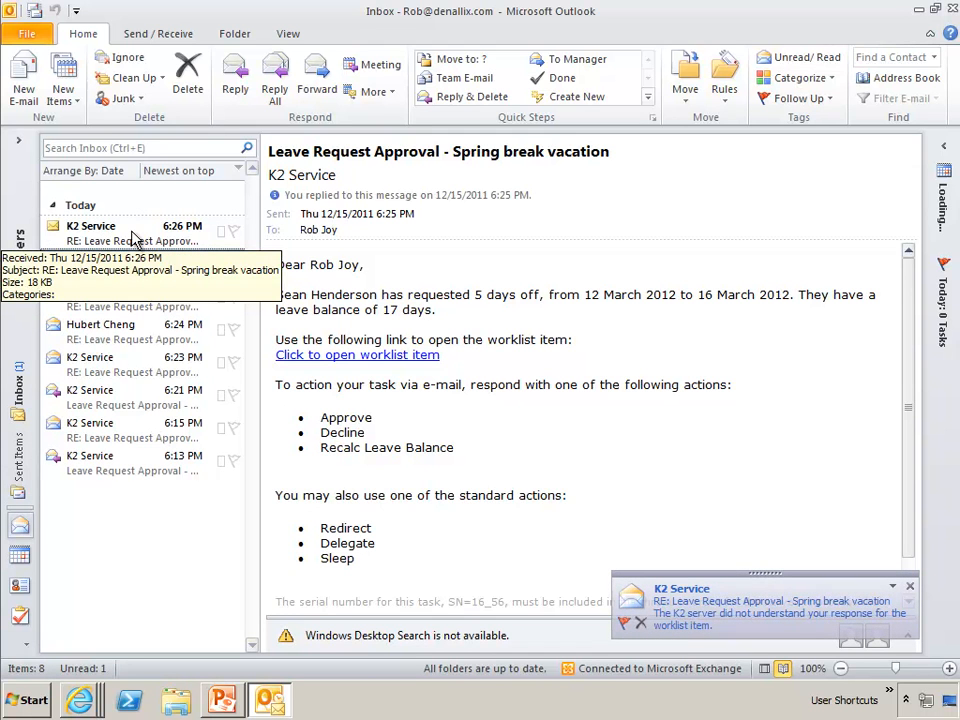
Step: Read K2's new error reply saying it did not understand the response and listing valid actions
{"action": "left_click", "coordinate": [120, 232]}
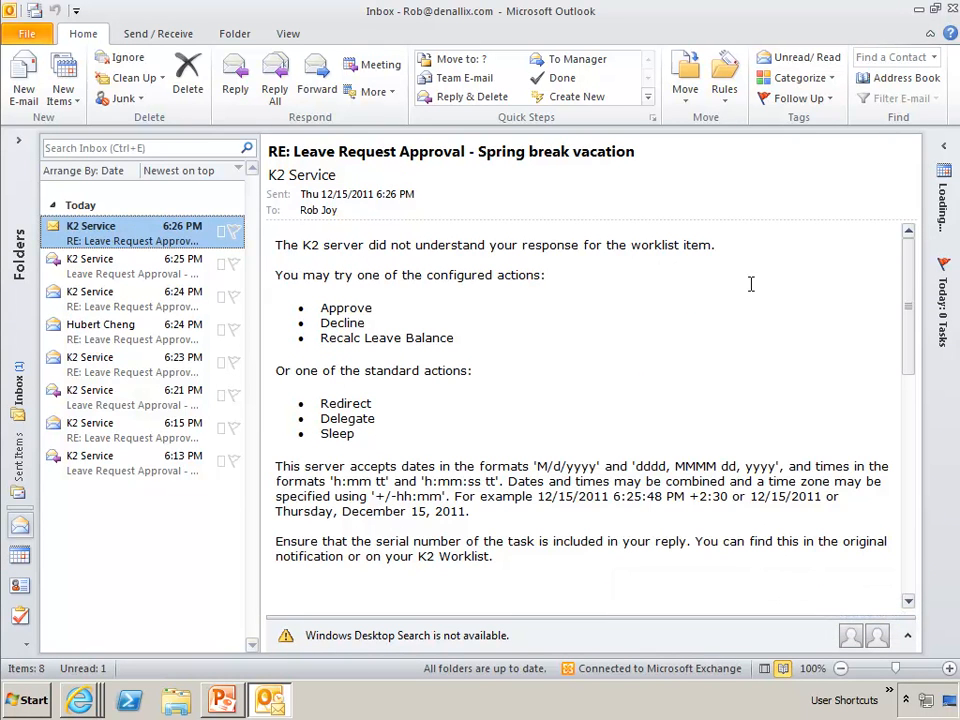
{"action": "mouse_move", "coordinate": [296, 258]}
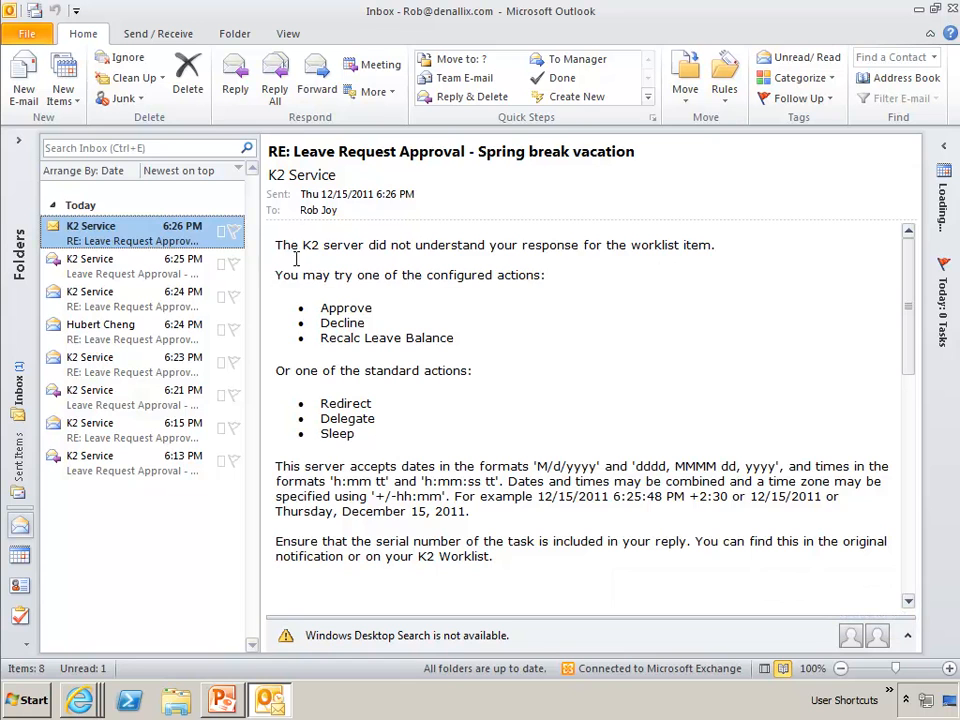
{"action": "mouse_move", "coordinate": [402, 327]}
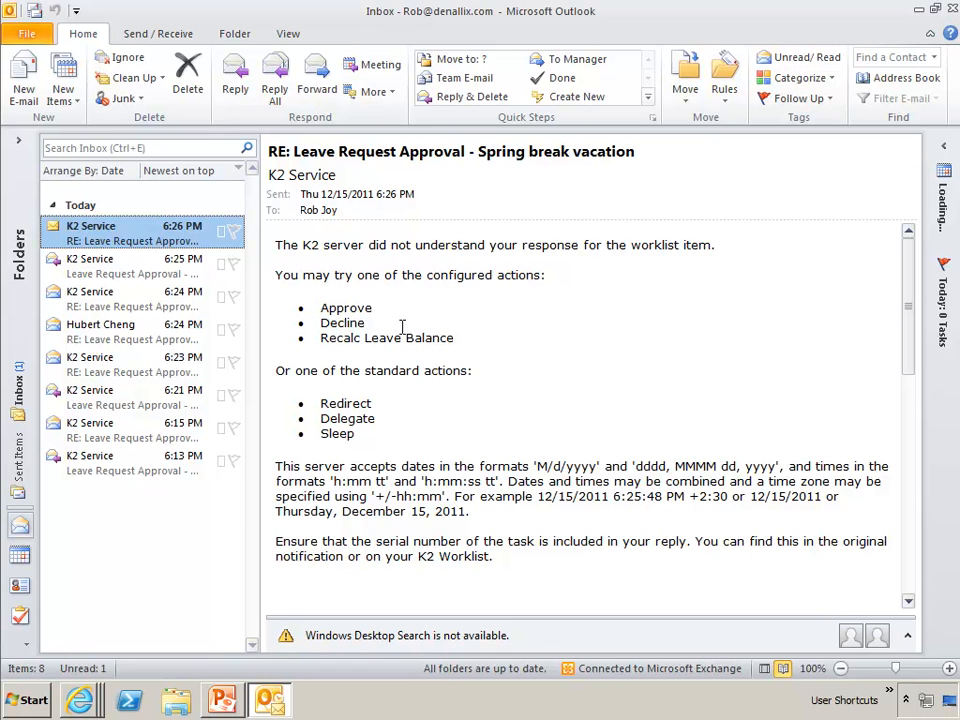
{"action": "mouse_move", "coordinate": [315, 403]}
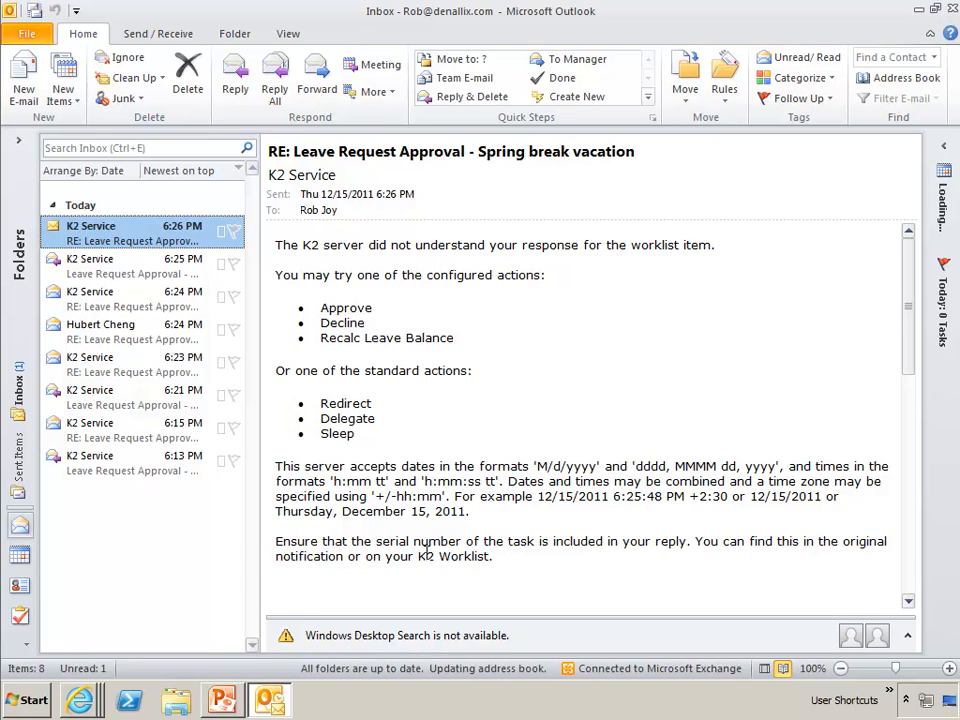
{"action": "mouse_move", "coordinate": [751, 334]}
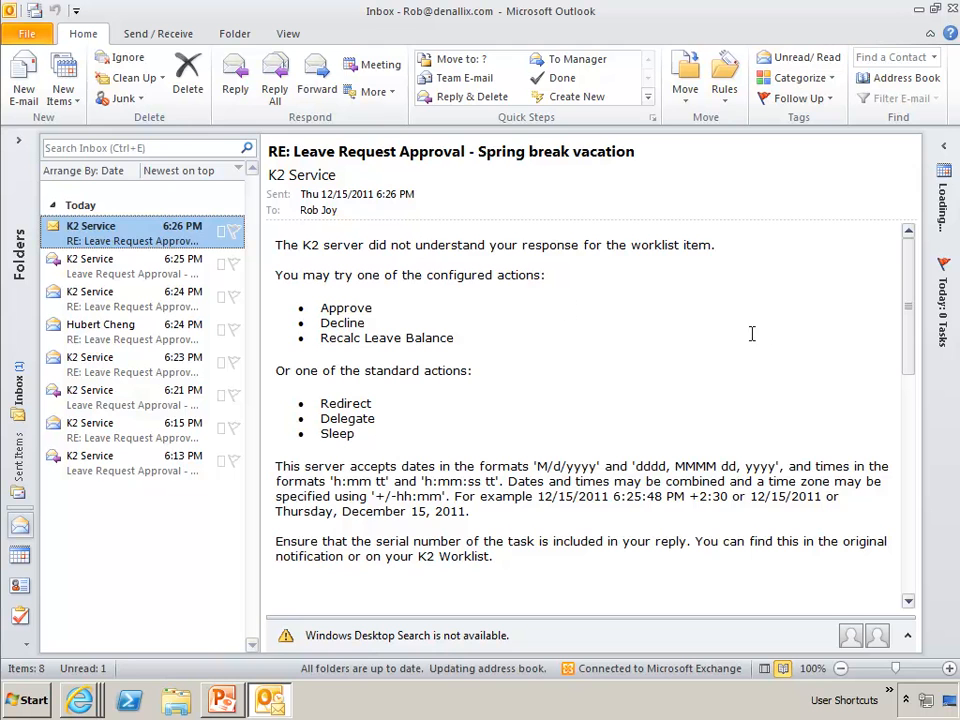
Step: Reply 'Helo' to K2's error message and send it to request help
{"action": "left_click", "coordinate": [234, 80]}
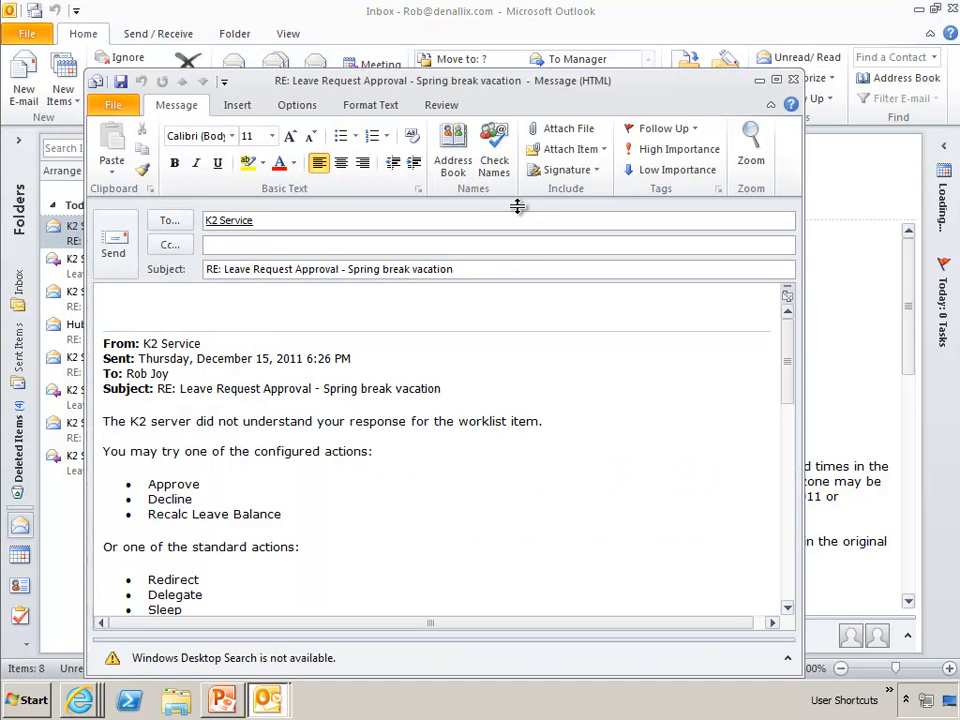
{"action": "type", "text": "Helo"}
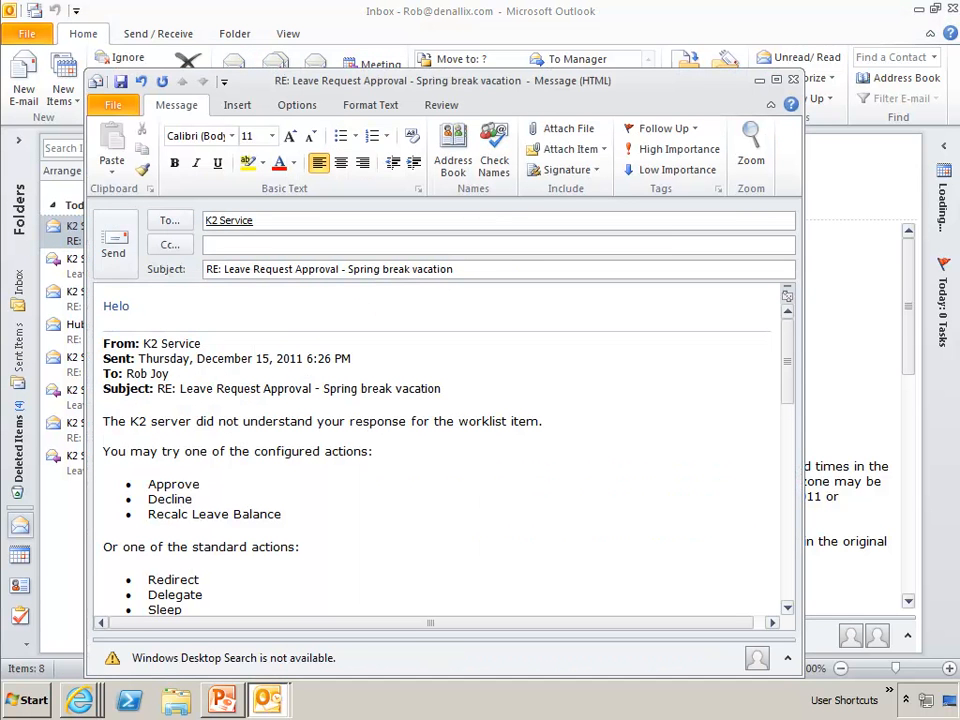
{"action": "left_click", "coordinate": [113, 252]}
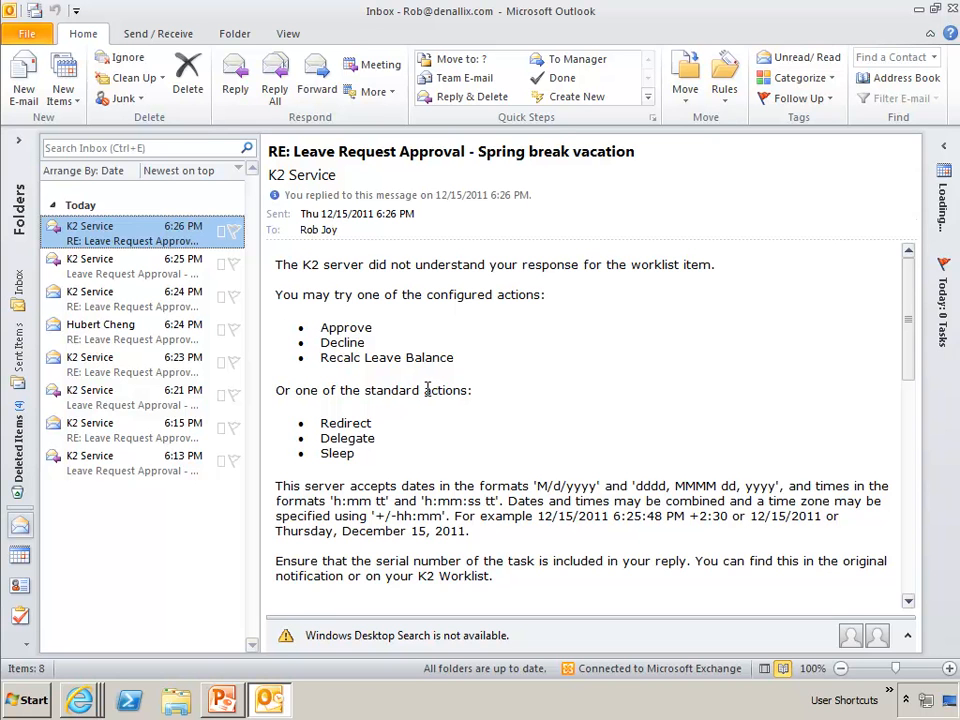
{"action": "mouse_move", "coordinate": [418, 399]}
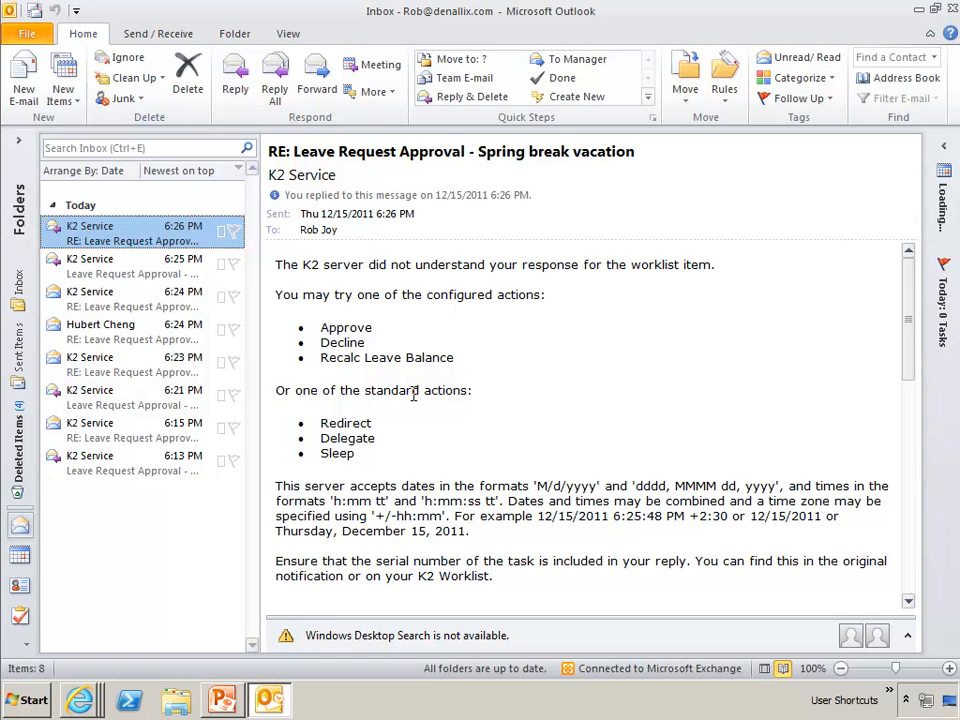
{"action": "mouse_move", "coordinate": [393, 378]}
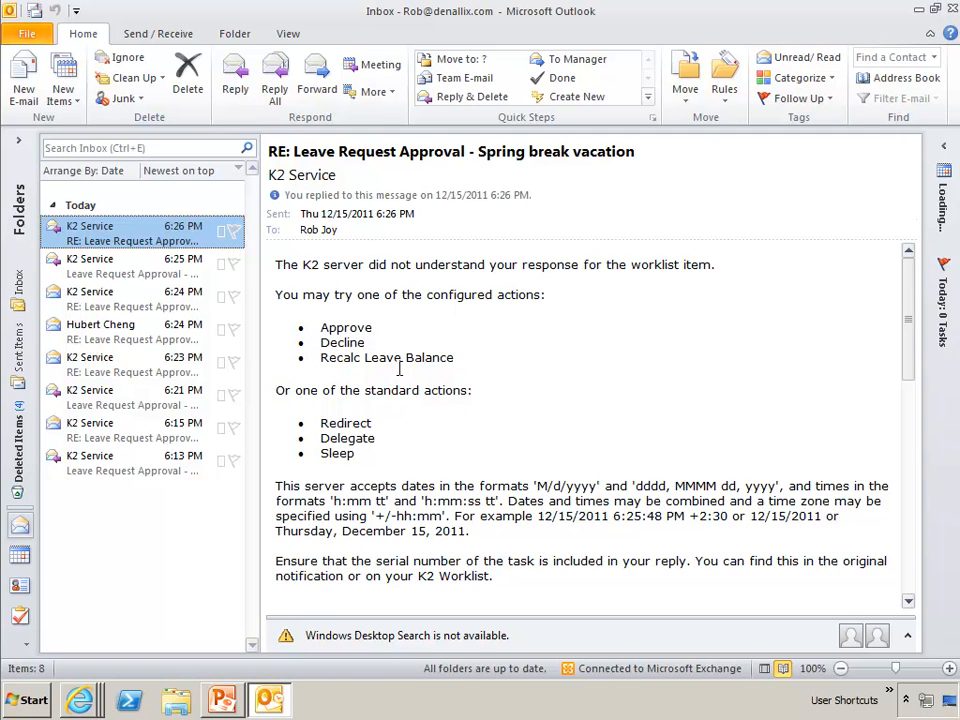
{"action": "mouse_move", "coordinate": [463, 364]}
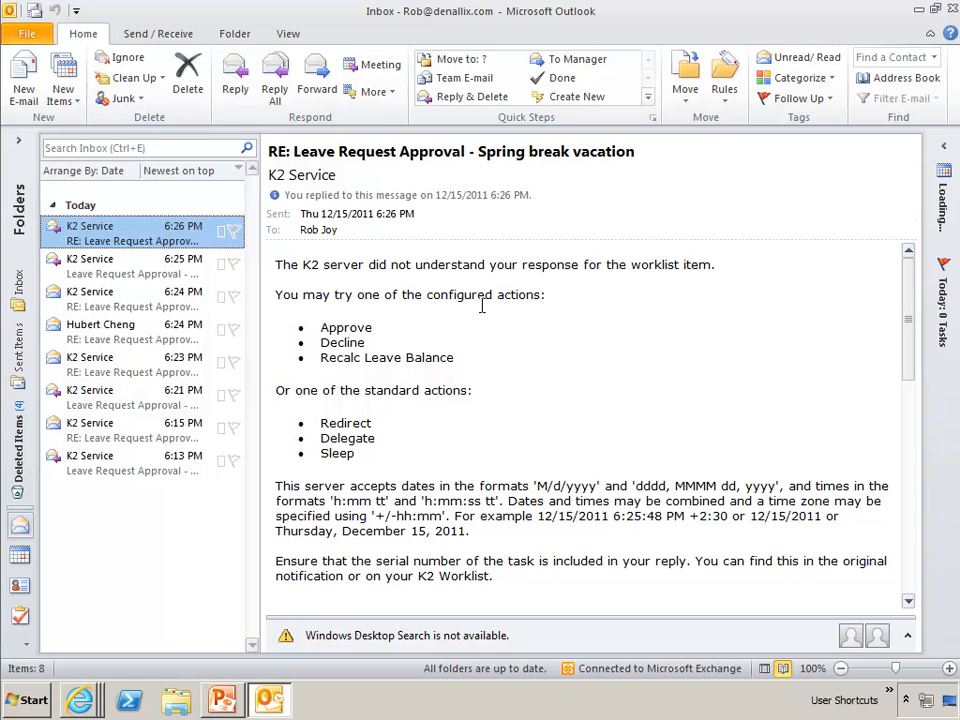
{"action": "mouse_move", "coordinate": [733, 278]}
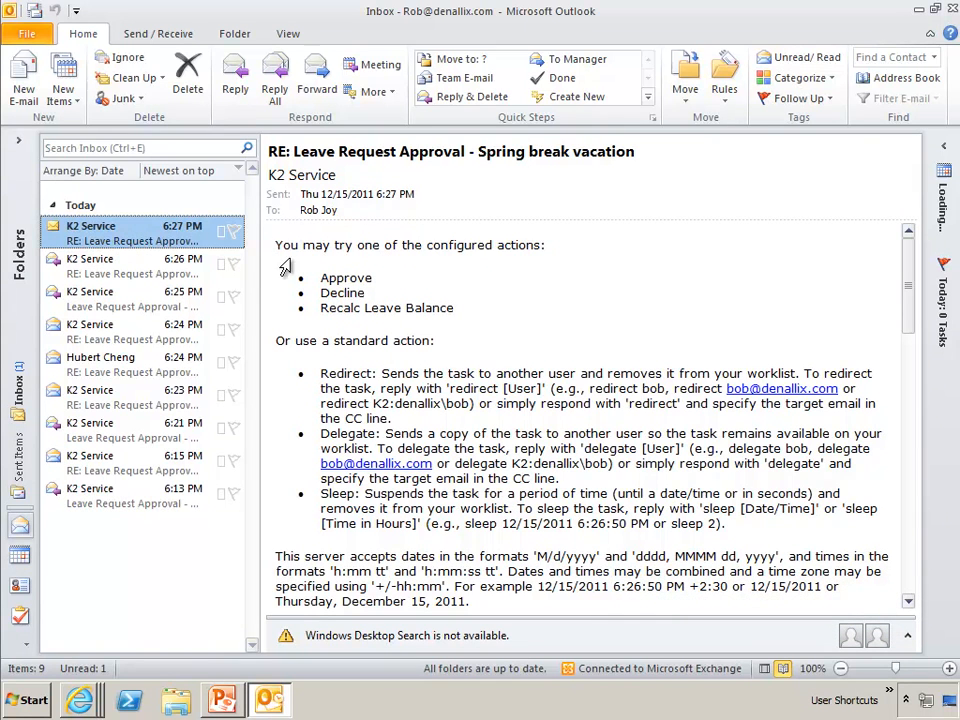
{"action": "mouse_move", "coordinate": [349, 342]}
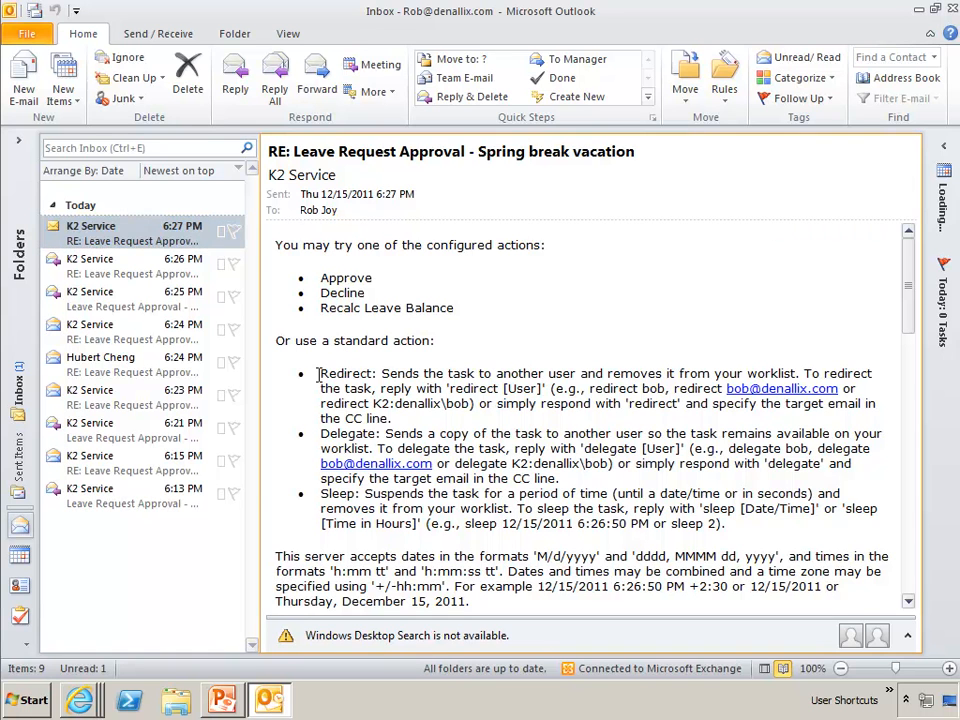
Step: Select part of K2's help message explaining Redirect, Delegate and Sleep while reading it
{"action": "left_click_drag", "start_coordinate": [320, 373], "coordinate": [395, 418]}
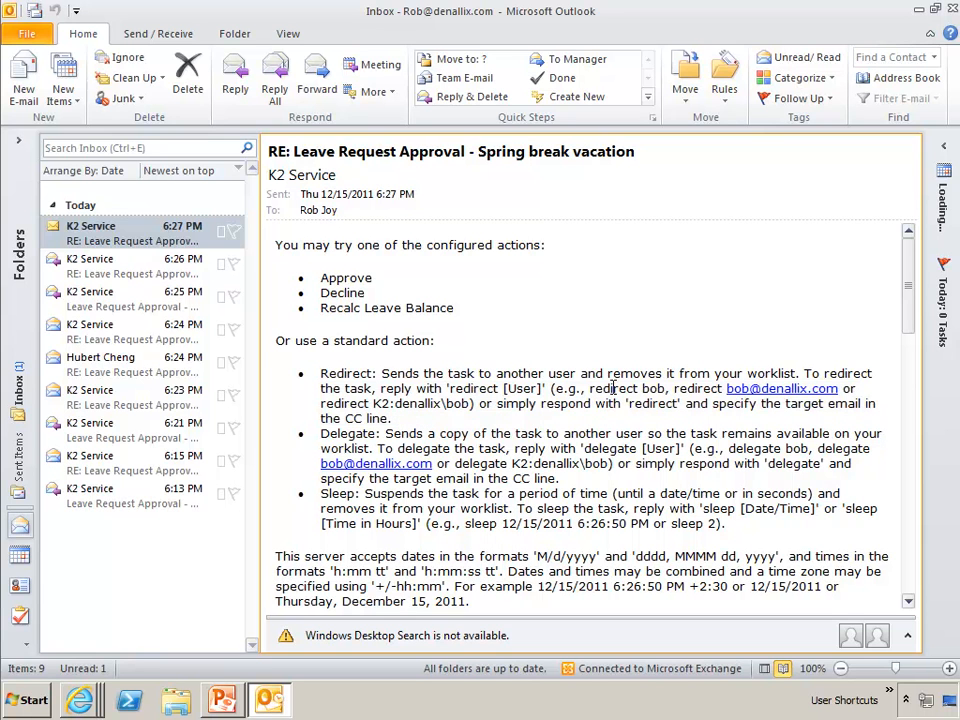
{"action": "mouse_move", "coordinate": [783, 388]}
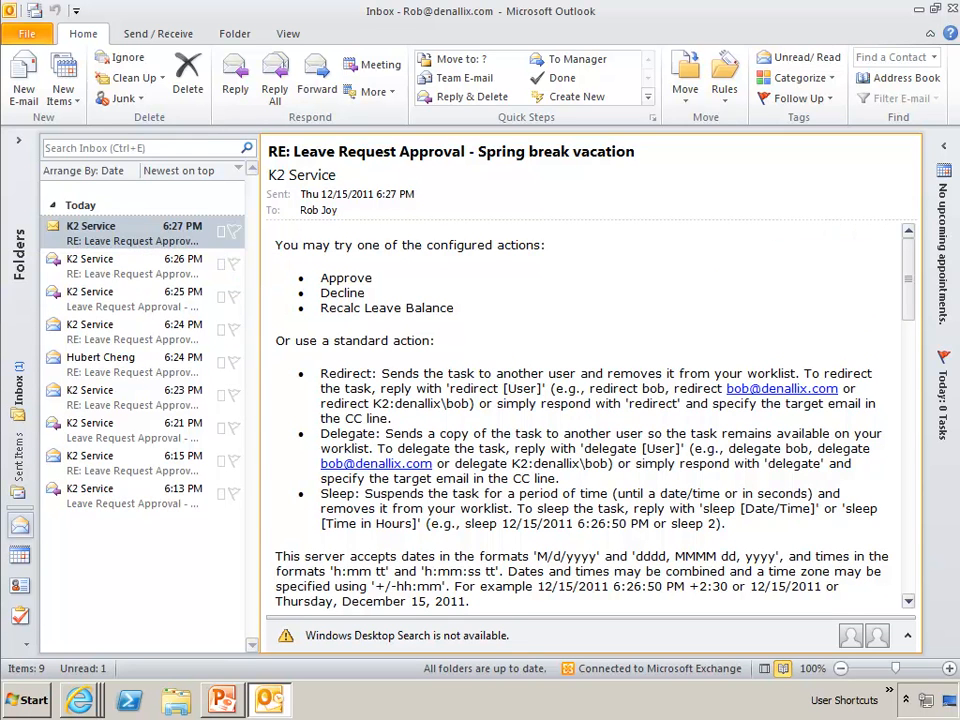
{"action": "mouse_move", "coordinate": [928, 50]}
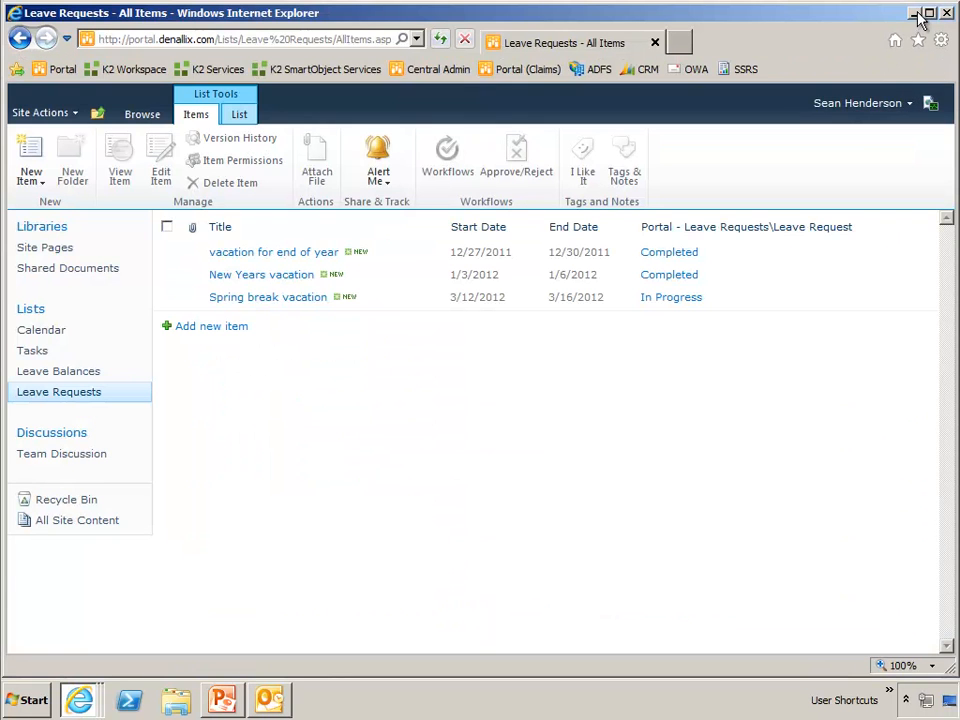
Step: Minimize the Leave Requests browser window and return to the PowerPoint presentation
{"action": "left_click", "coordinate": [918, 13]}
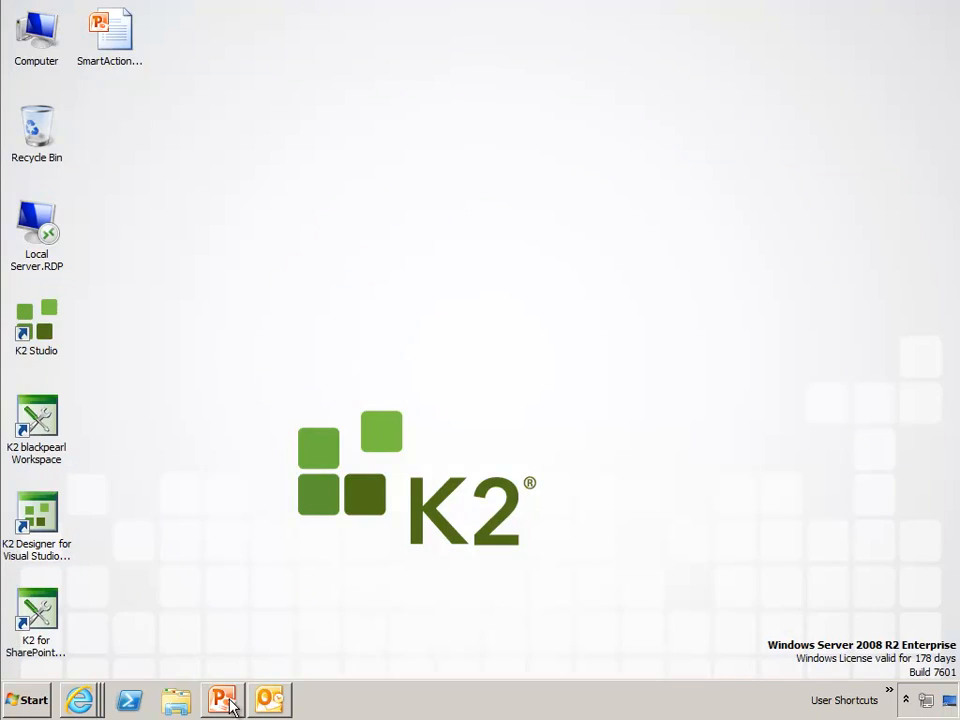
{"action": "left_click", "coordinate": [222, 699]}
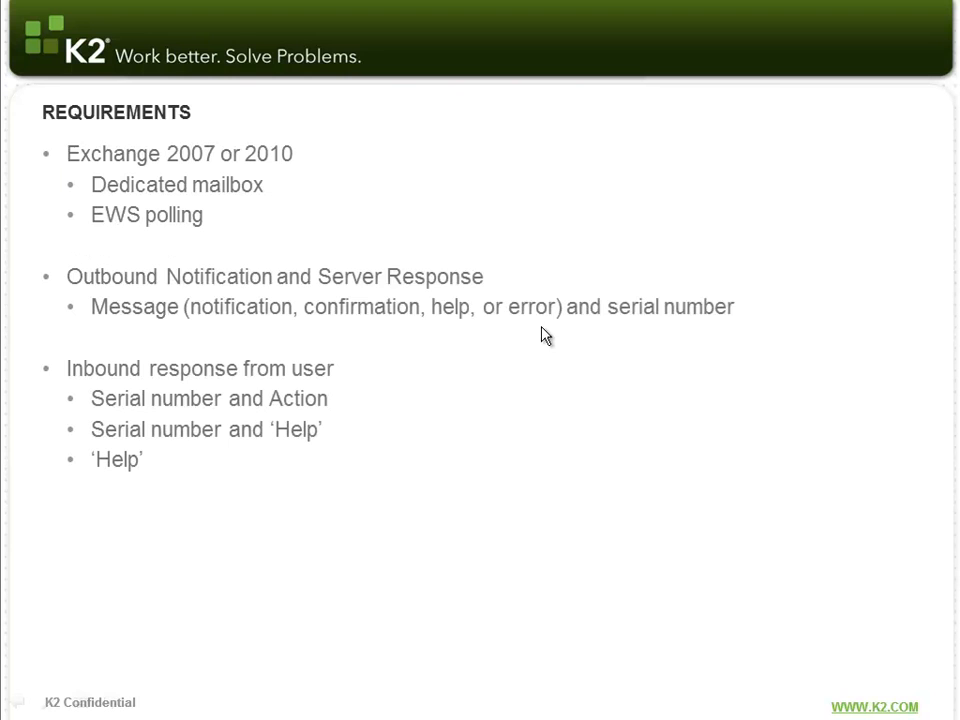
{"action": "mouse_move", "coordinate": [500, 360]}
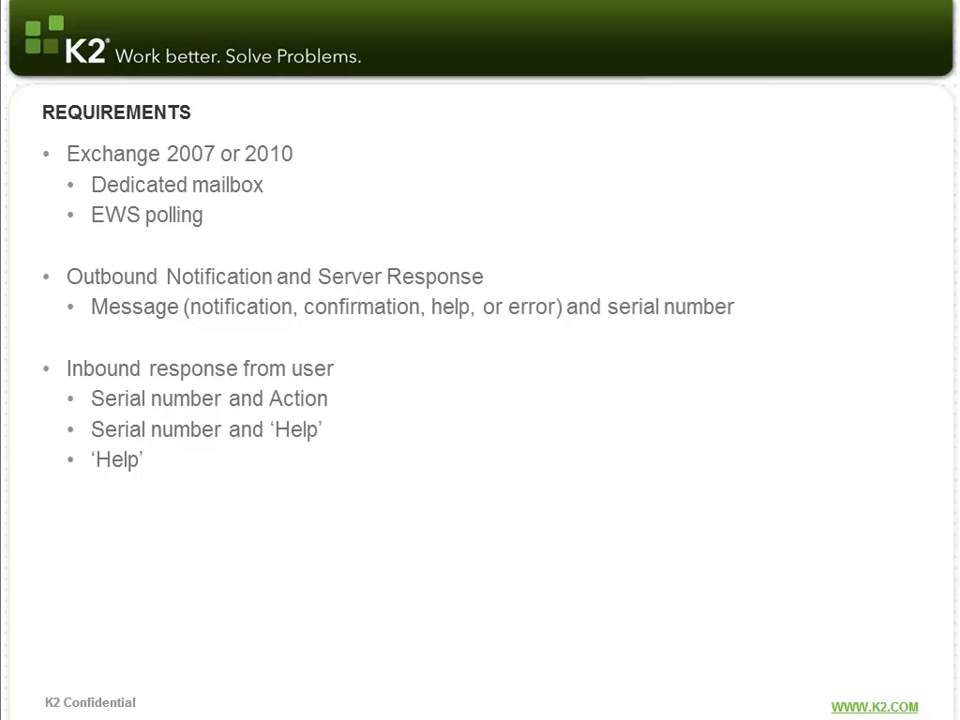
{"action": "mouse_move", "coordinate": [170, 447]}
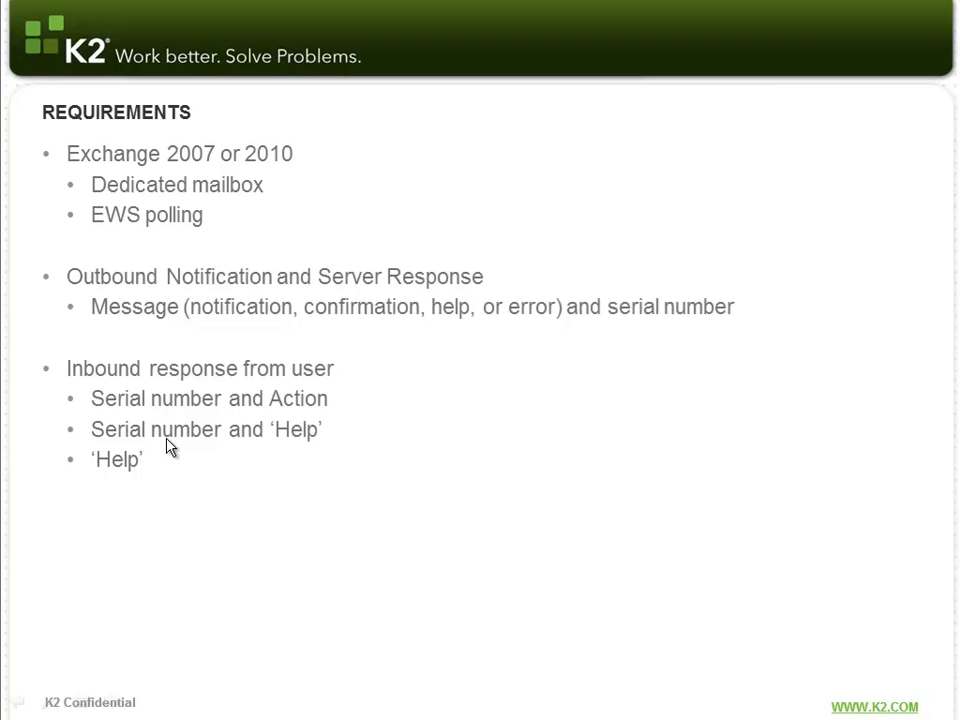
{"action": "mouse_move", "coordinate": [276, 464]}
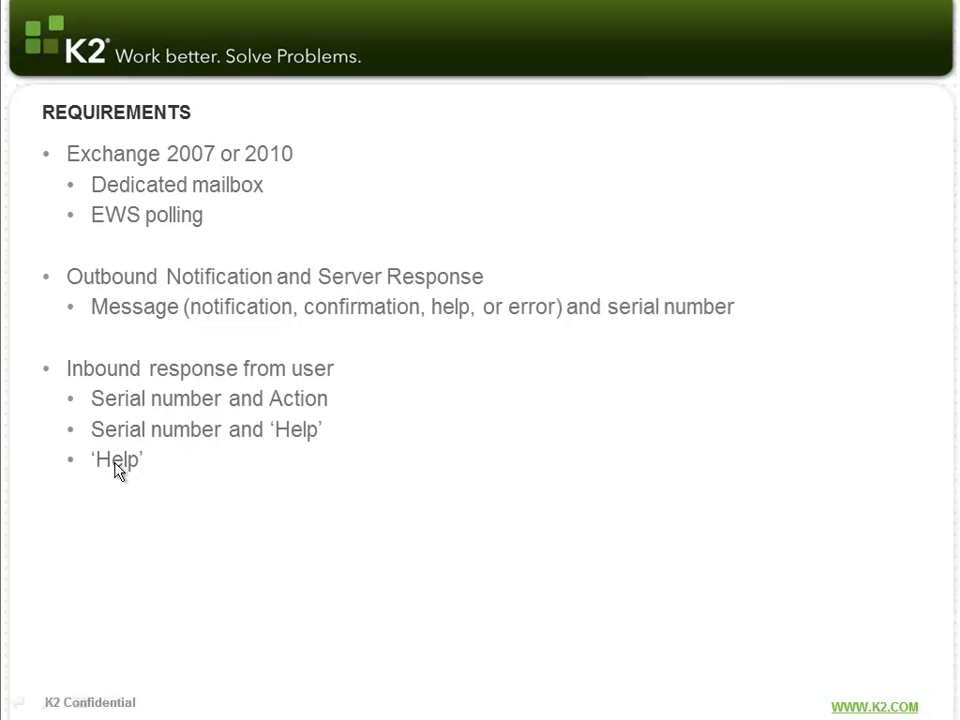
{"action": "mouse_move", "coordinate": [318, 454]}
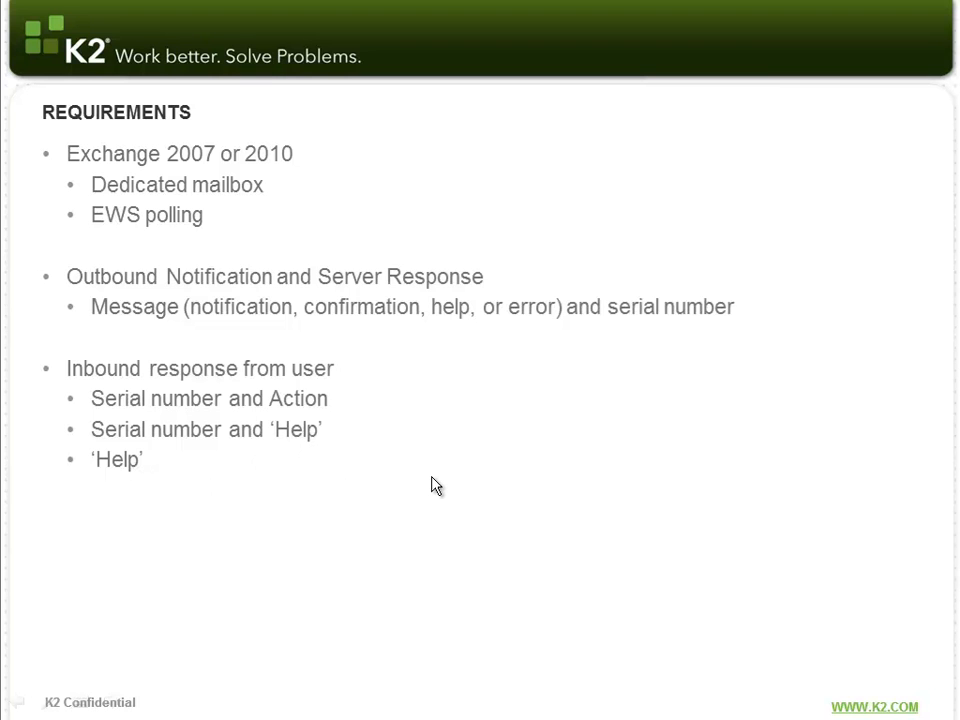
{"action": "mouse_move", "coordinate": [553, 427]}
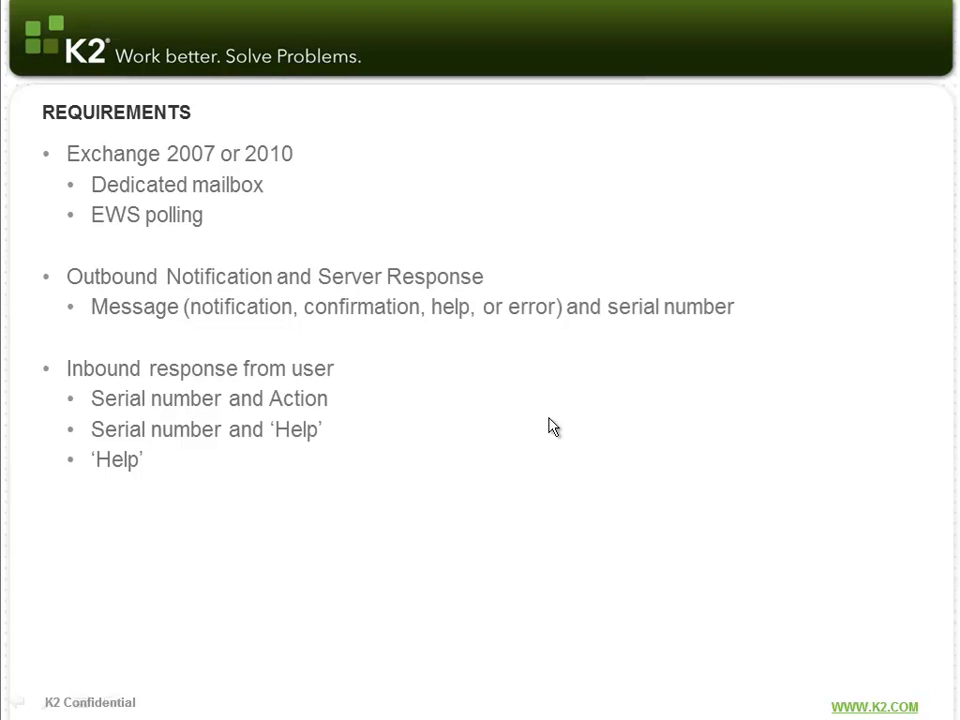